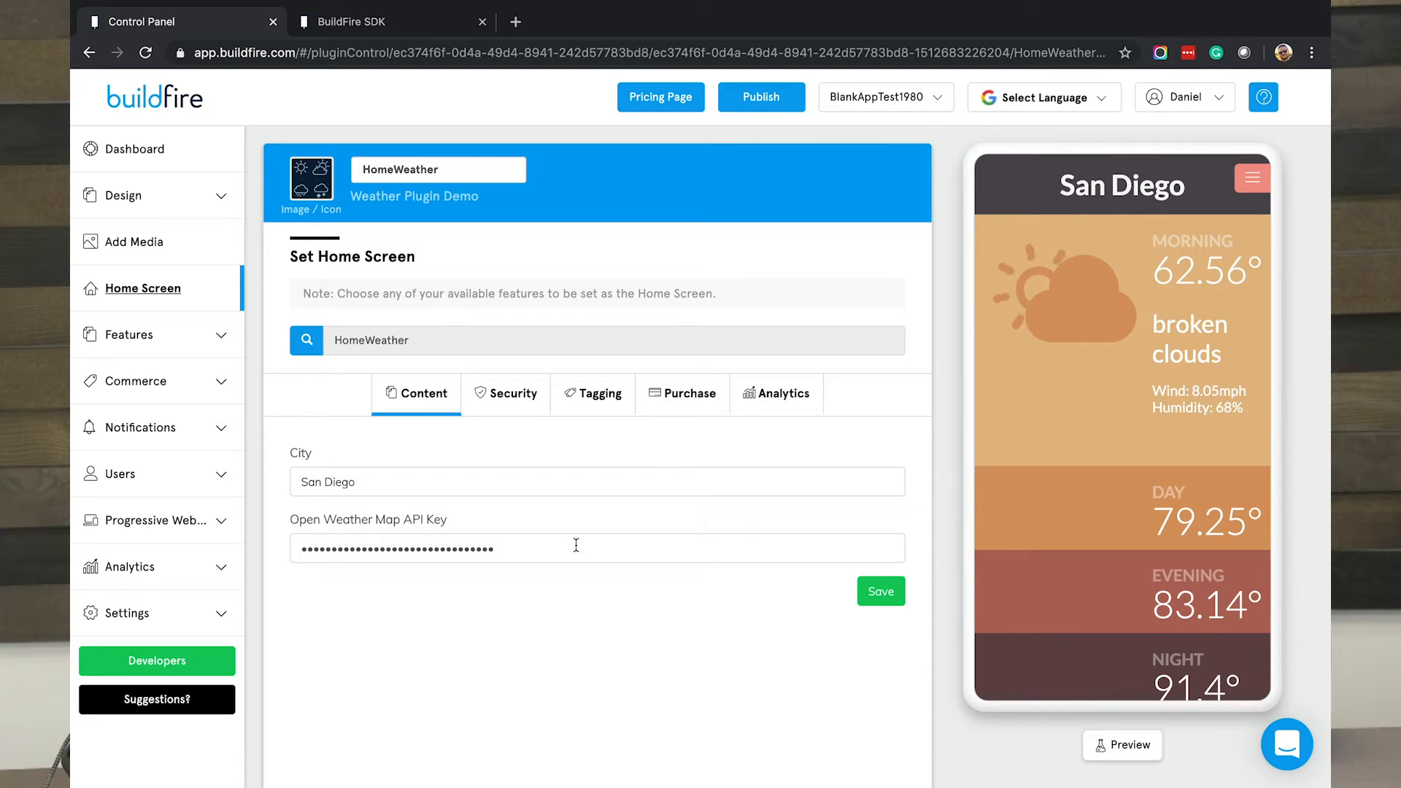
mouse_move(777, 152)
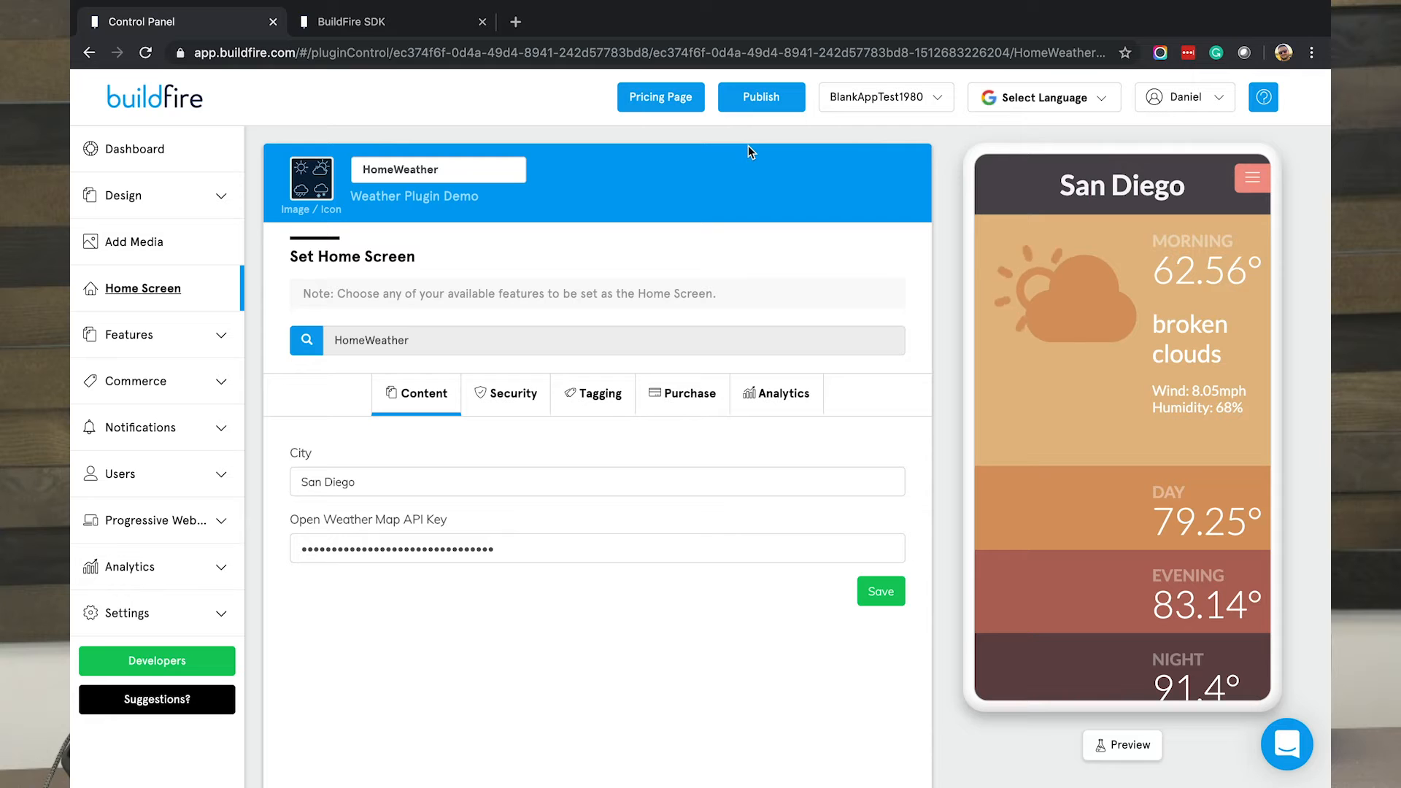
Step: Switch from the weather plugin's Control Panel to the SDK plugin tester showing myPlugin
left_click(357, 21)
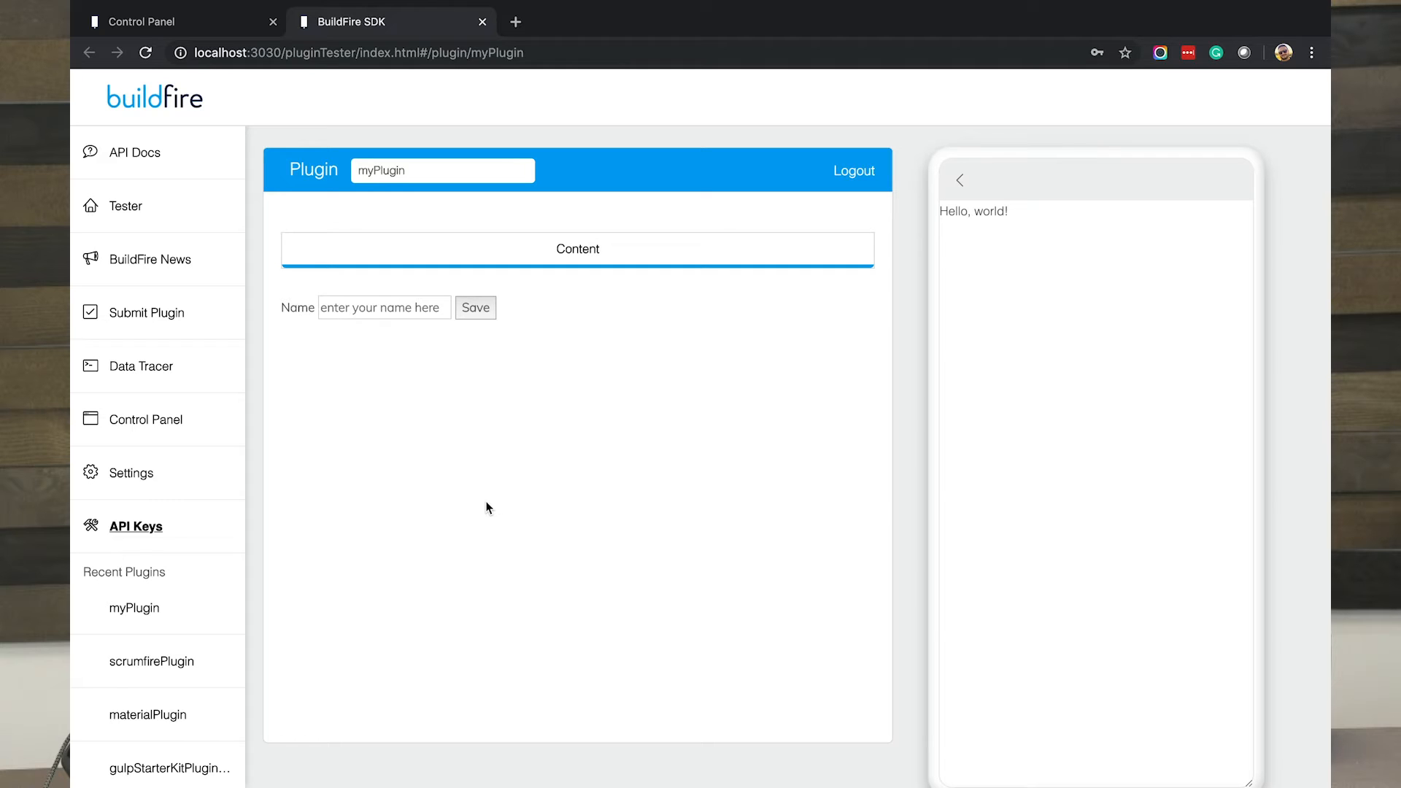
mouse_move(296, 323)
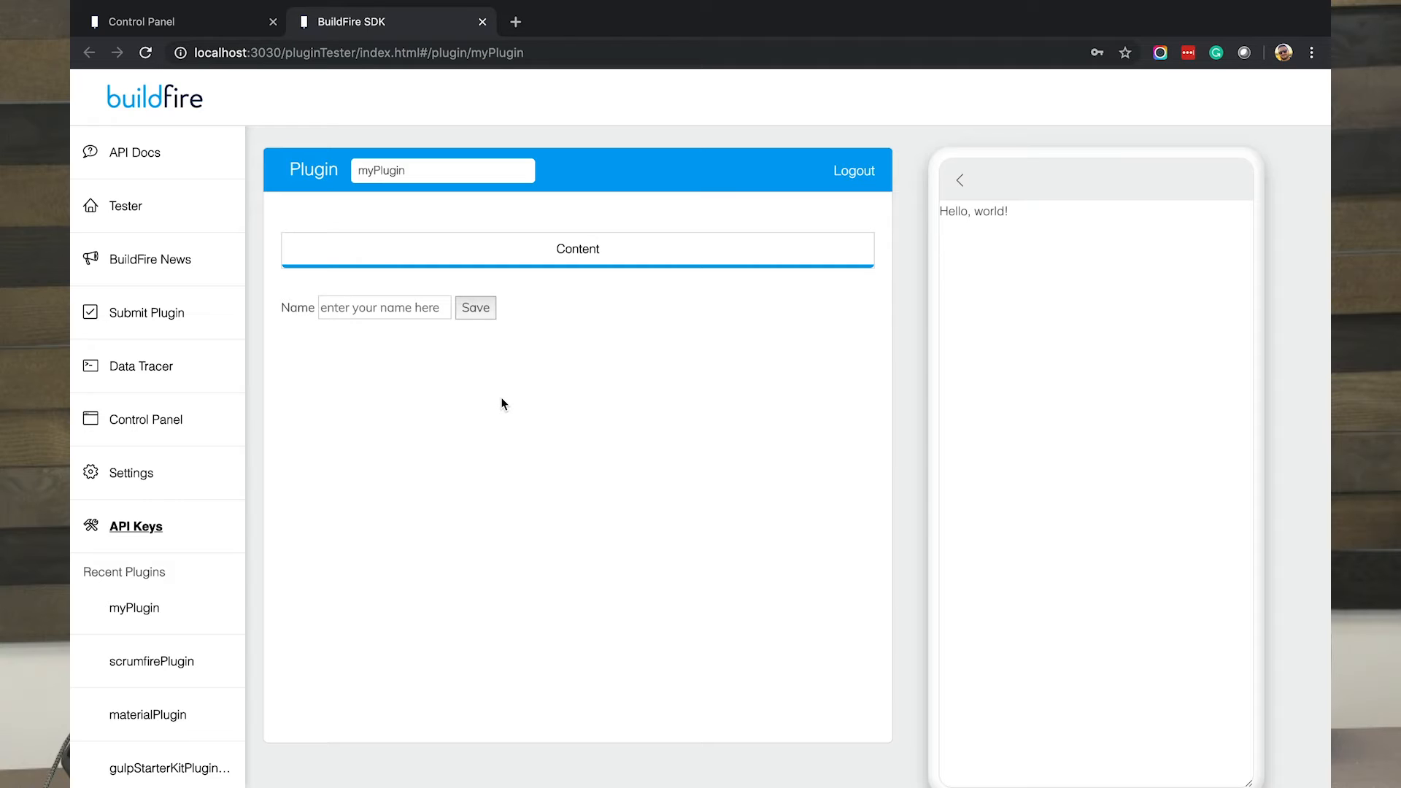
mouse_move(737, 492)
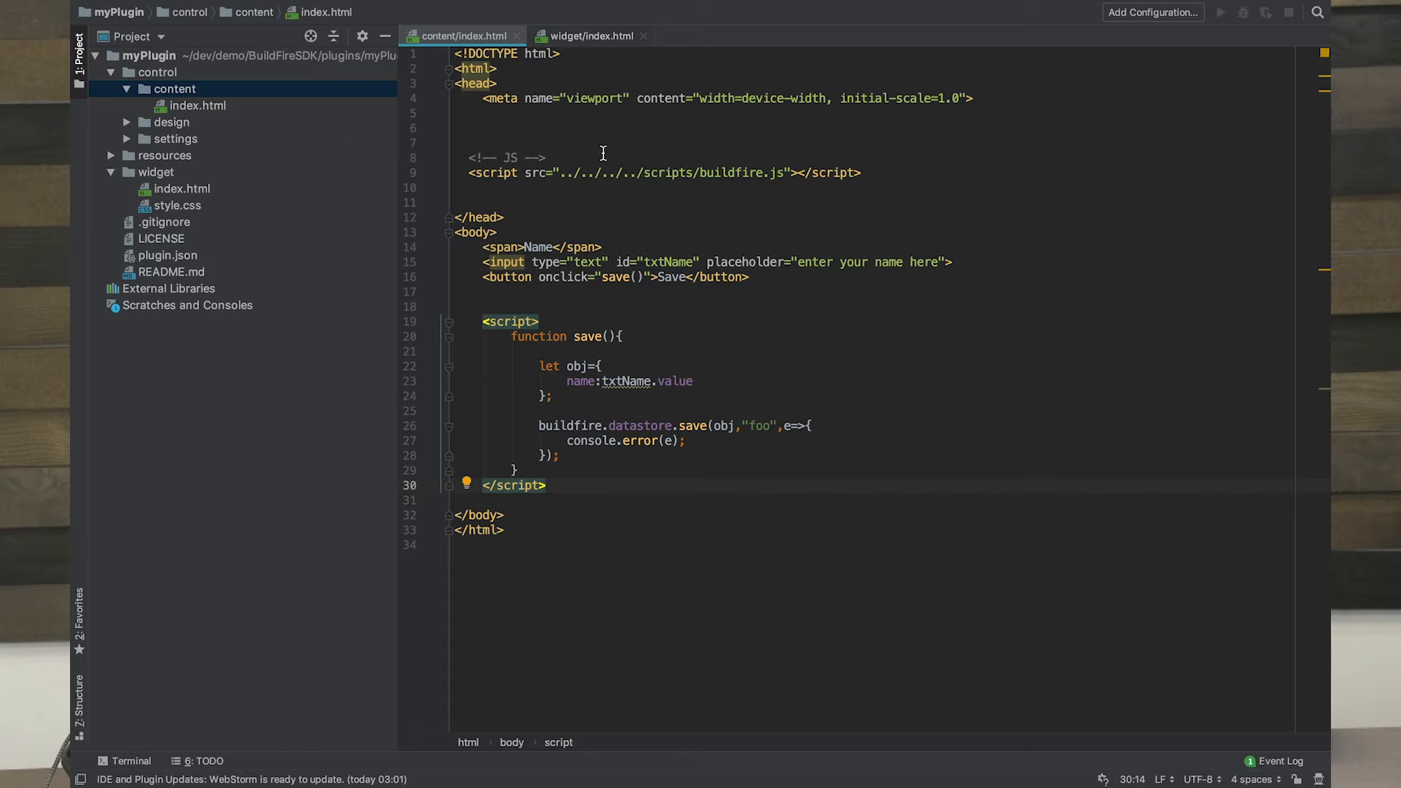
left_click(542, 158)
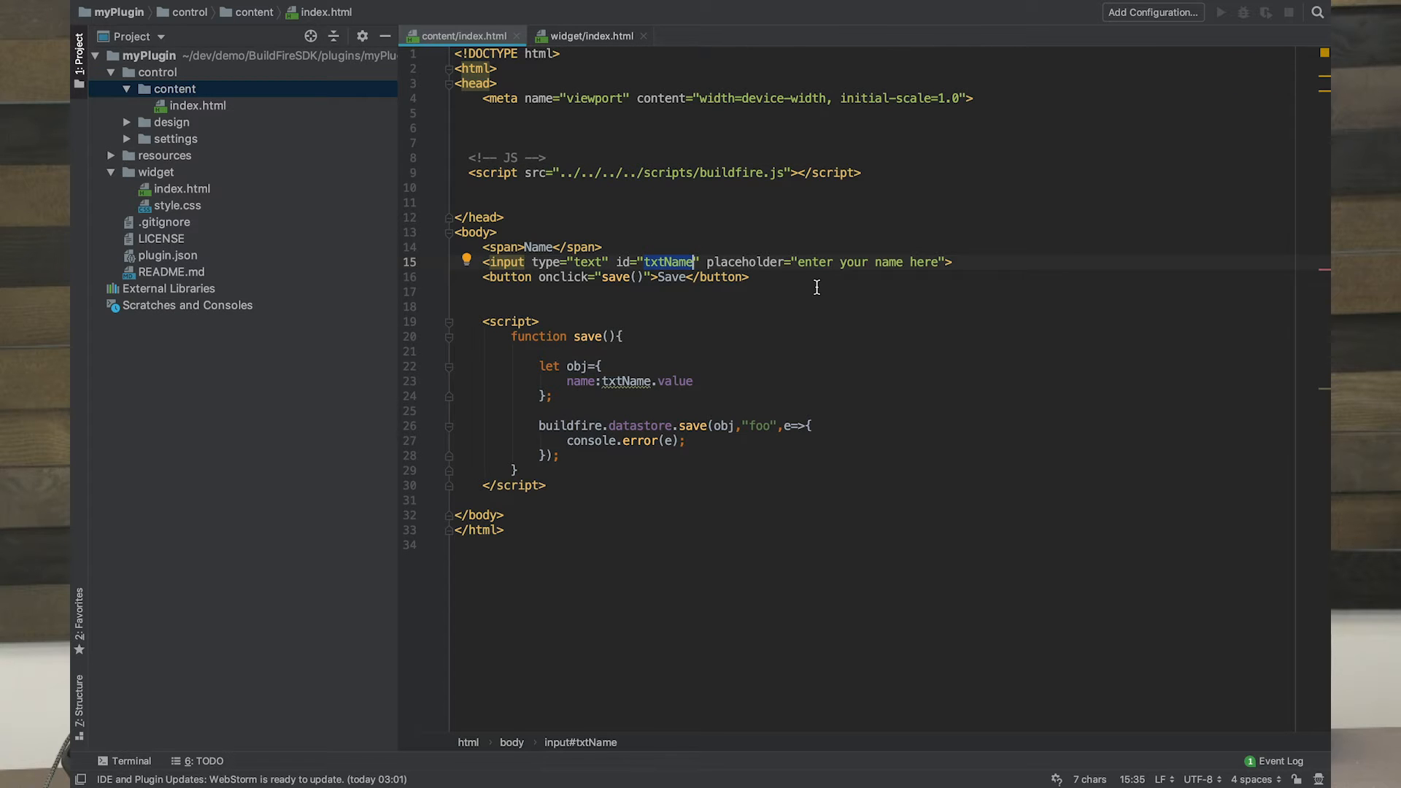
left_click(752, 277)
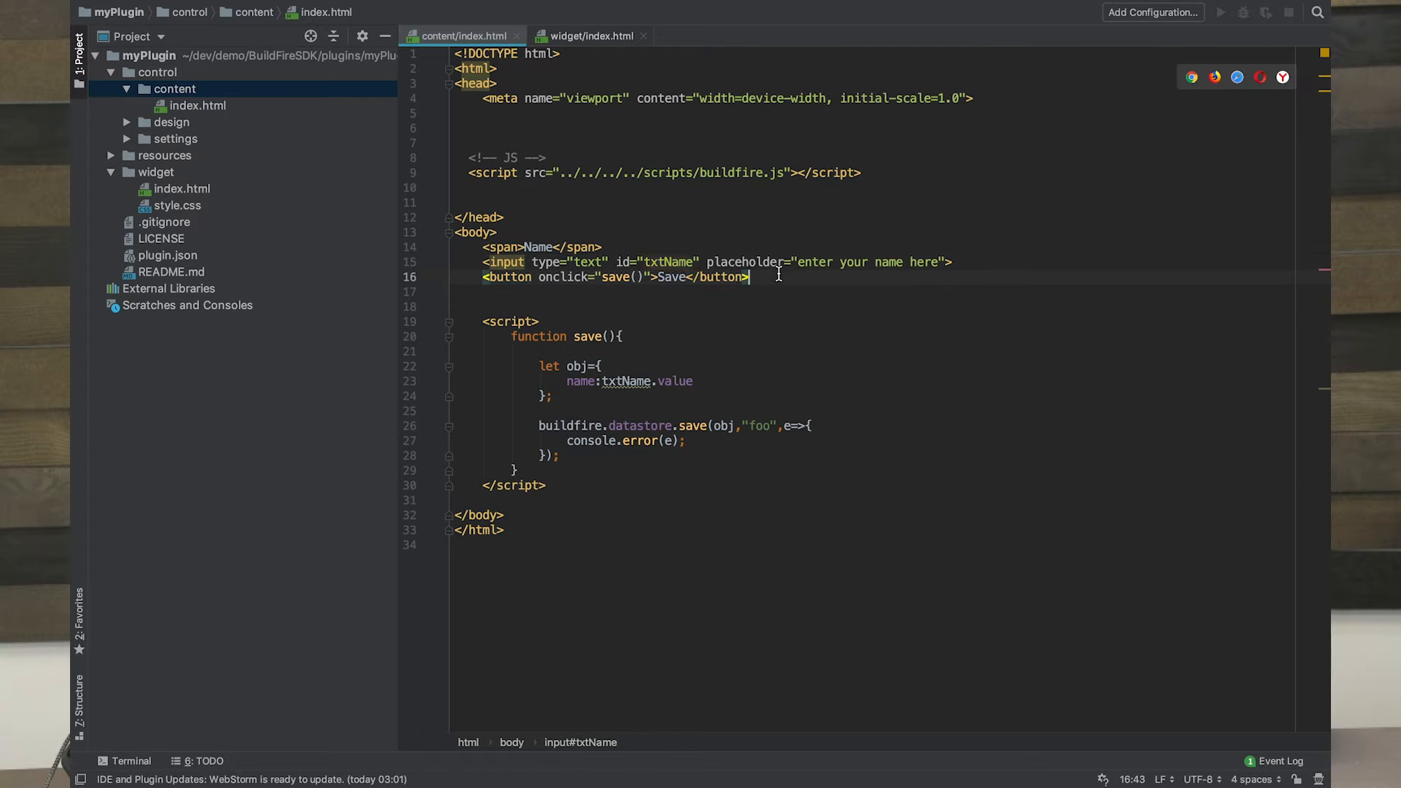
left_click(621, 291)
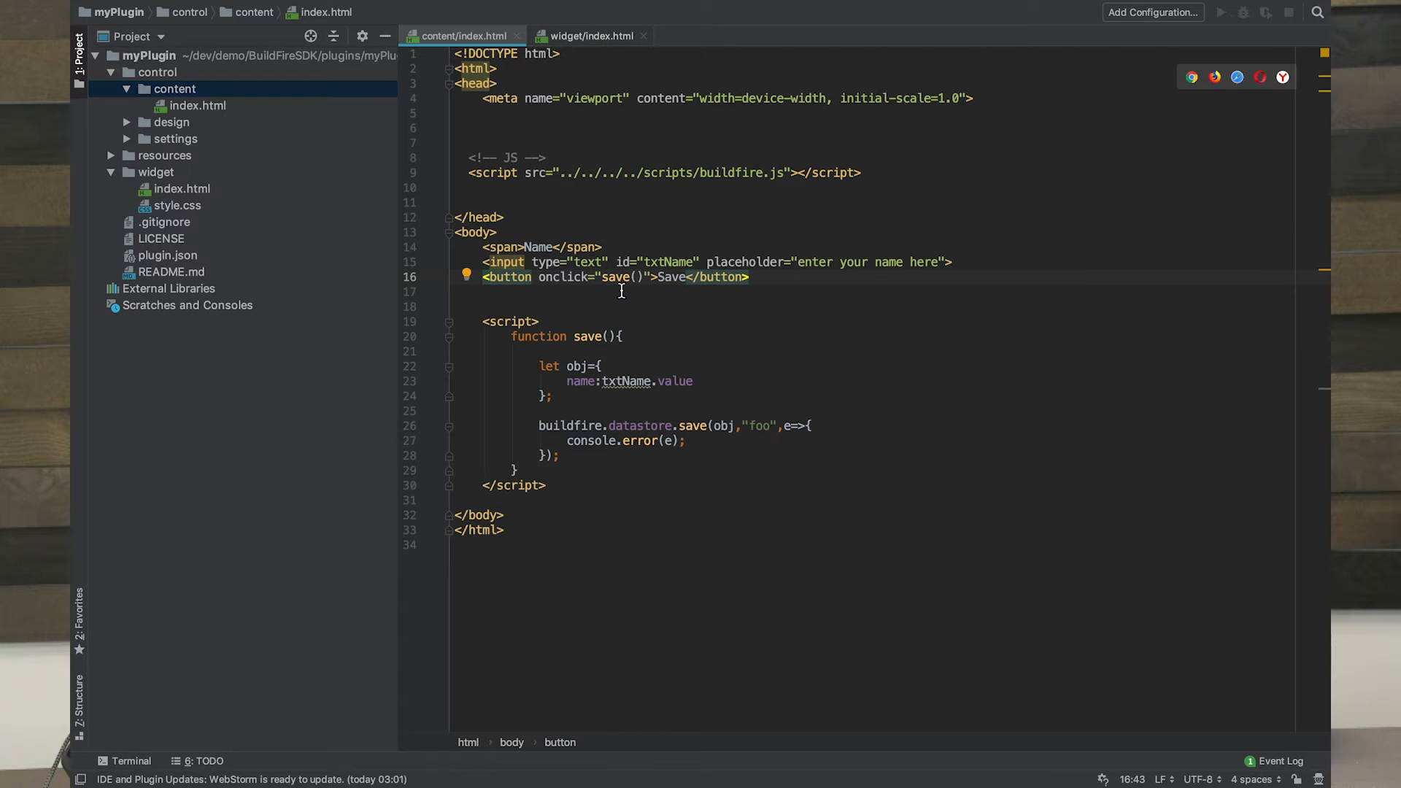
mouse_move(620, 335)
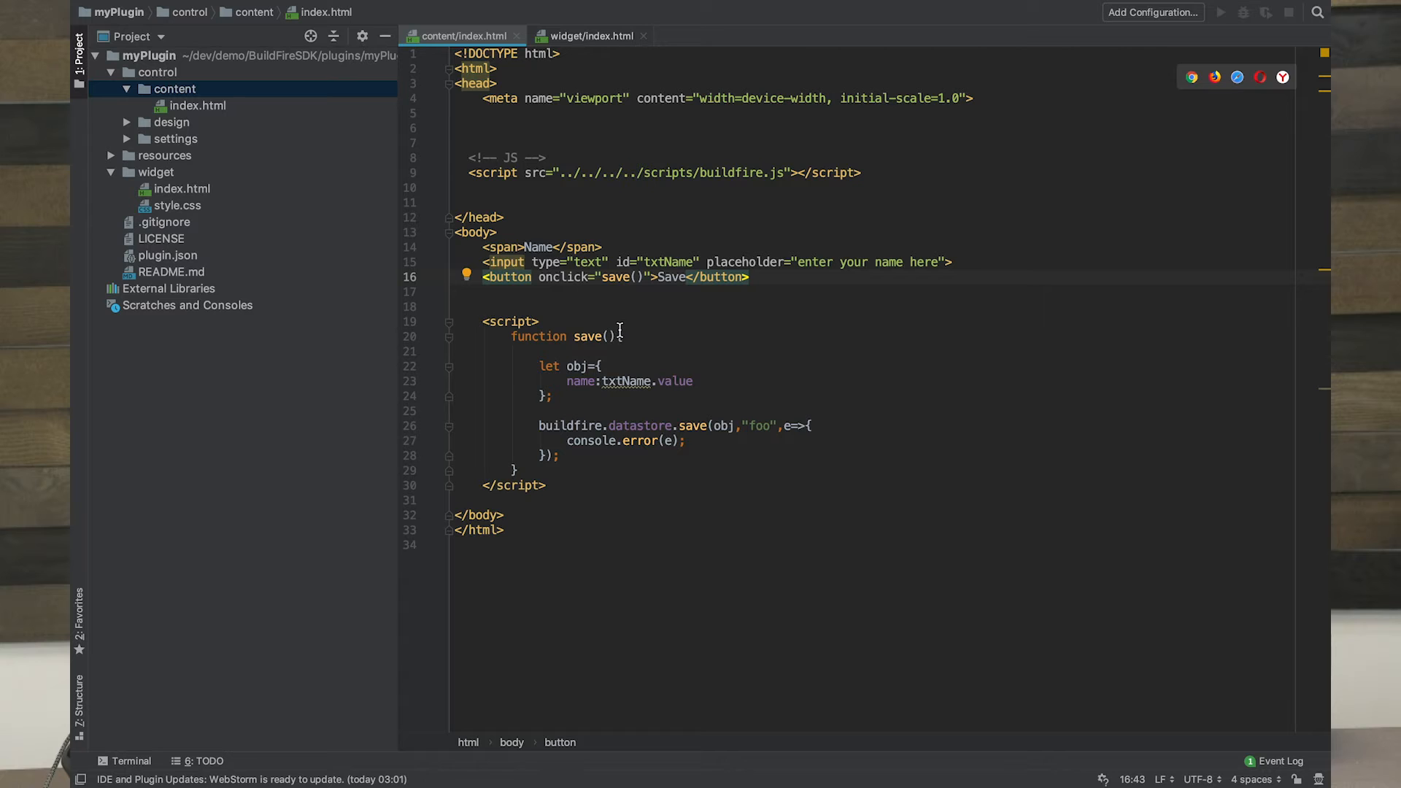
left_click(554, 292)
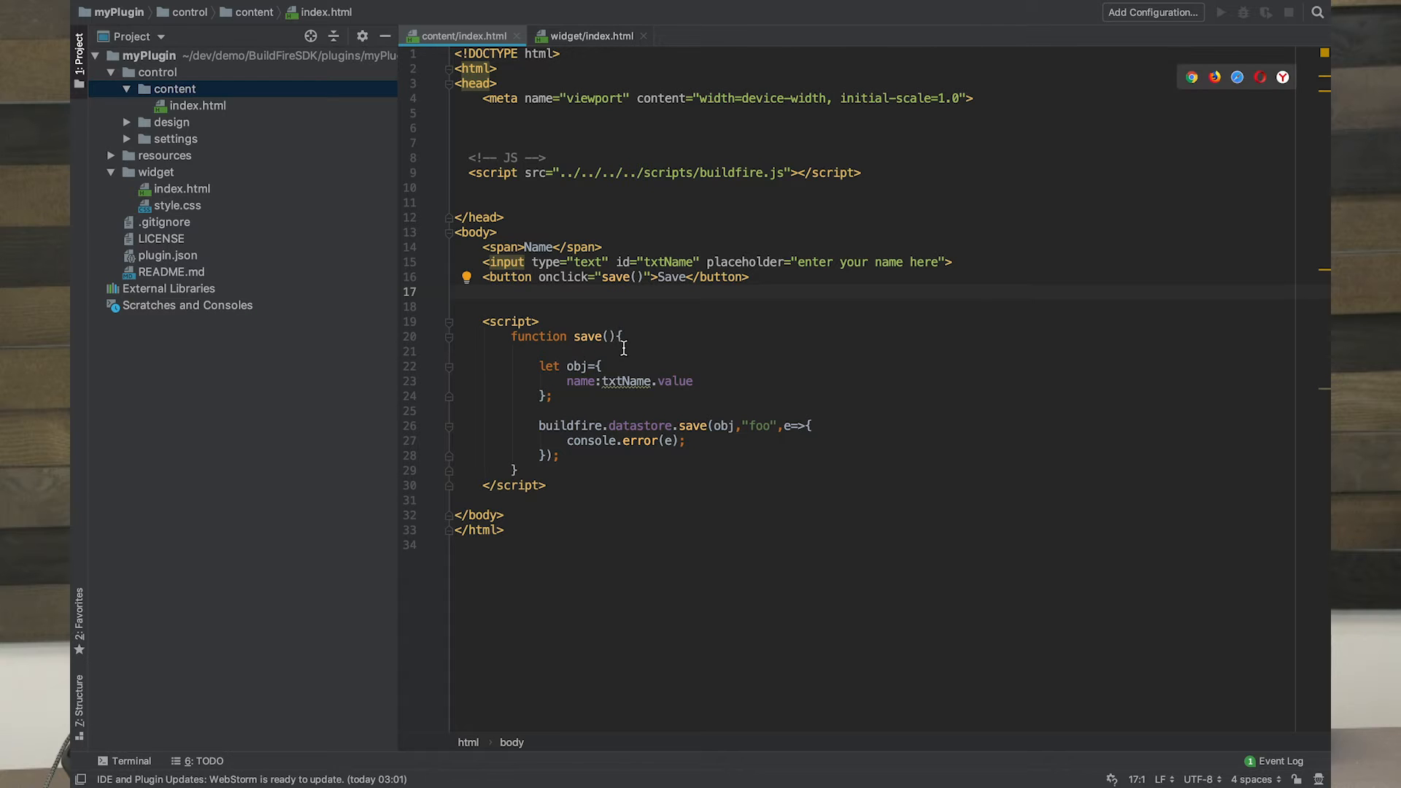
mouse_move(565, 398)
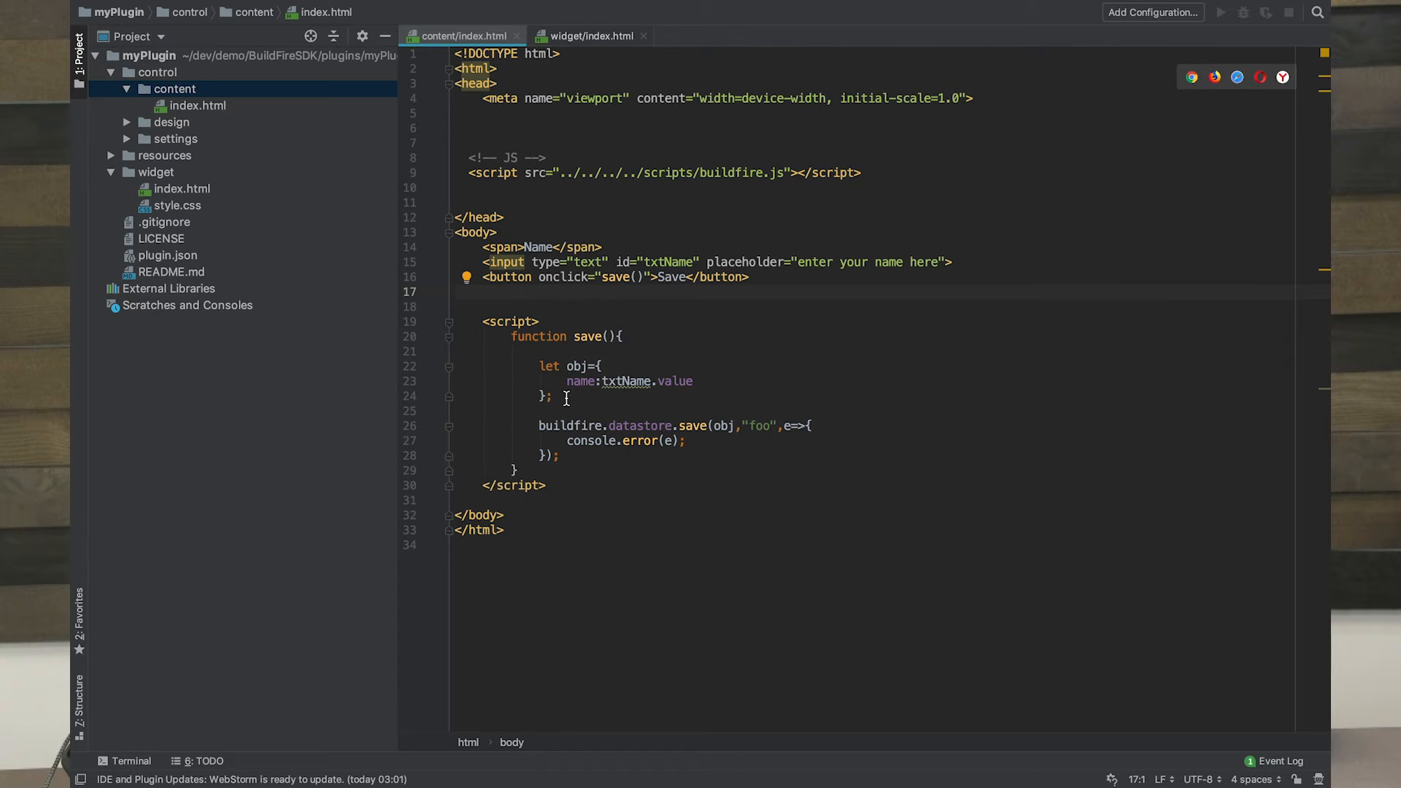
mouse_move(597, 390)
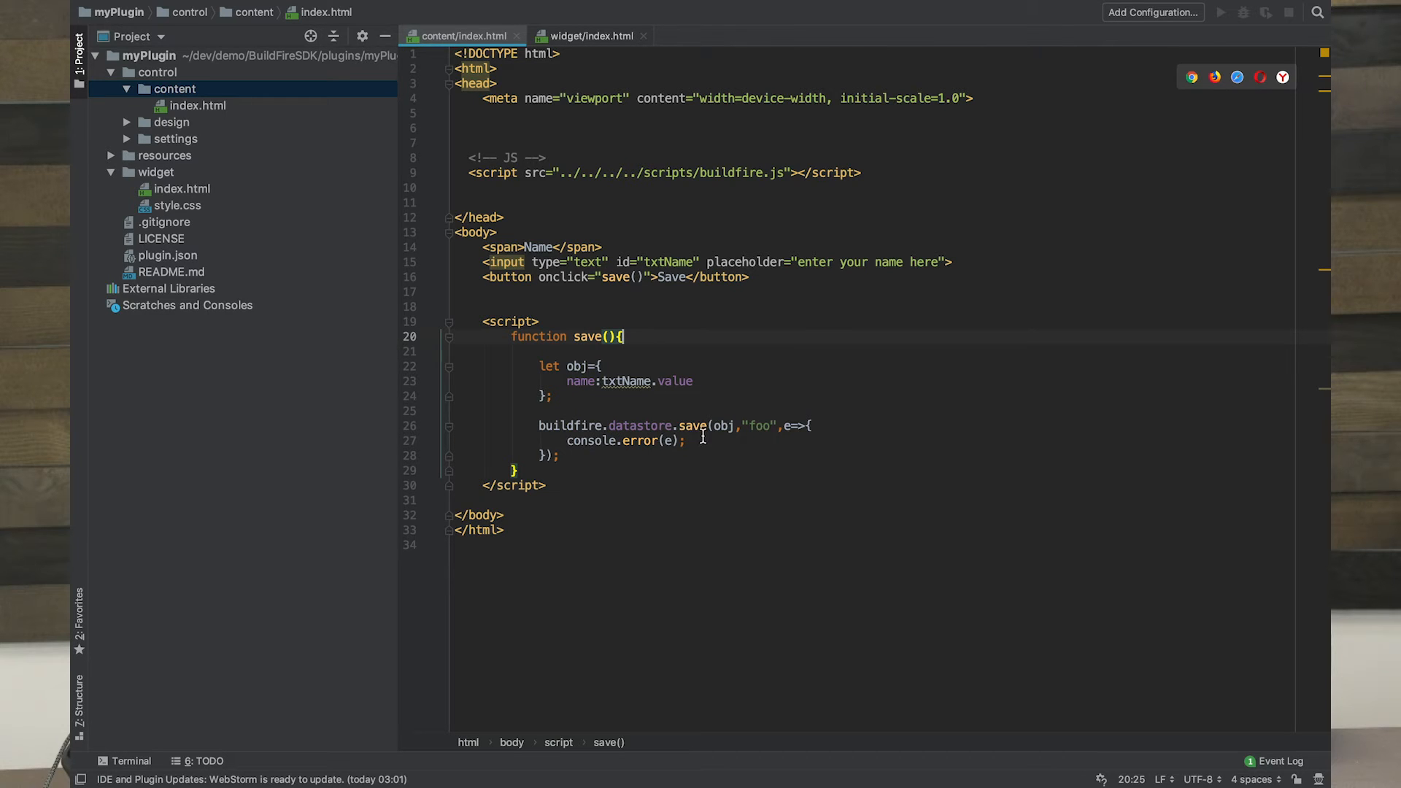
mouse_move(727, 441)
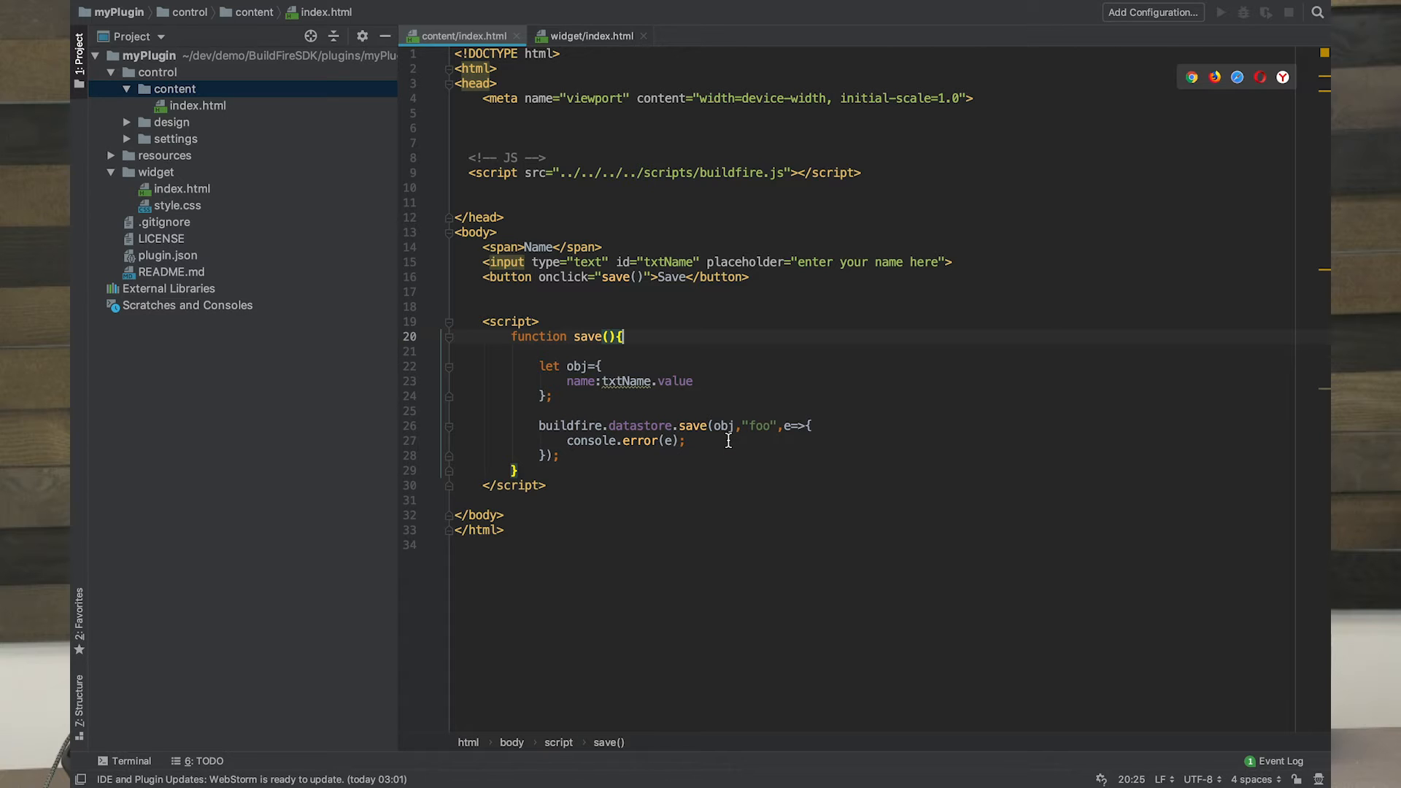
mouse_move(777, 443)
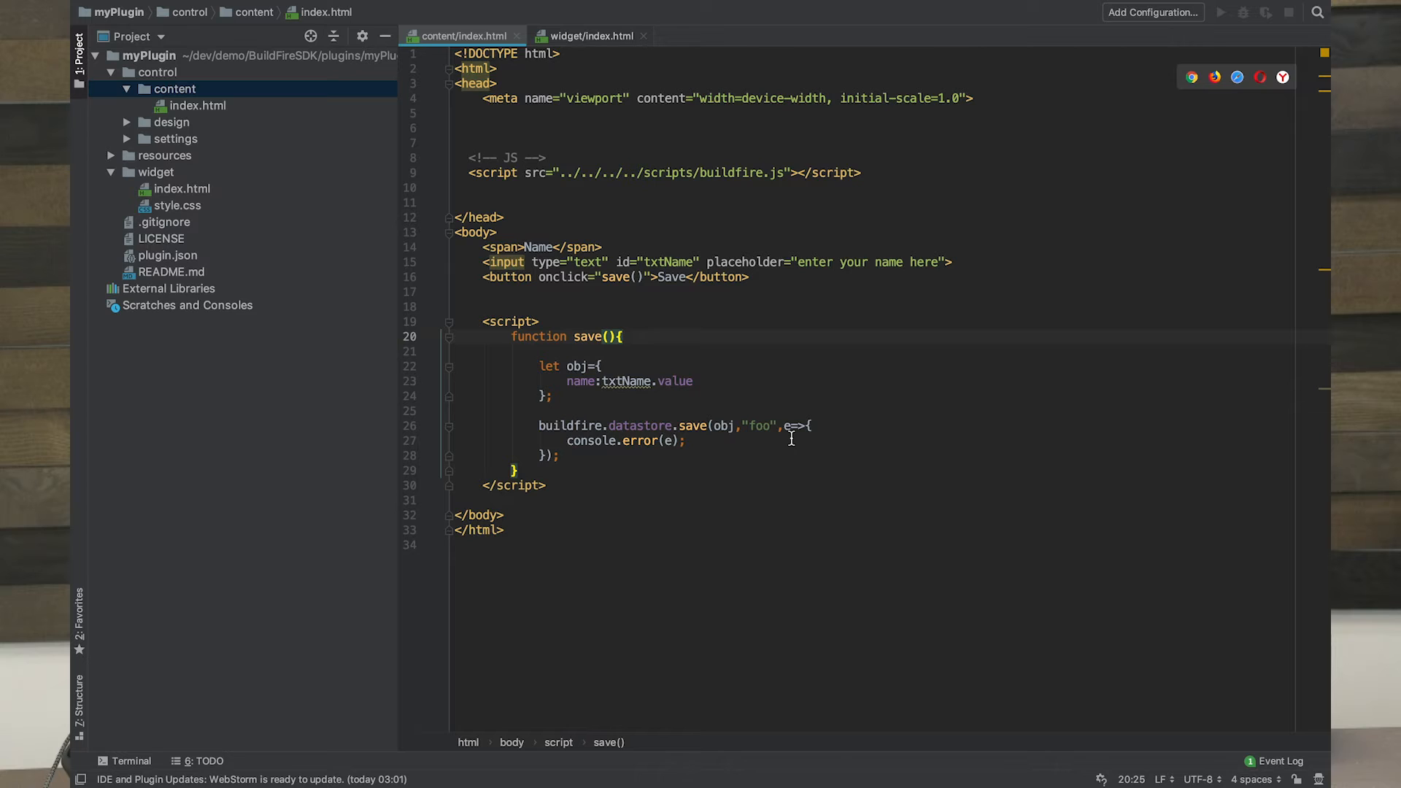
mouse_move(645, 455)
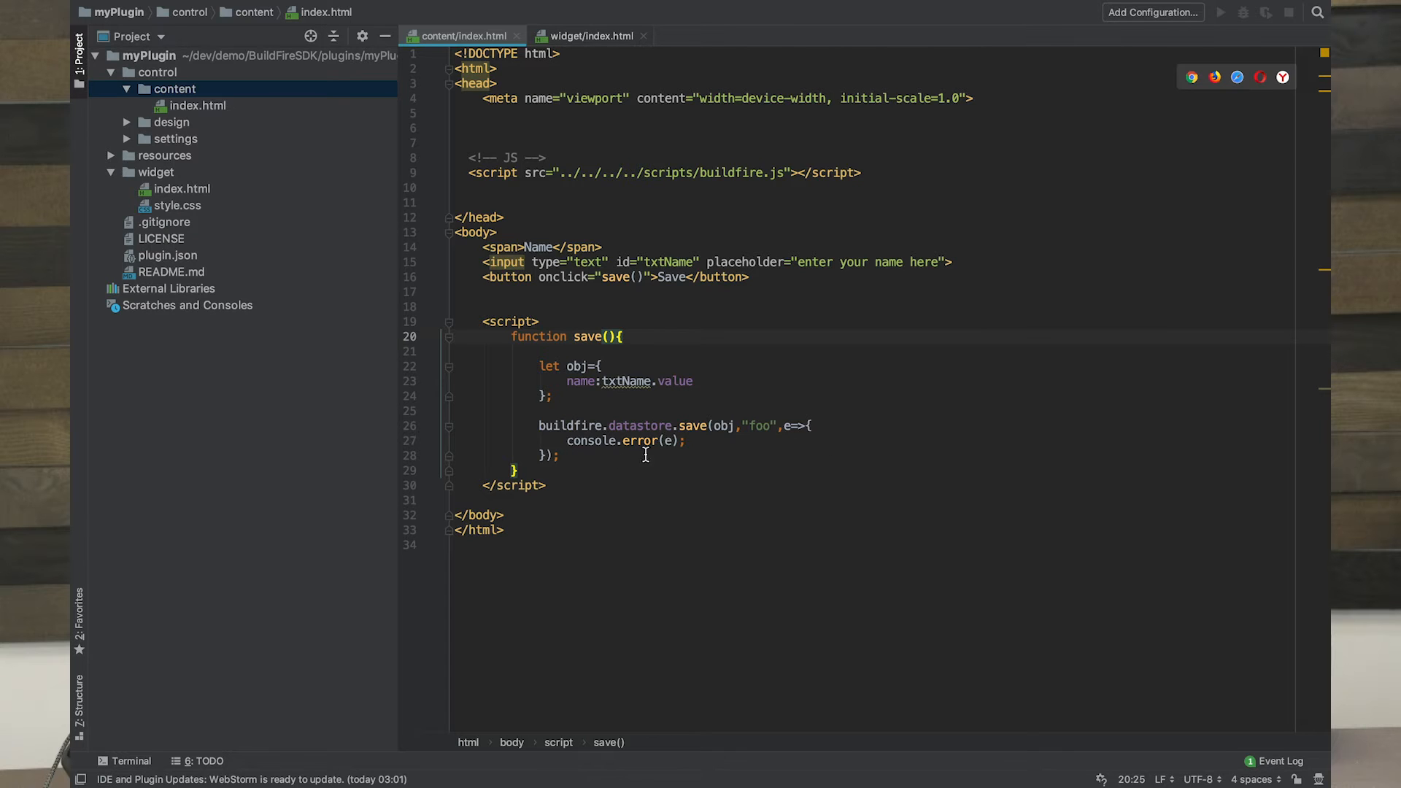
mouse_move(699, 464)
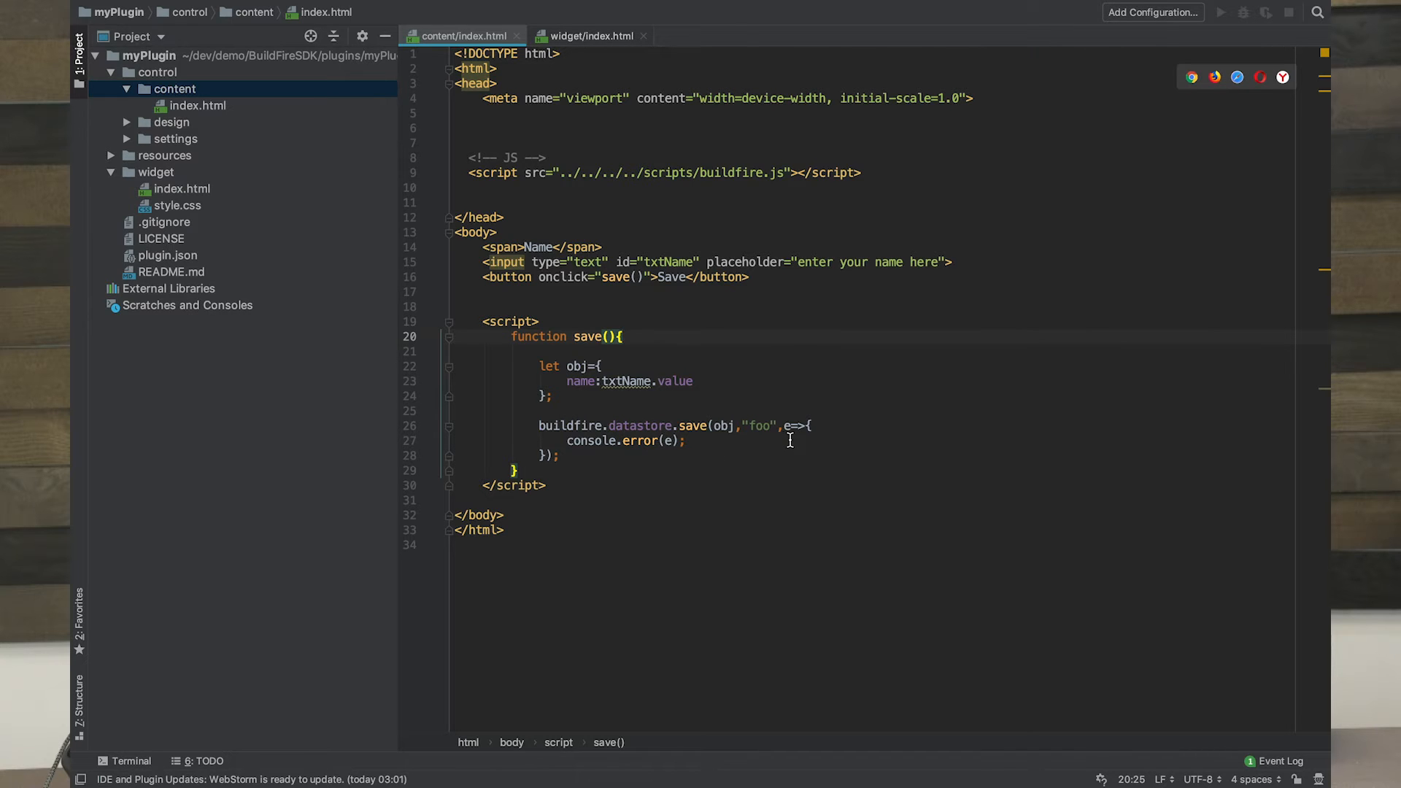
mouse_move(698, 447)
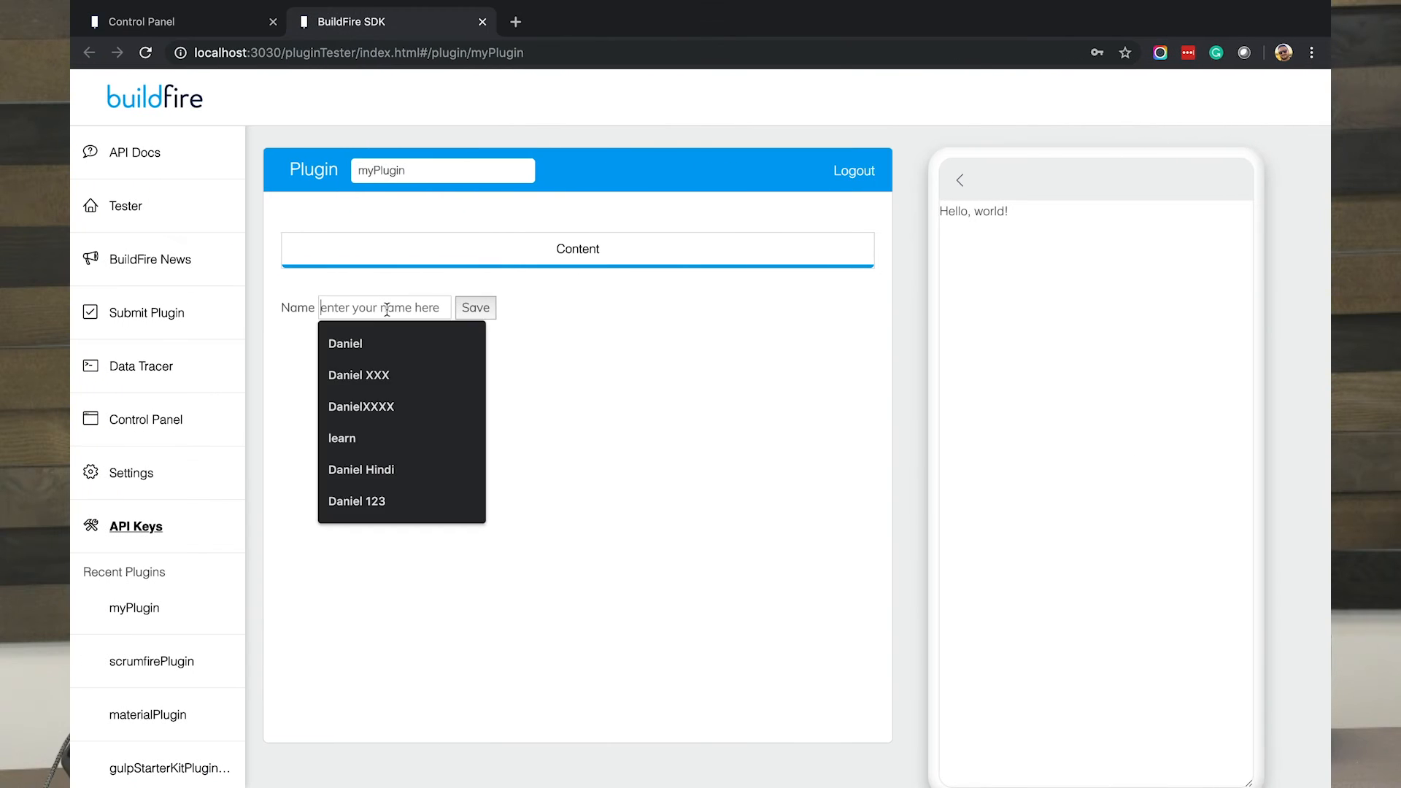
Step: Enter a name in the control page's Name field and save it to the datastore
left_click(345, 343)
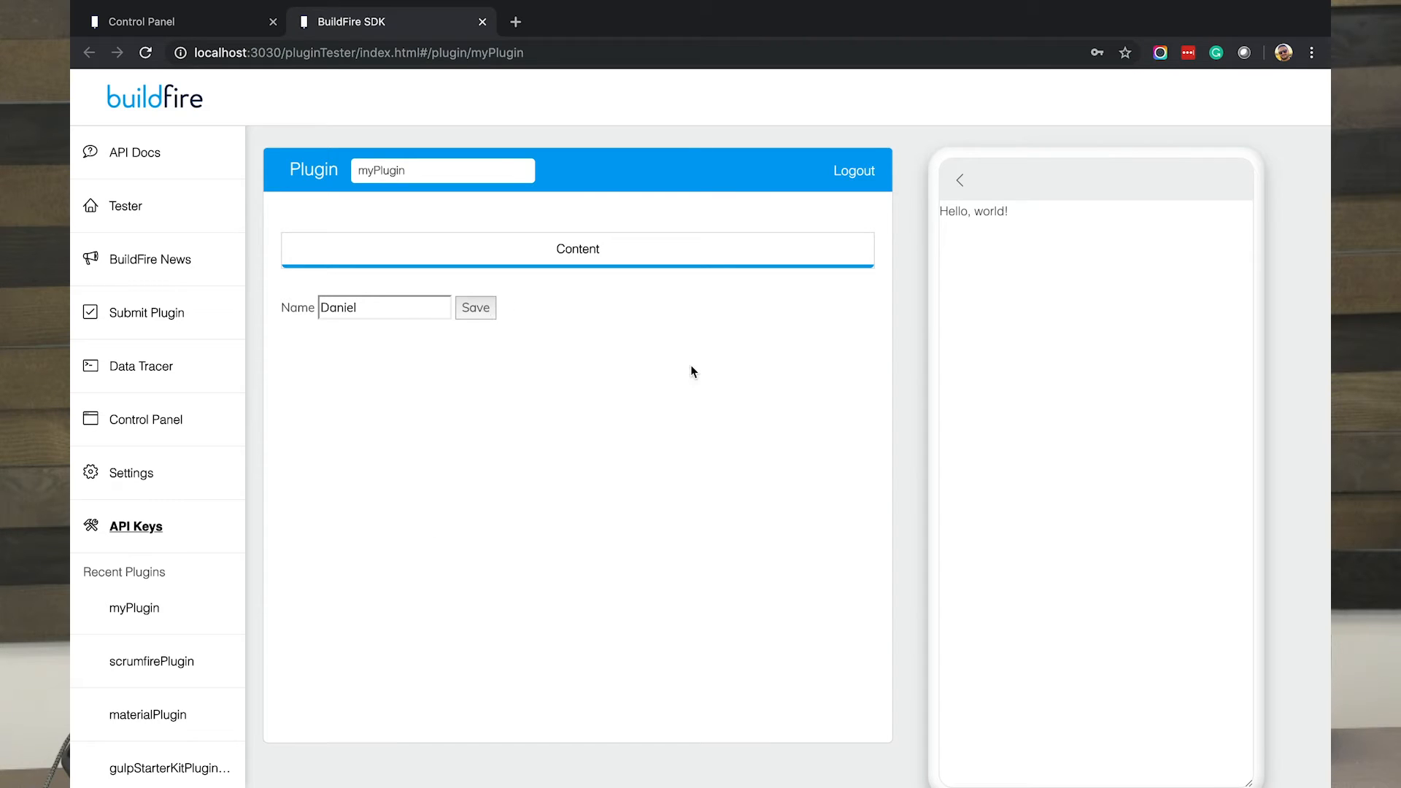
left_click(475, 307)
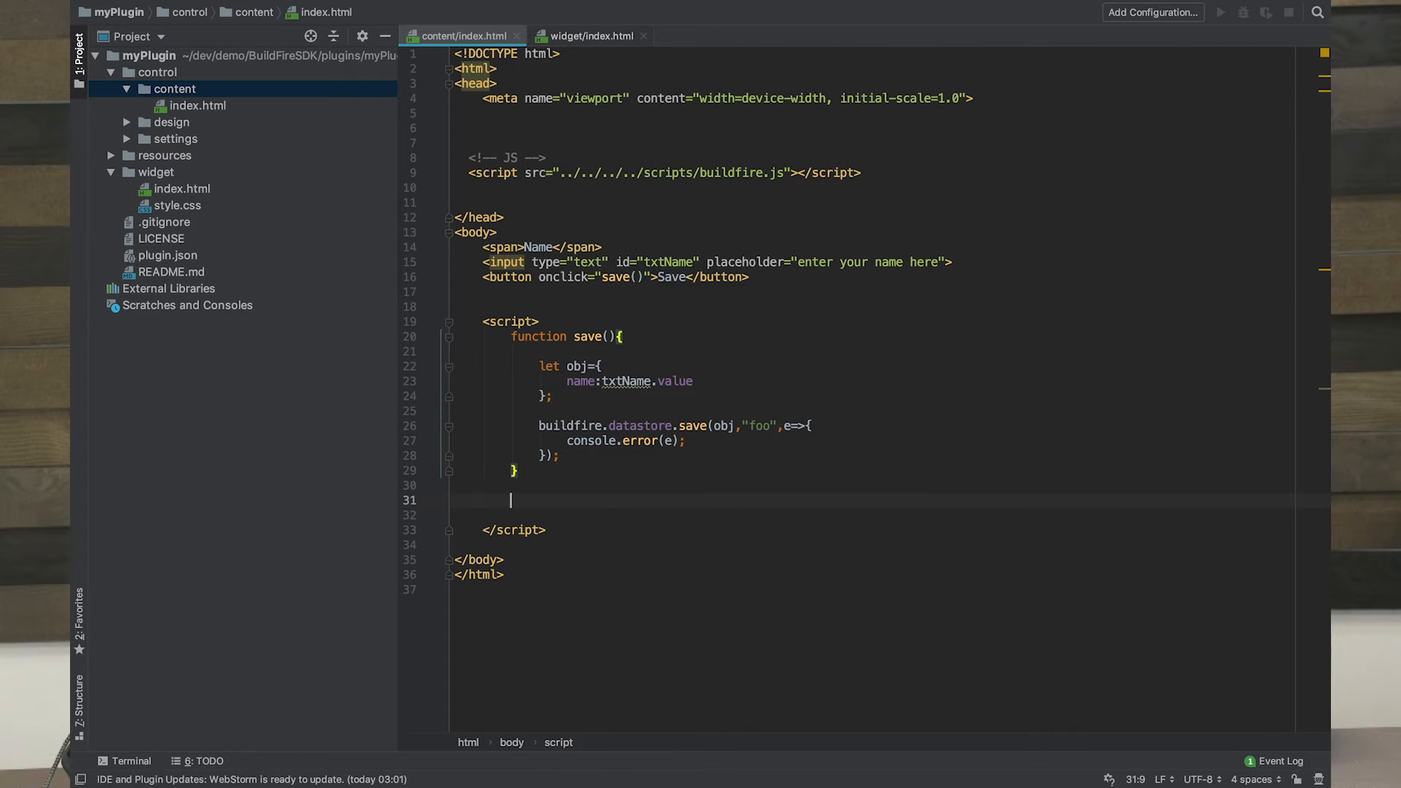
Step: Add buildfire.datastore.get("foo", (e,r)=>{}) below save() and begin a debugger statement inside it
type("buildfire.datastore.")
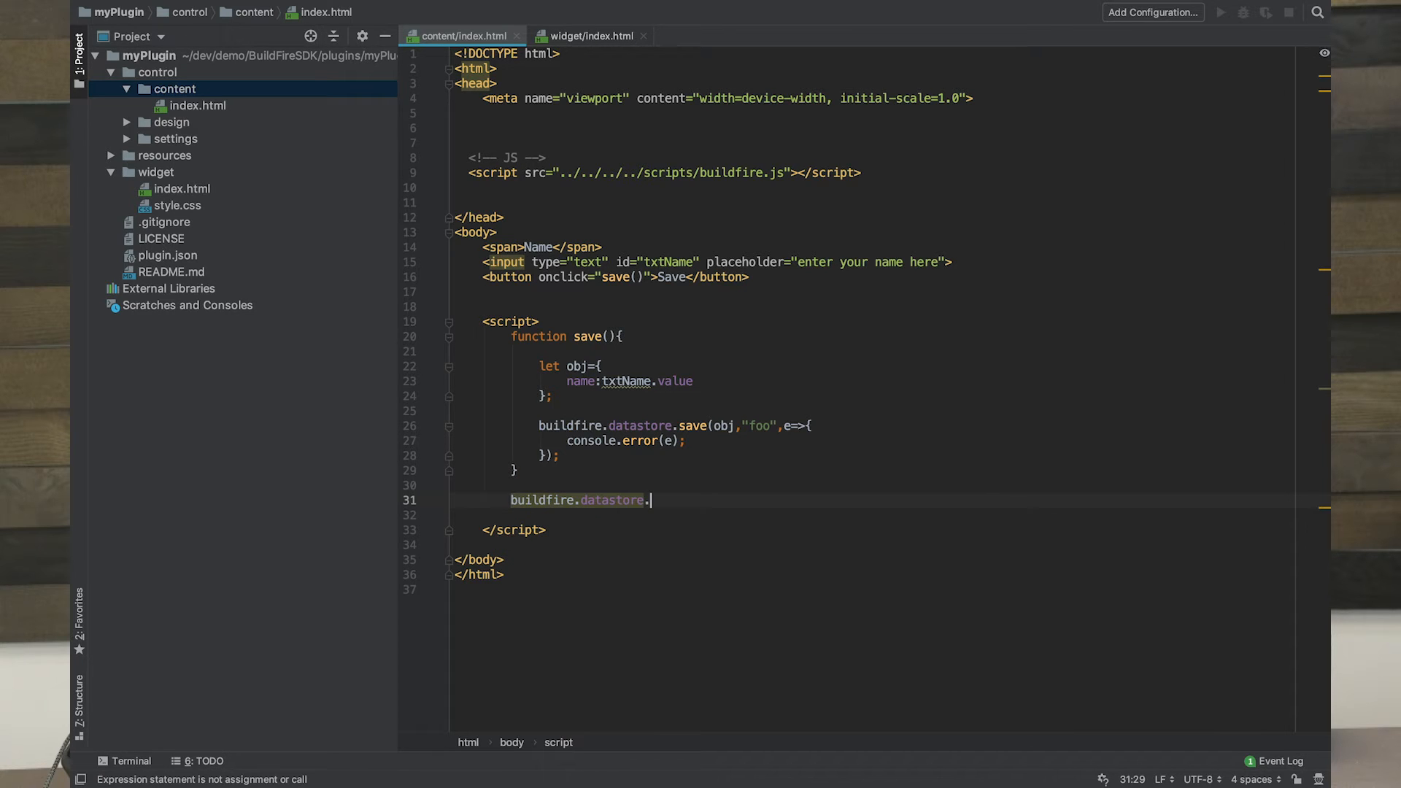
type("get(")
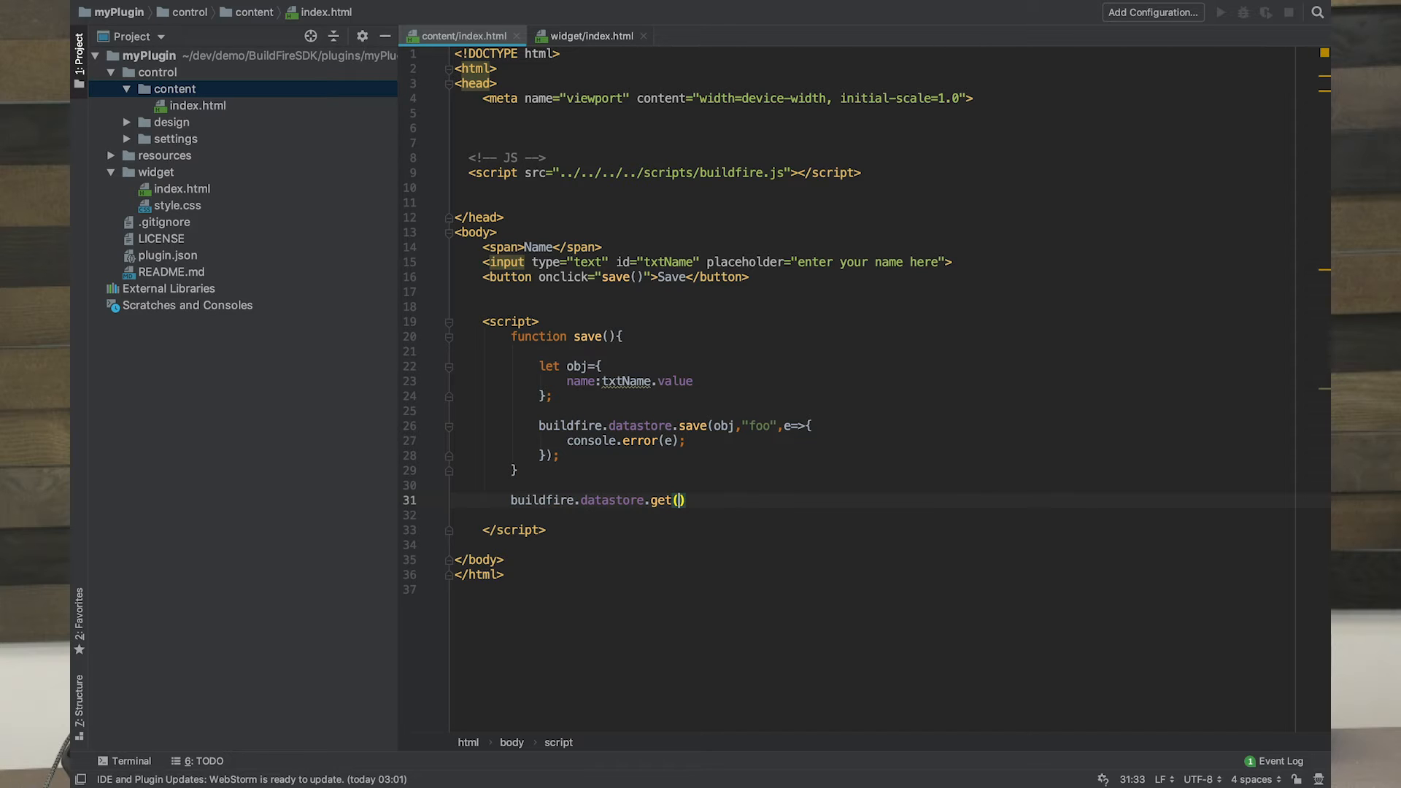
type("\"\"")
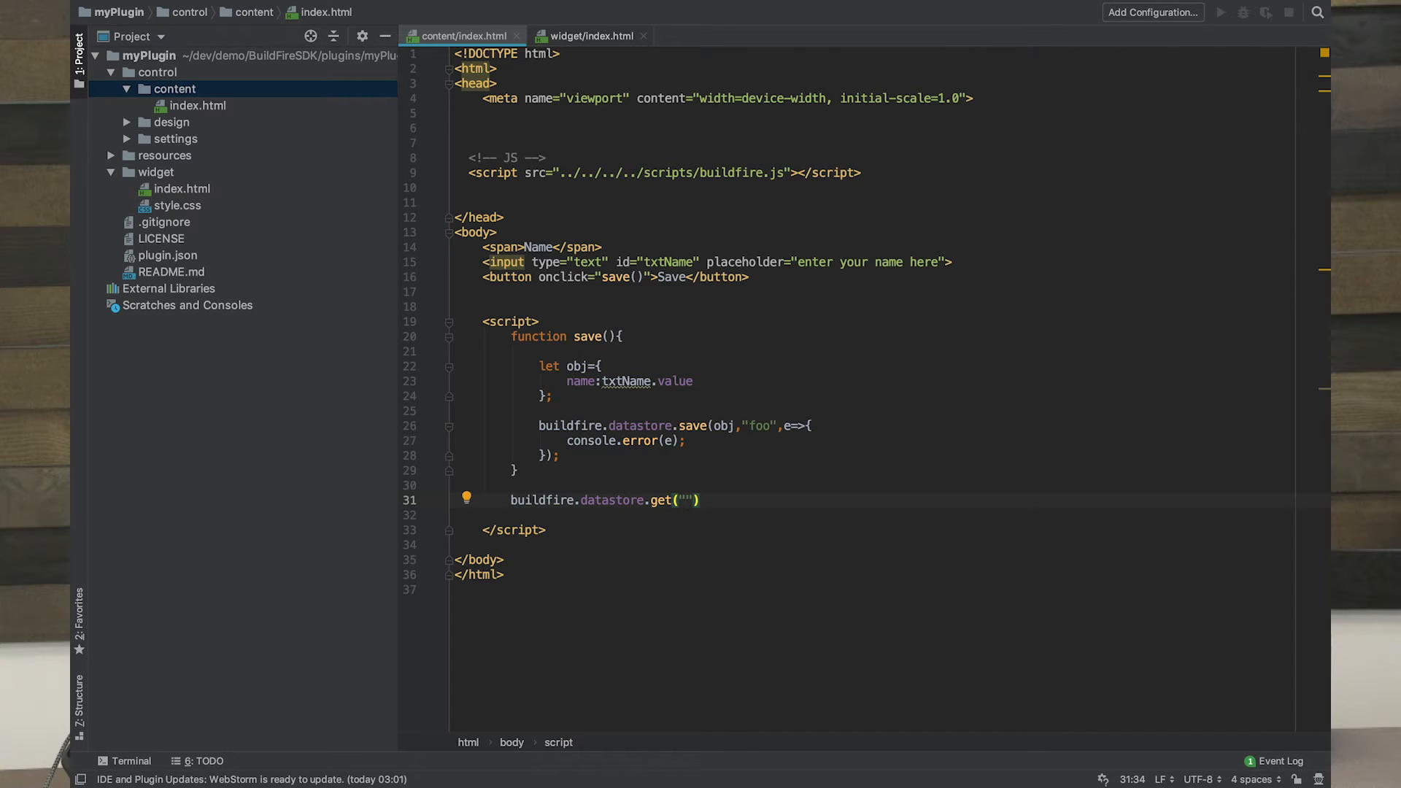
type("foo")
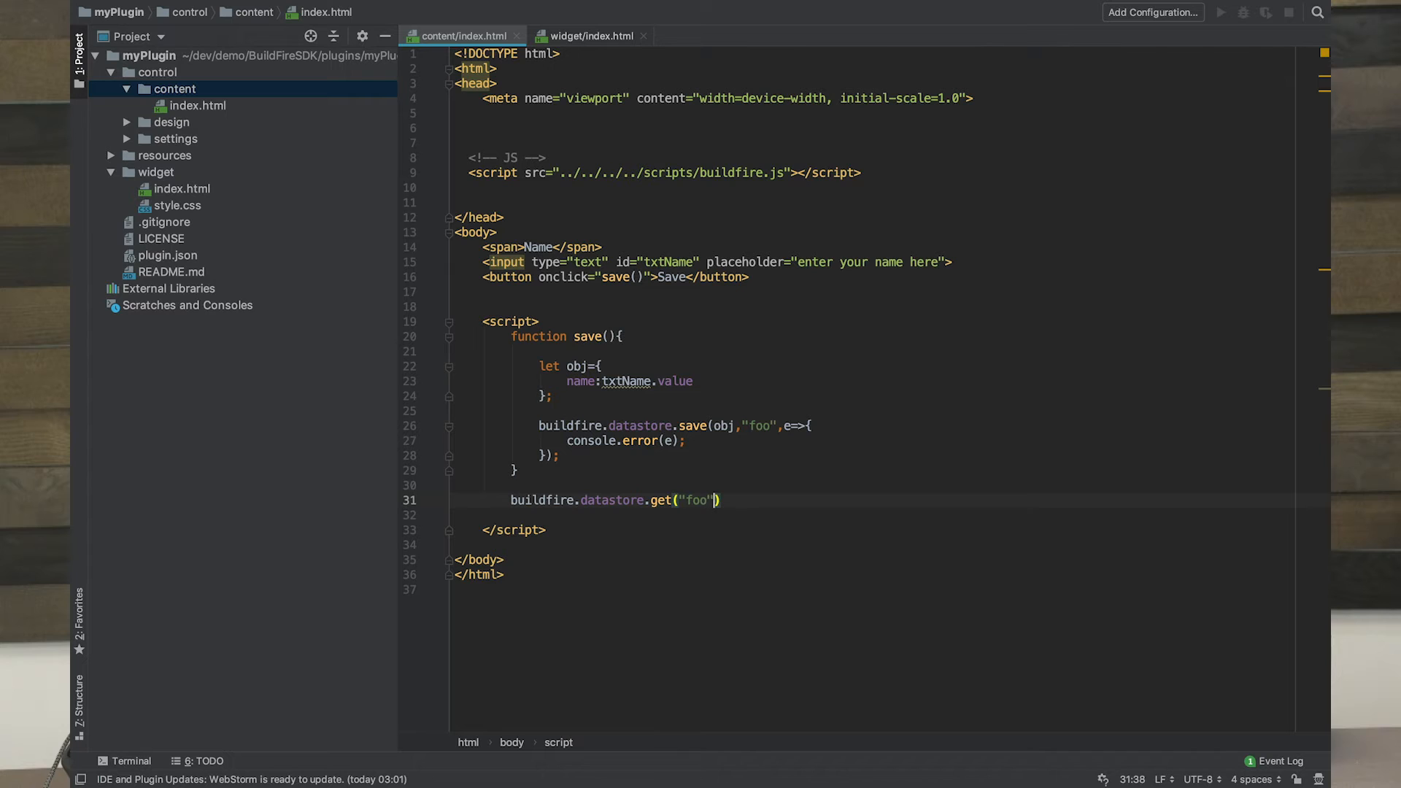
type(",")
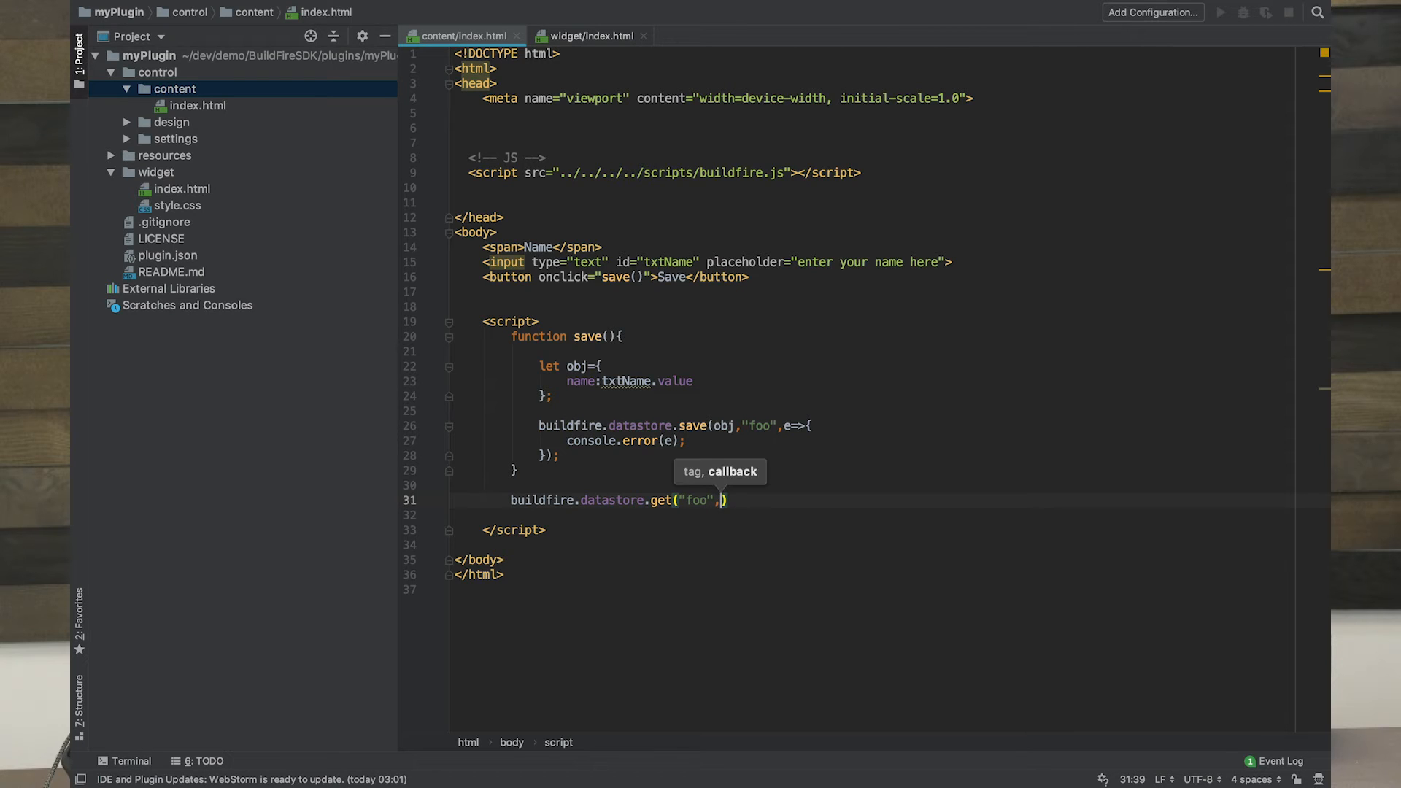
type("(e,r")
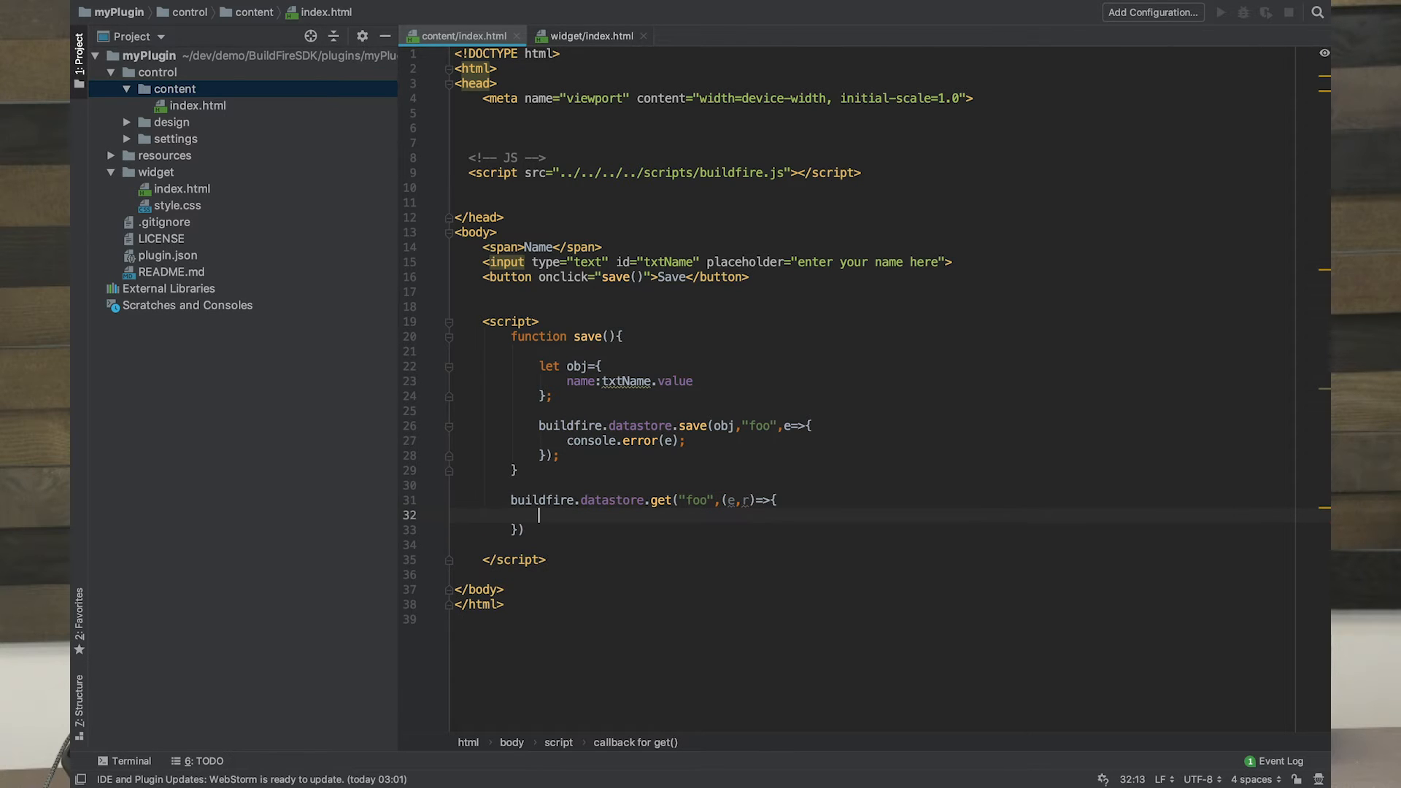
type("deb")
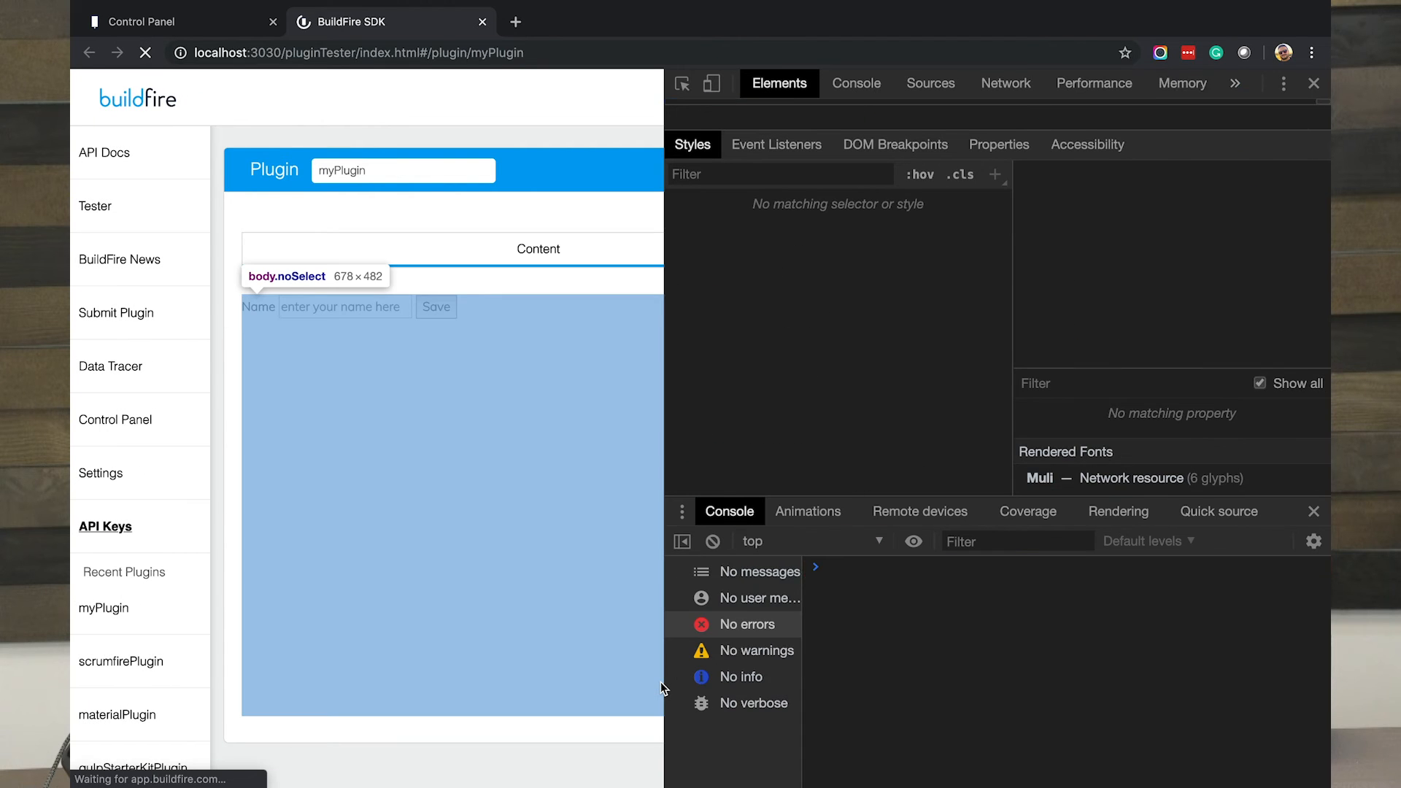
left_click(930, 84)
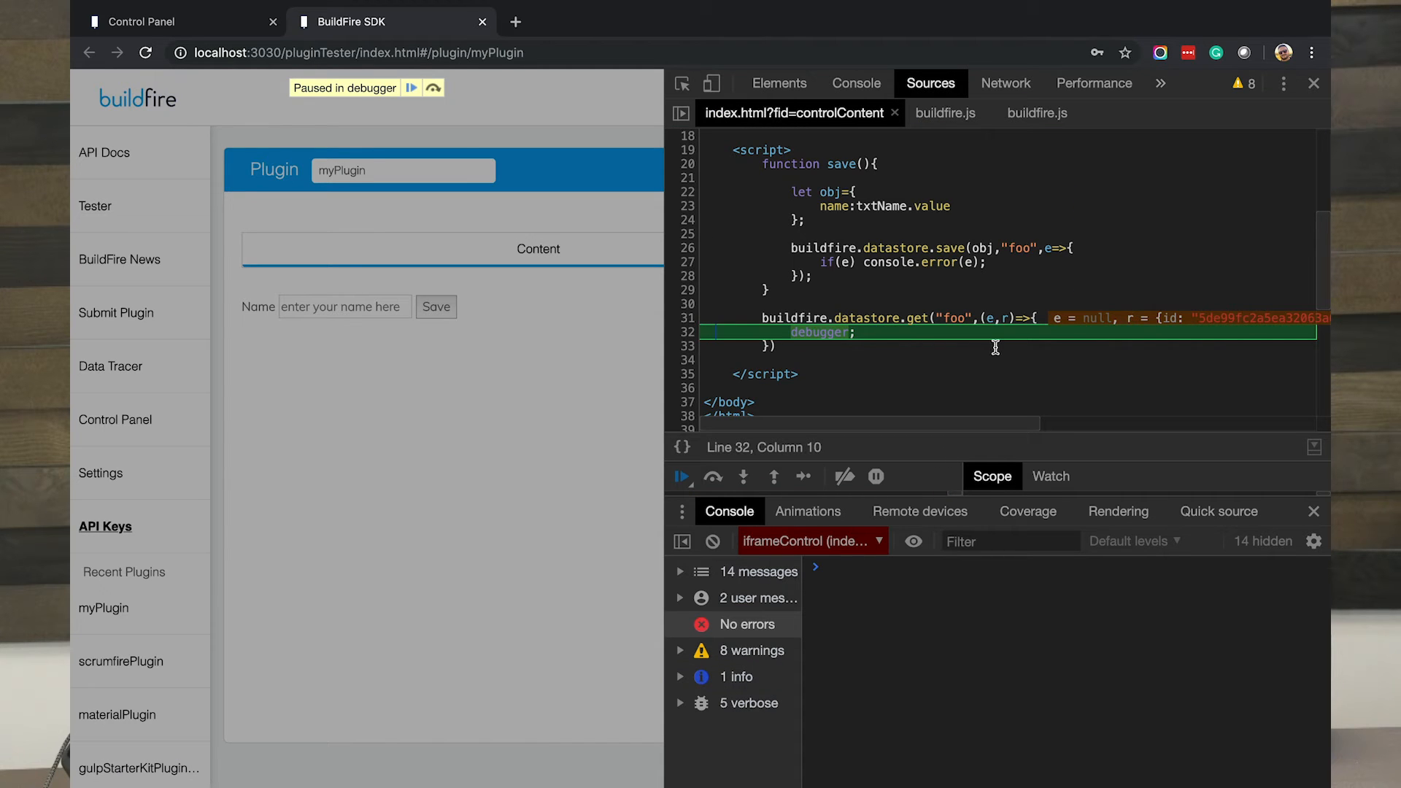
mouse_move(812, 319)
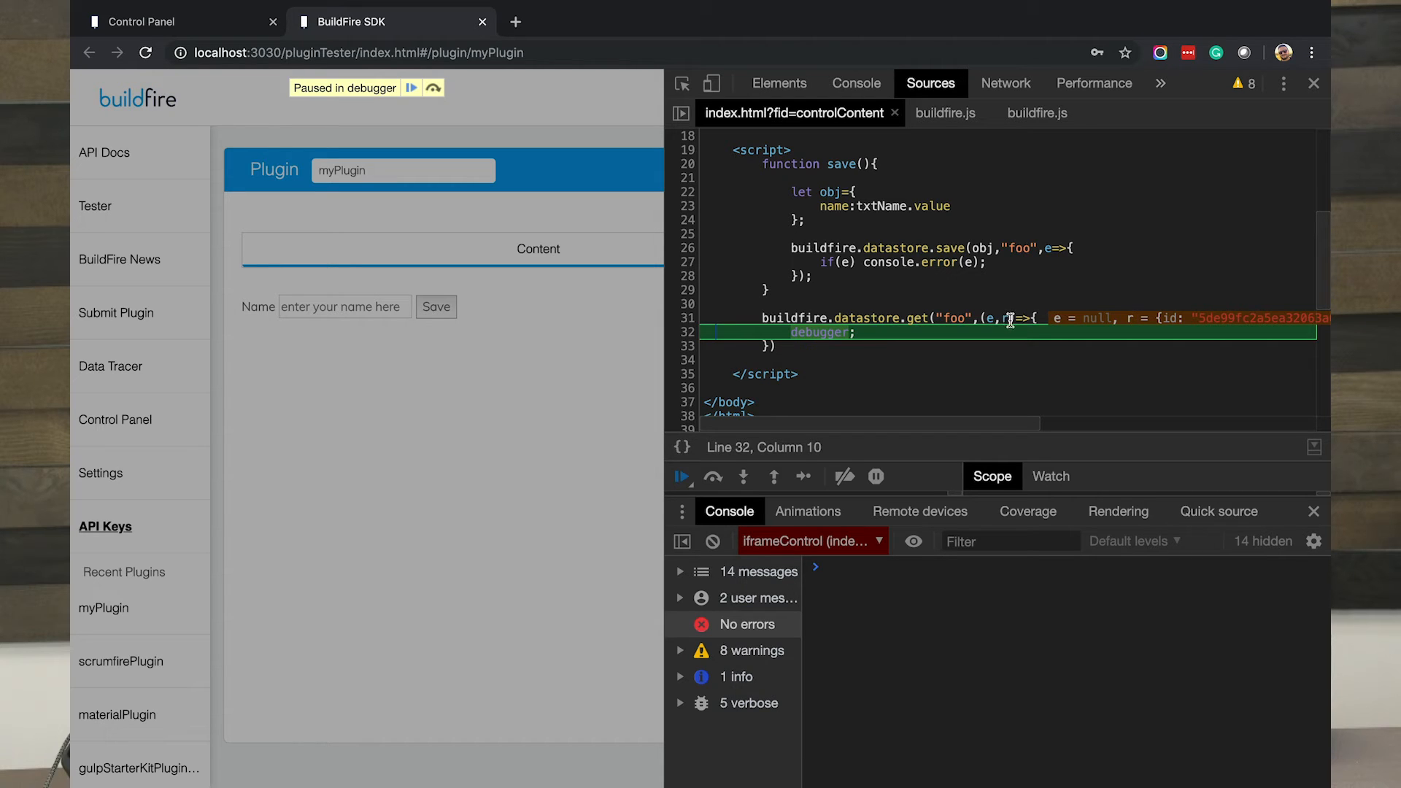
mouse_move(1004, 318)
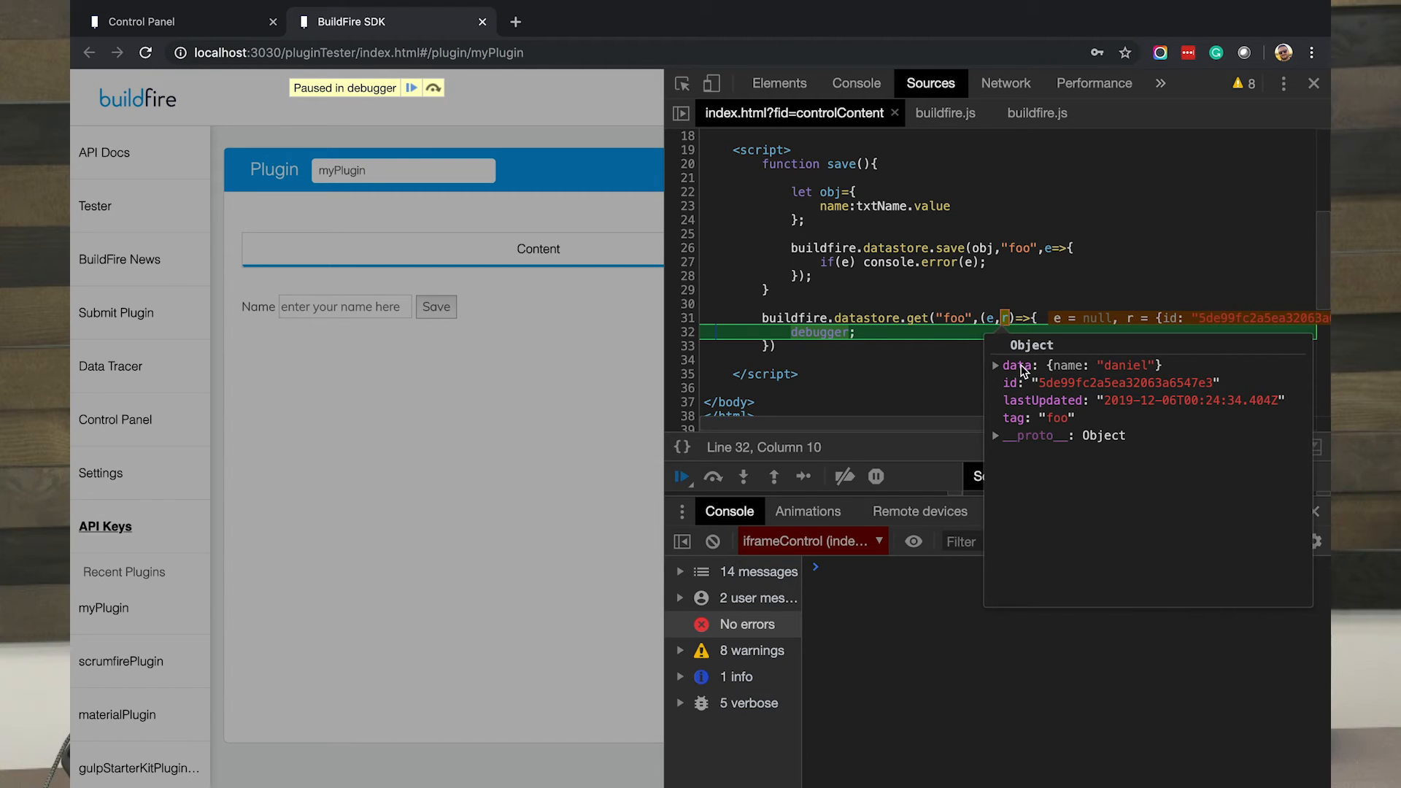
mouse_move(1036, 426)
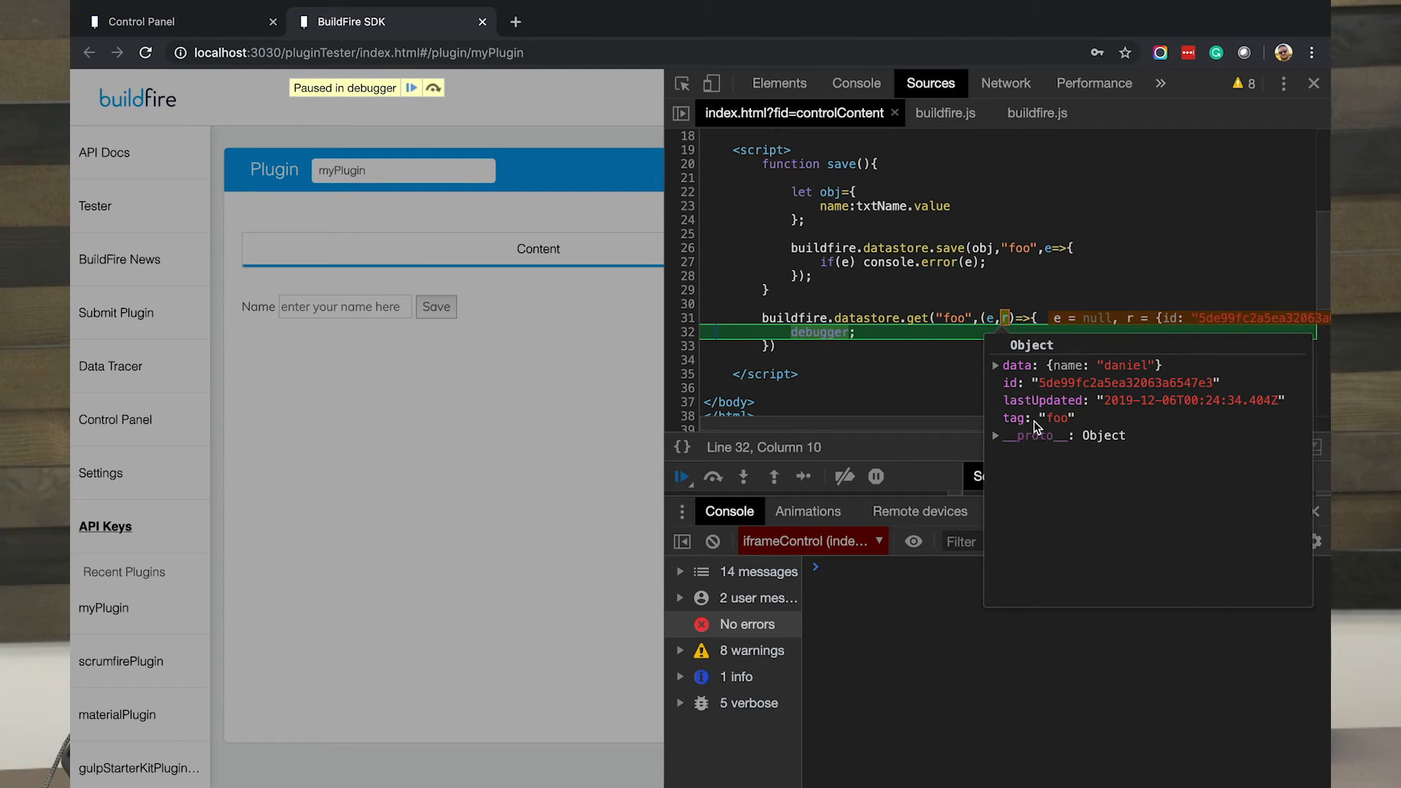
mouse_move(1064, 402)
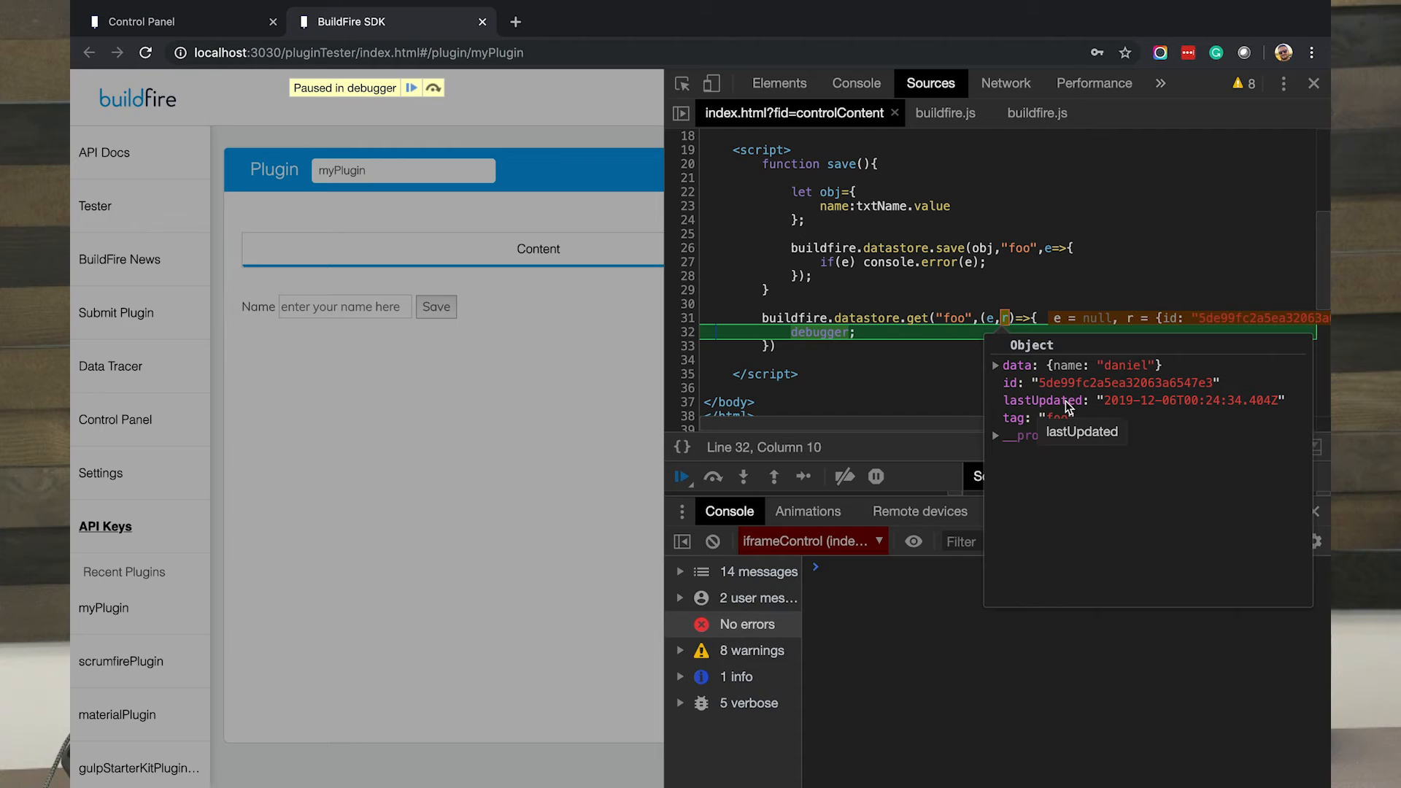
mouse_move(1046, 391)
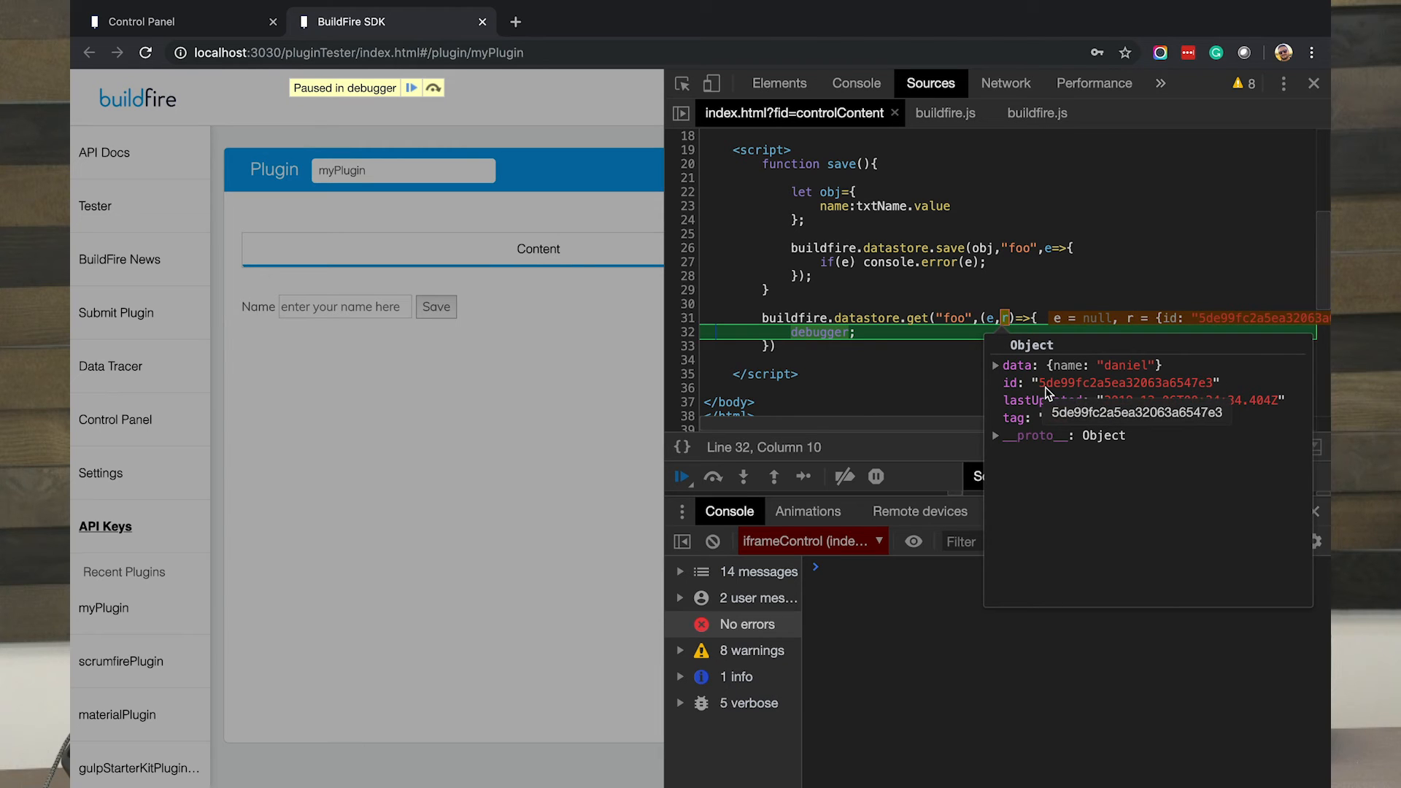
mouse_move(1013, 382)
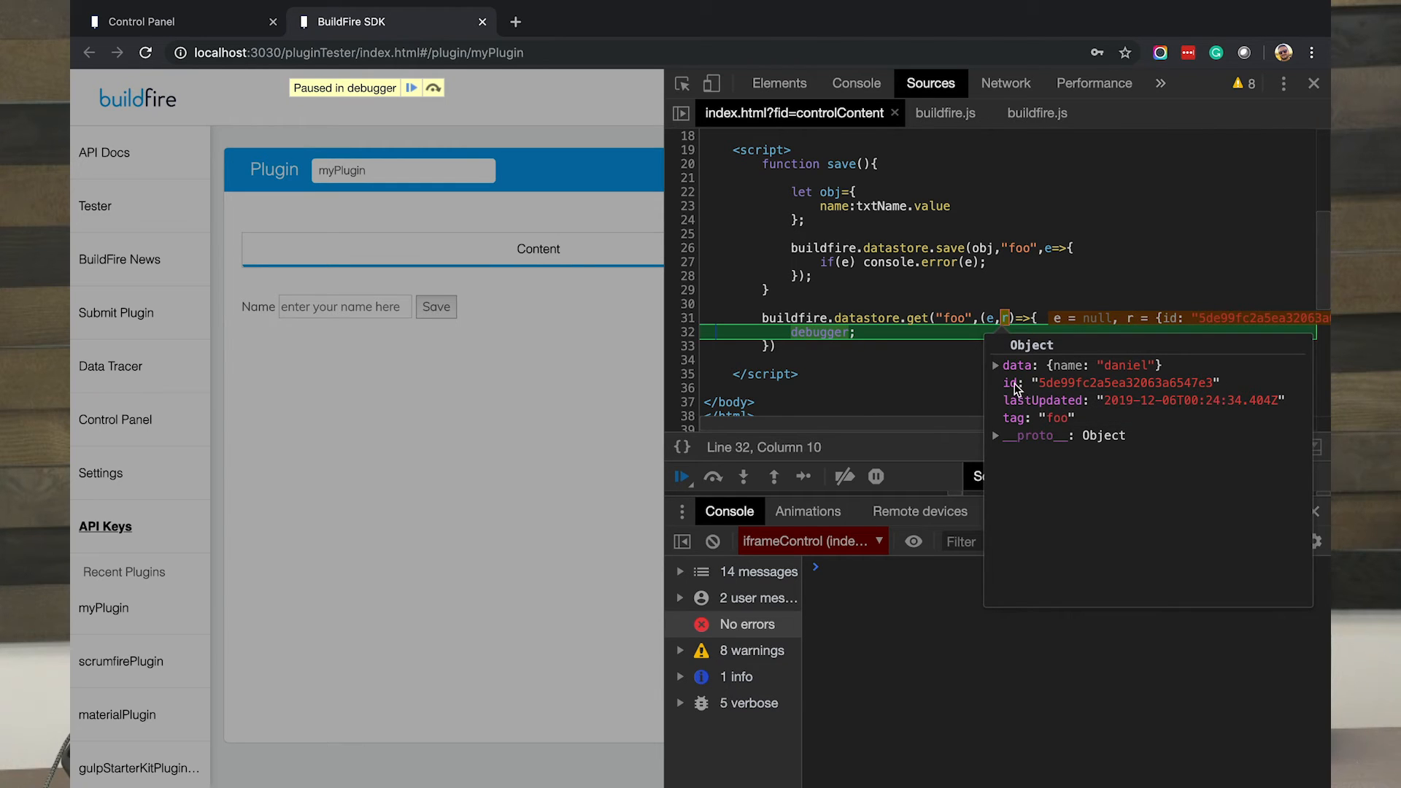
mouse_move(1016, 365)
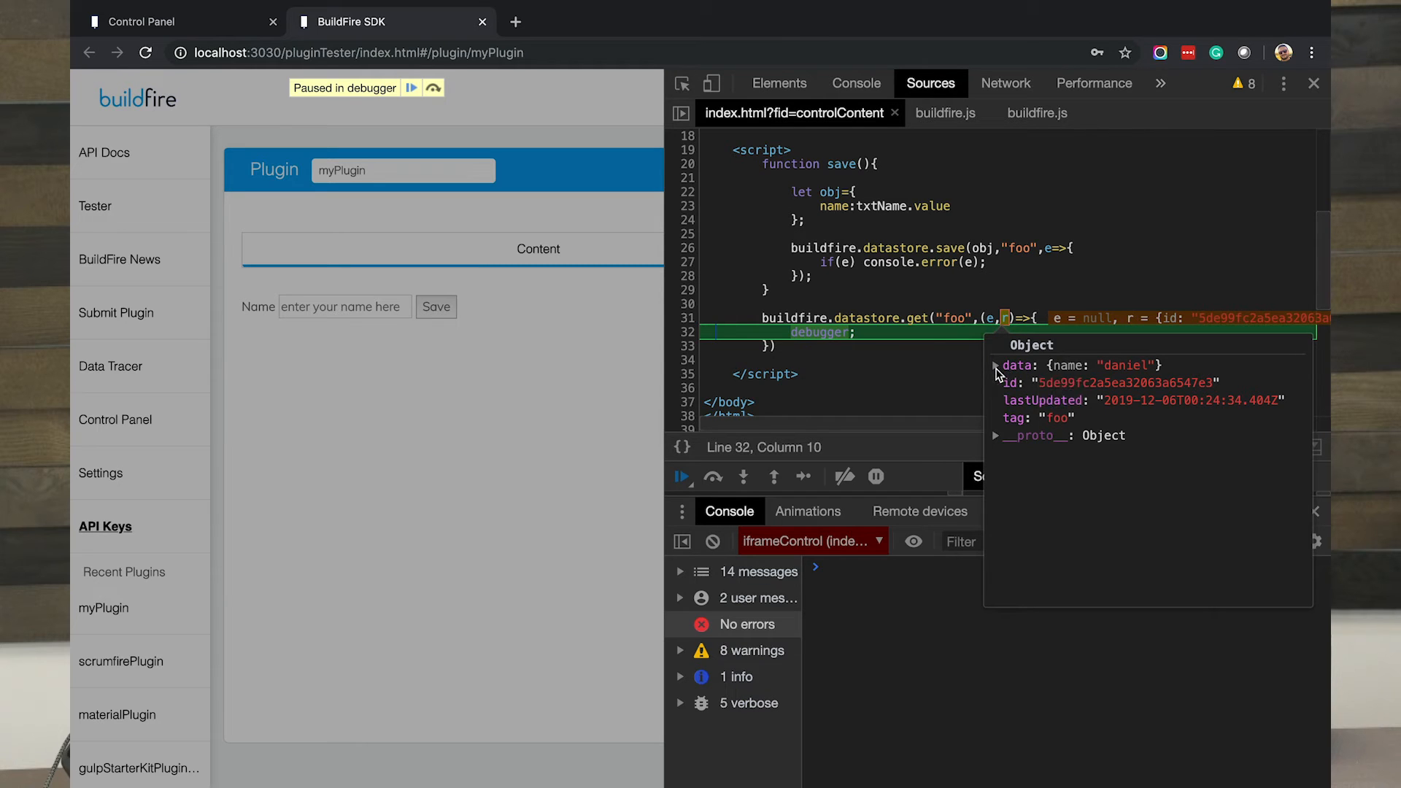
left_click(995, 365)
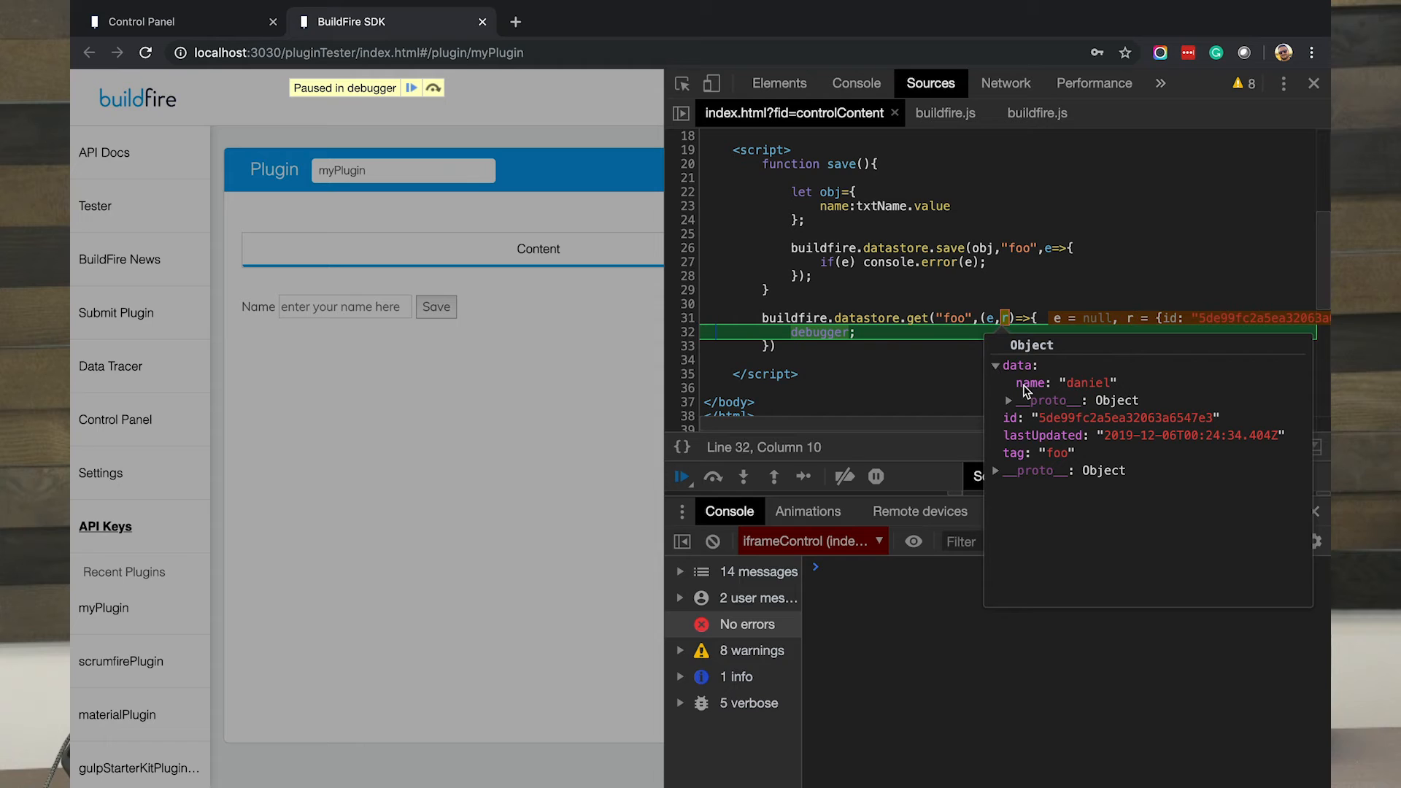
mouse_move(1029, 383)
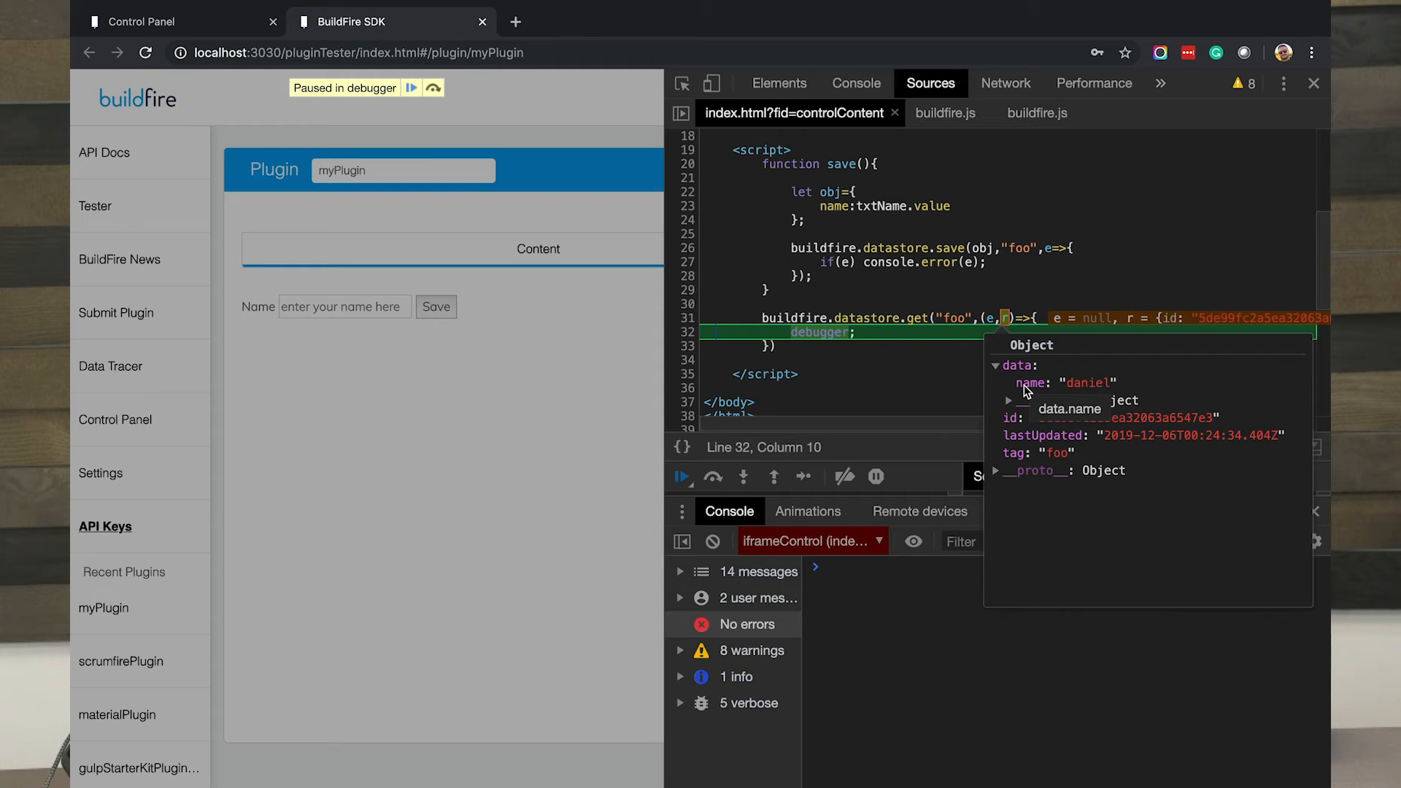
mouse_move(1018, 382)
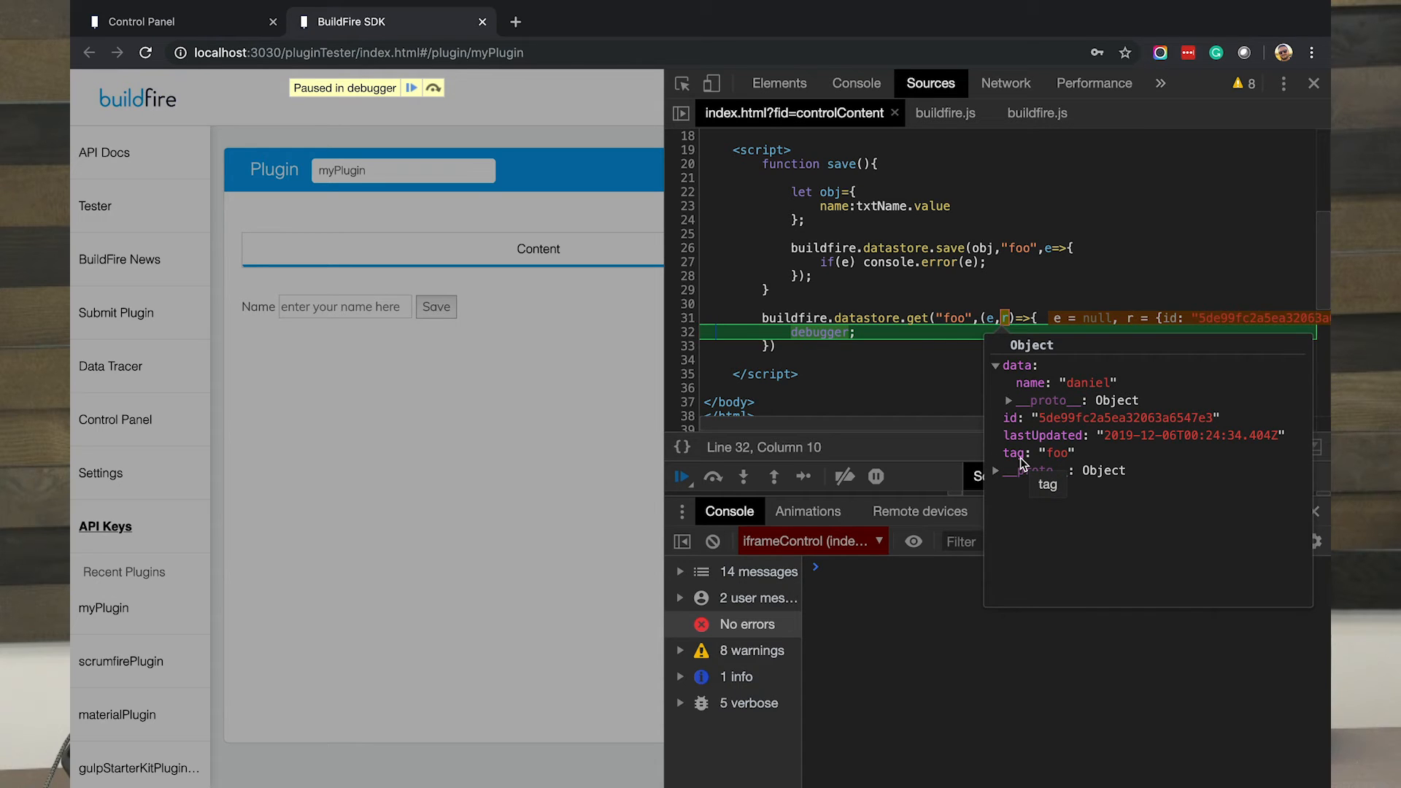
mouse_move(1005, 393)
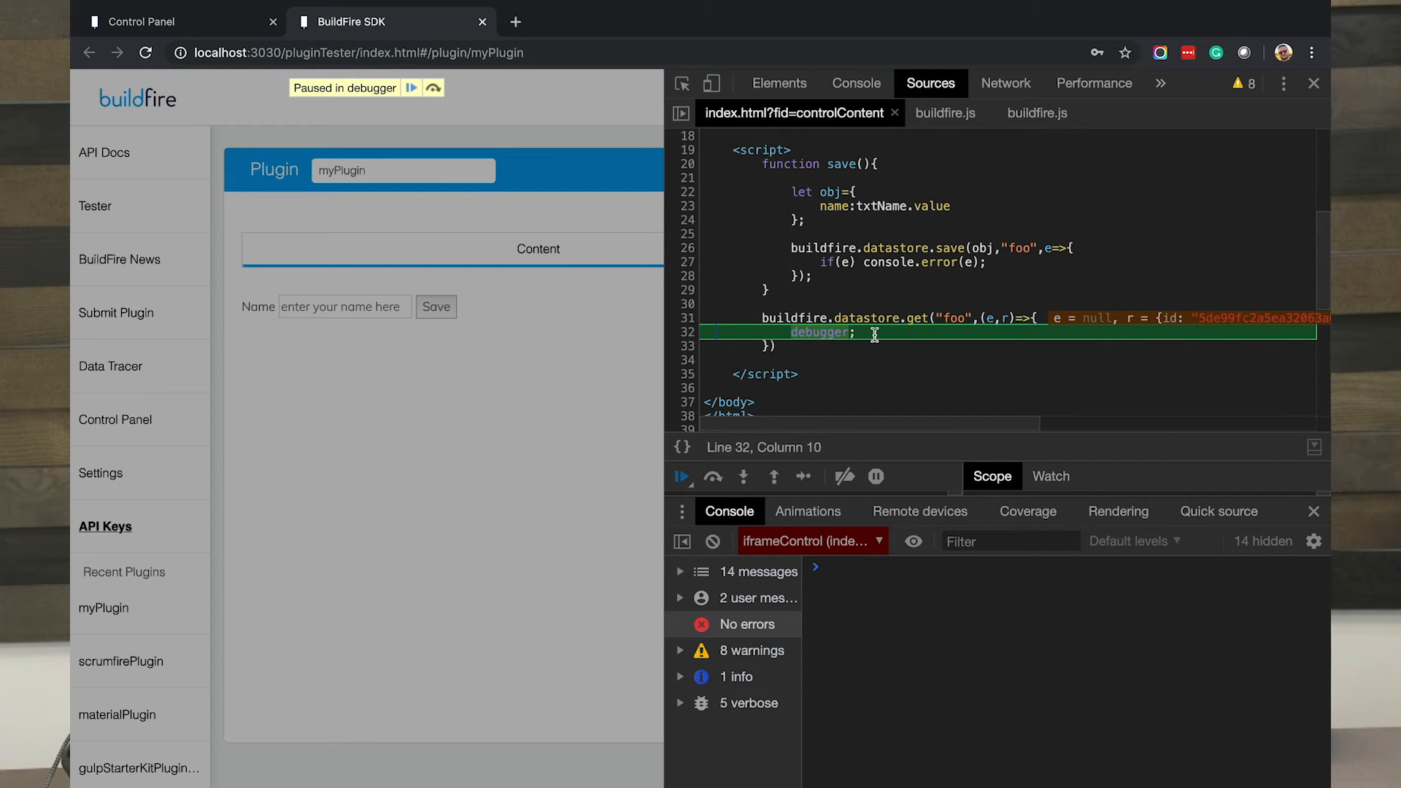
key("alt+tab")
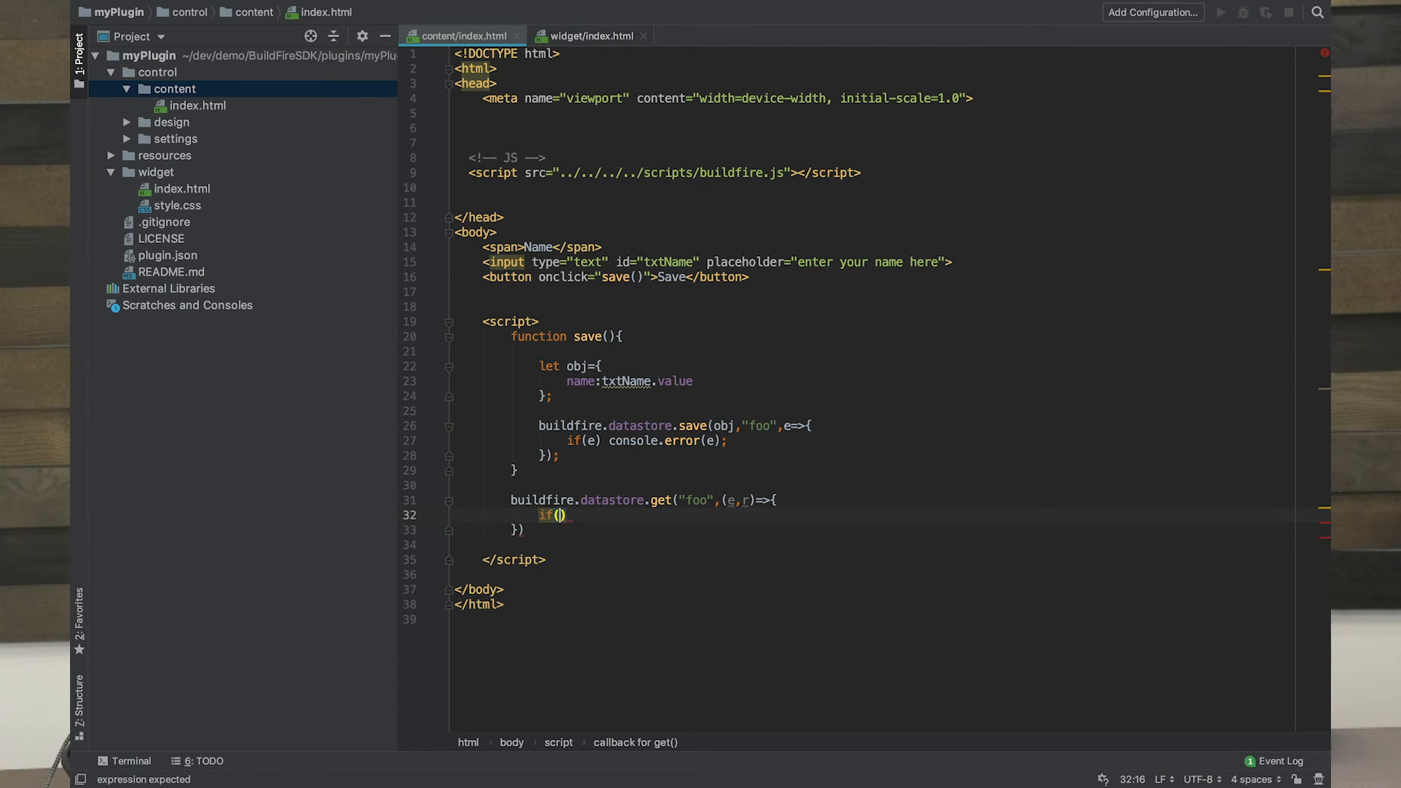
Step: In the get callback, write if(r && r.data){ txtName.value = r.data.name }
type("r){")
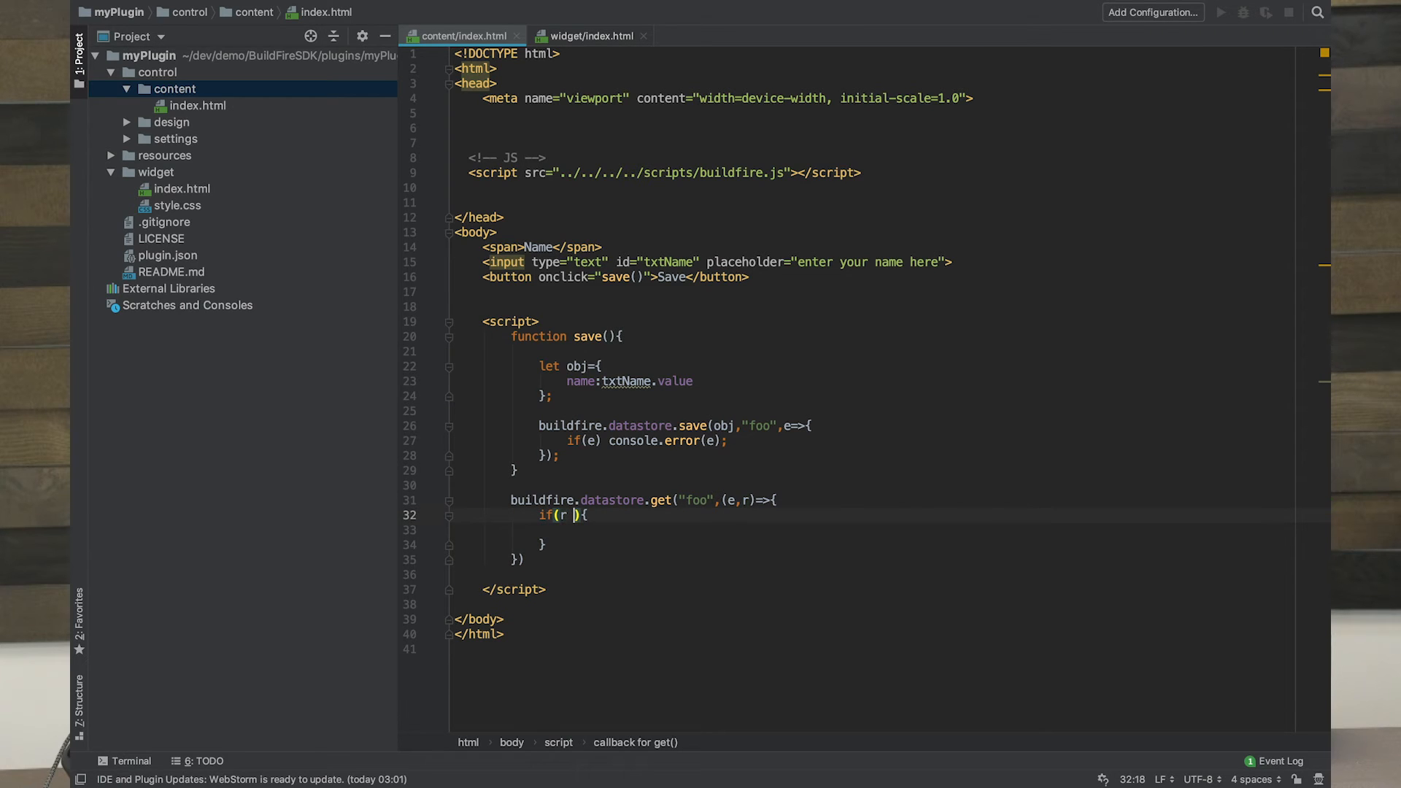
type("&& r.data")
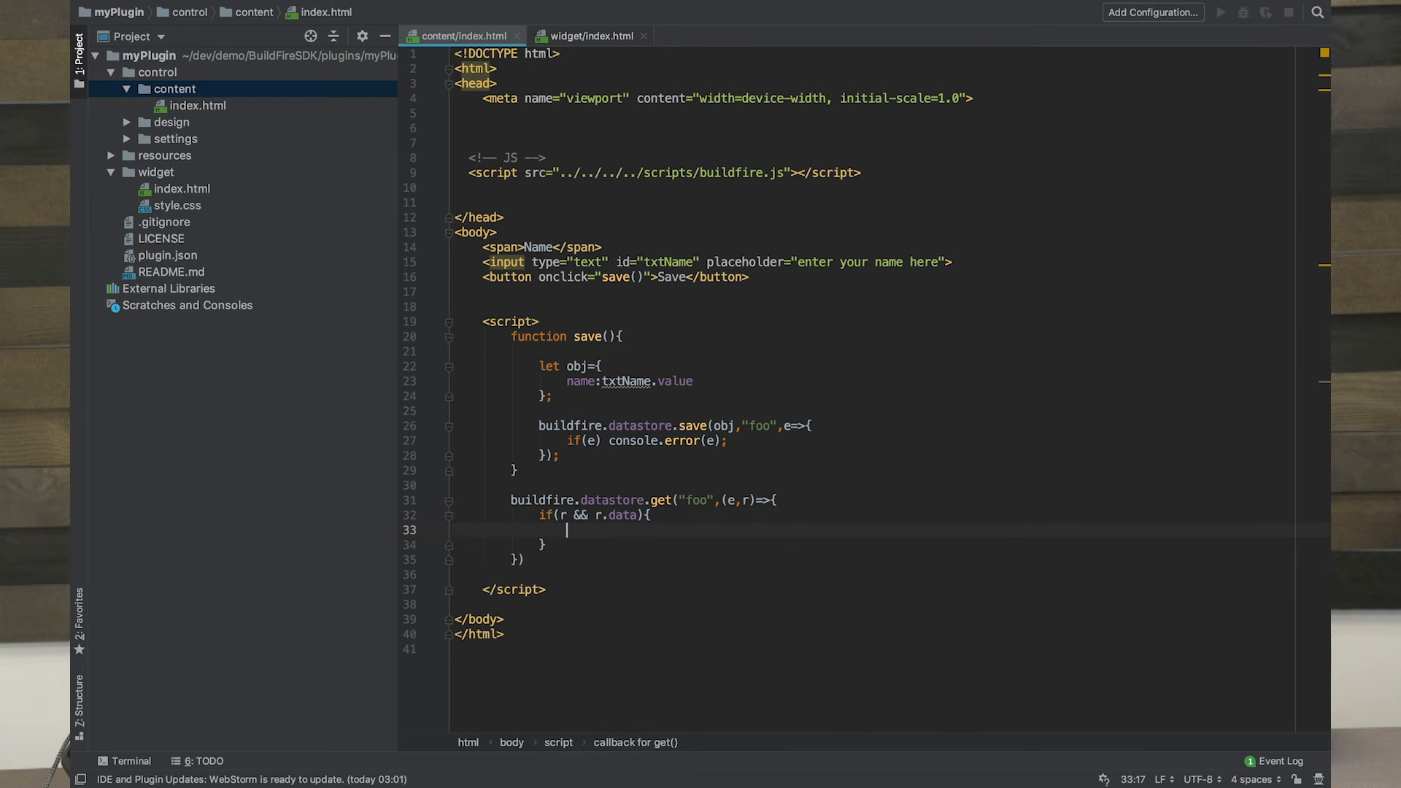
type("txt")
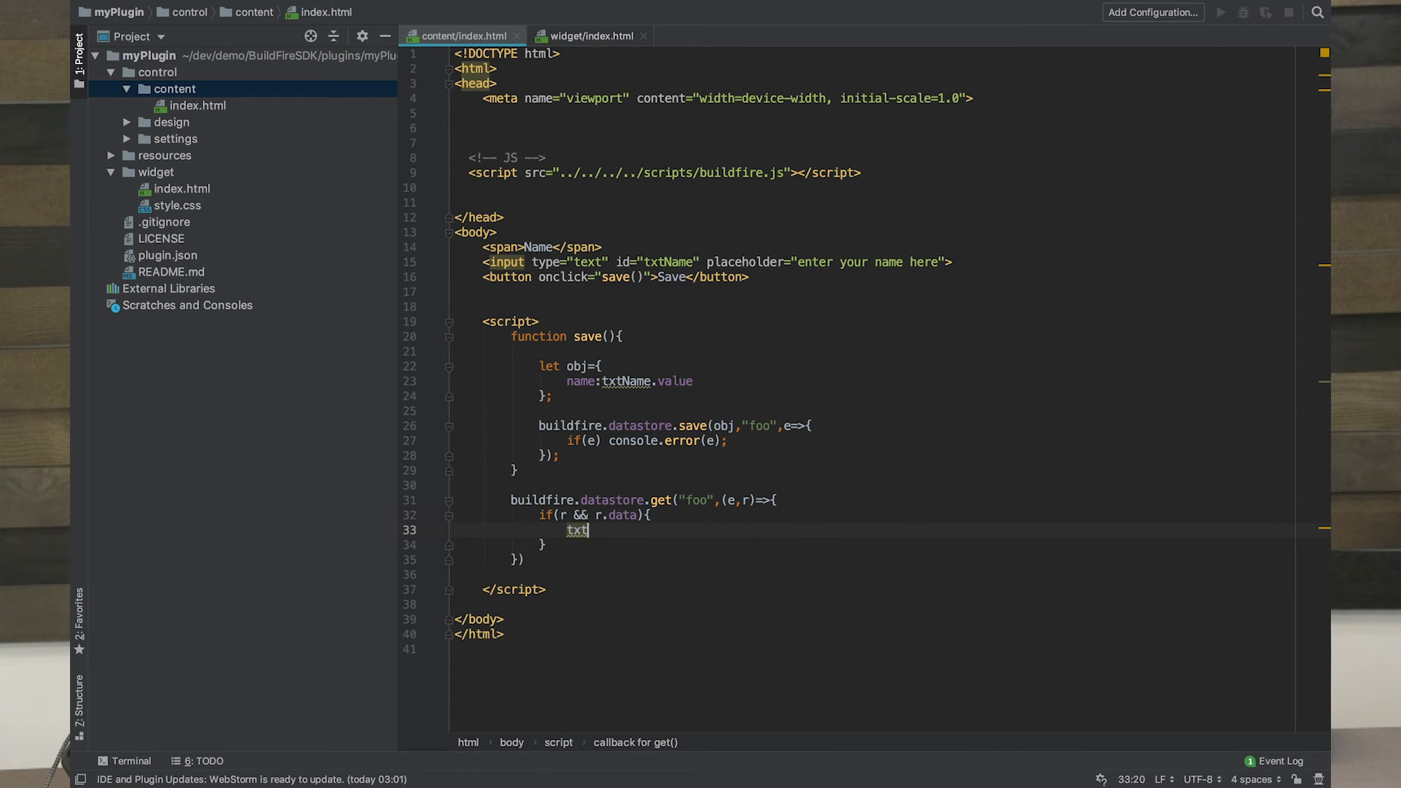
type("Name")
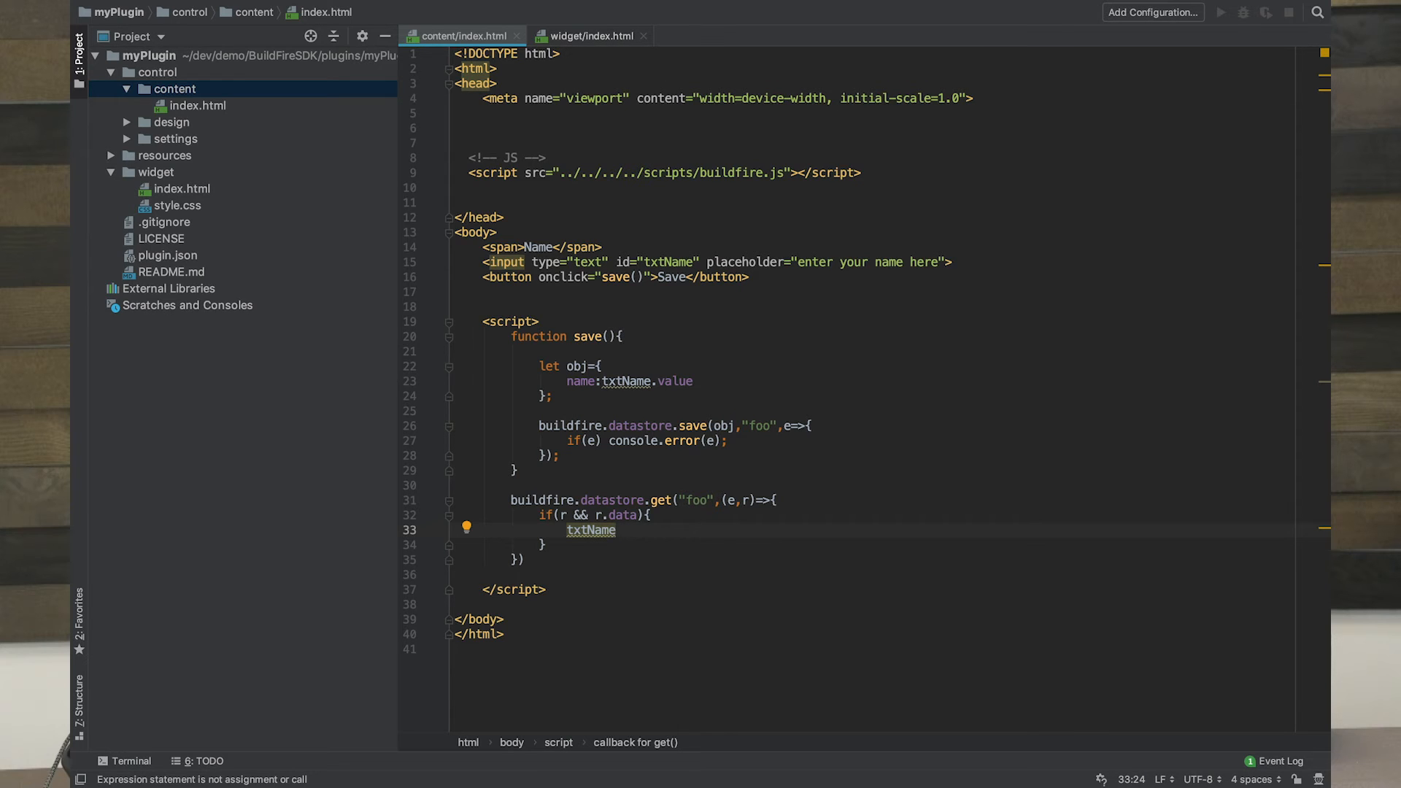
type(".value =")
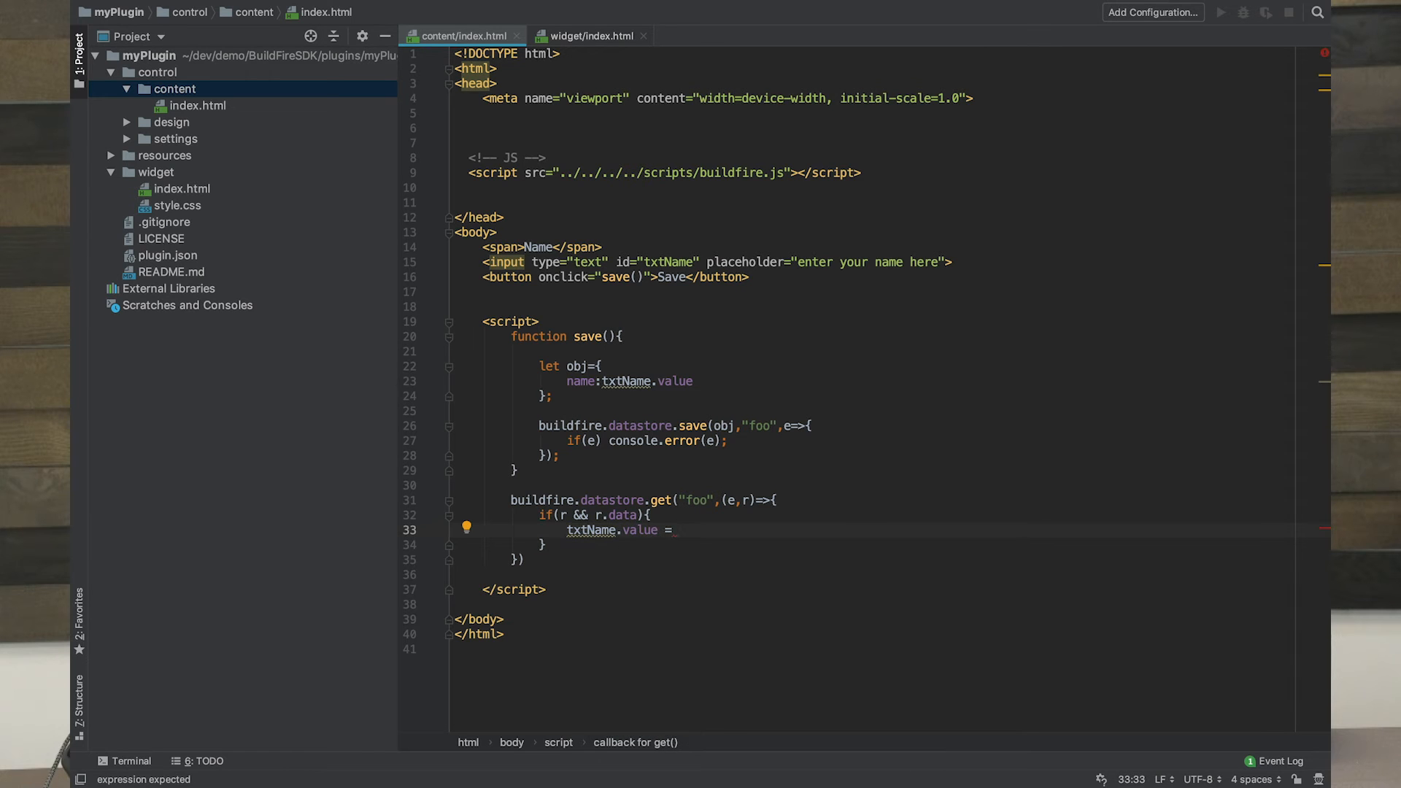
type("r.data.")
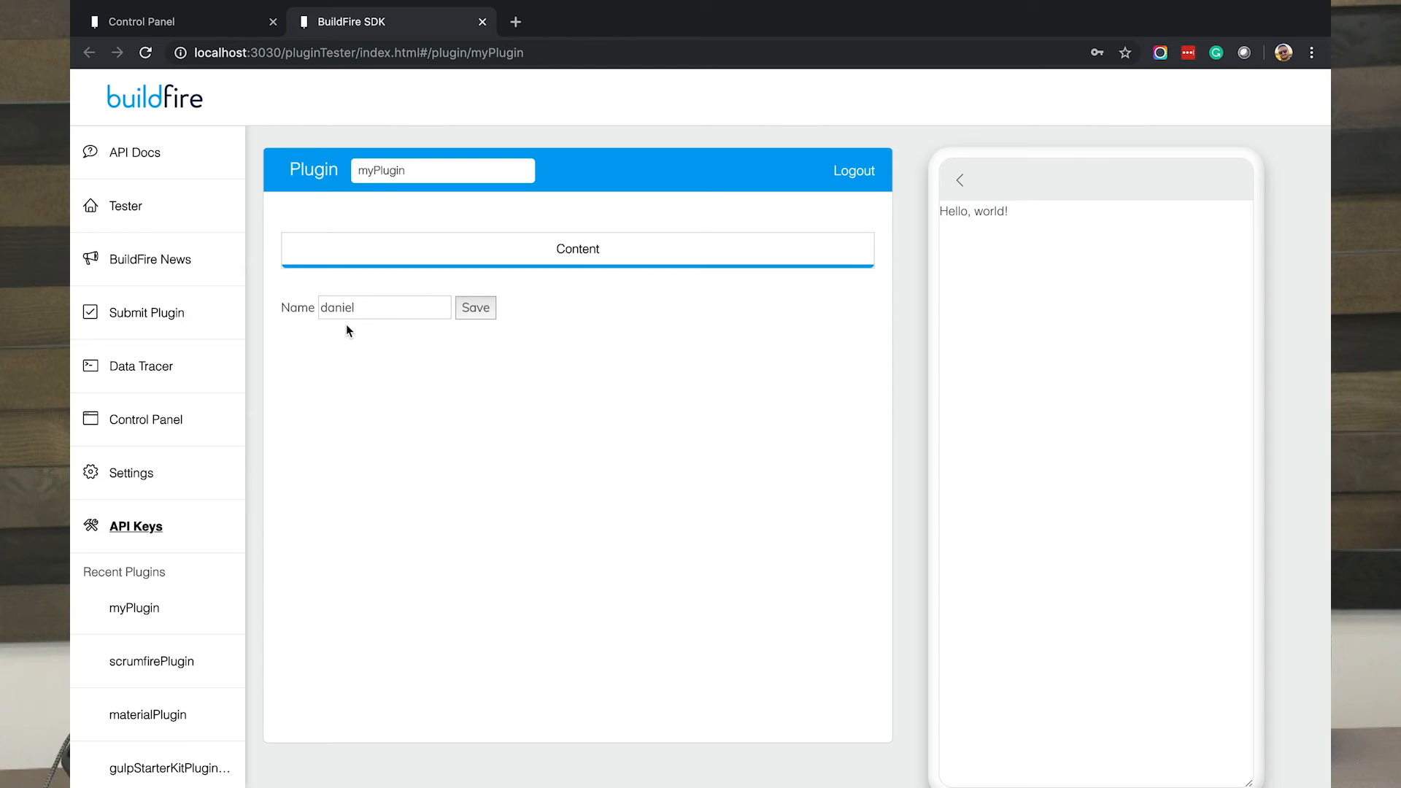
mouse_move(319, 319)
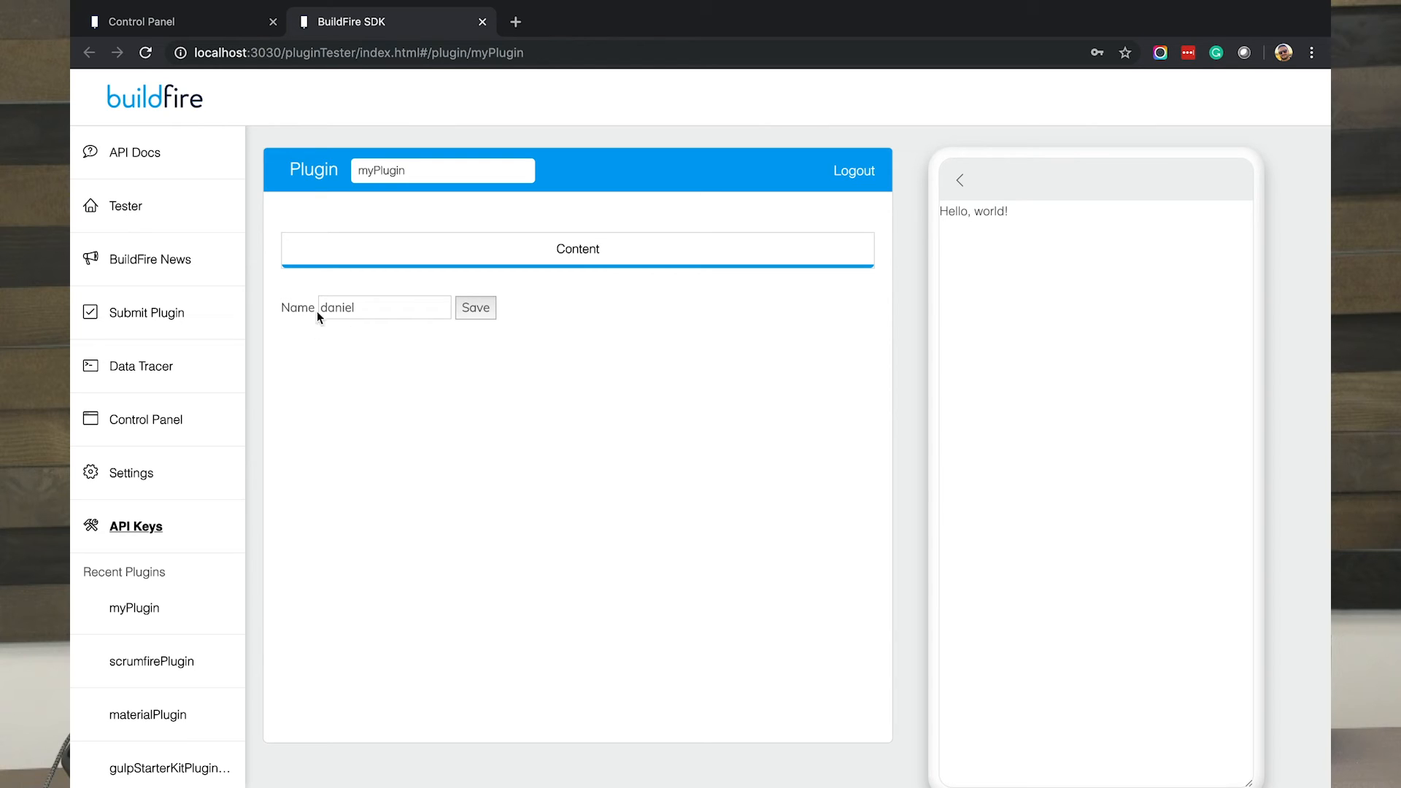
mouse_move(377, 339)
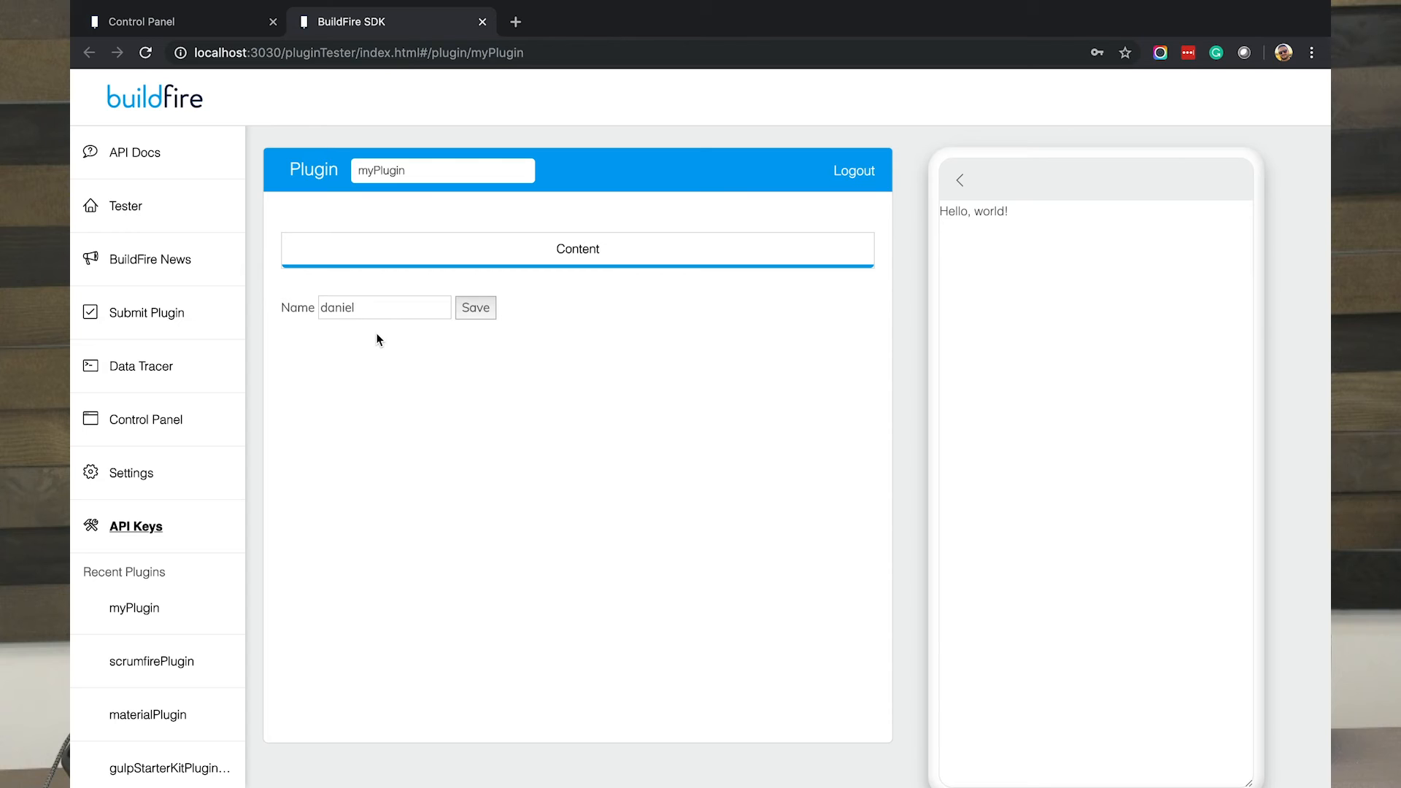
mouse_move(346, 354)
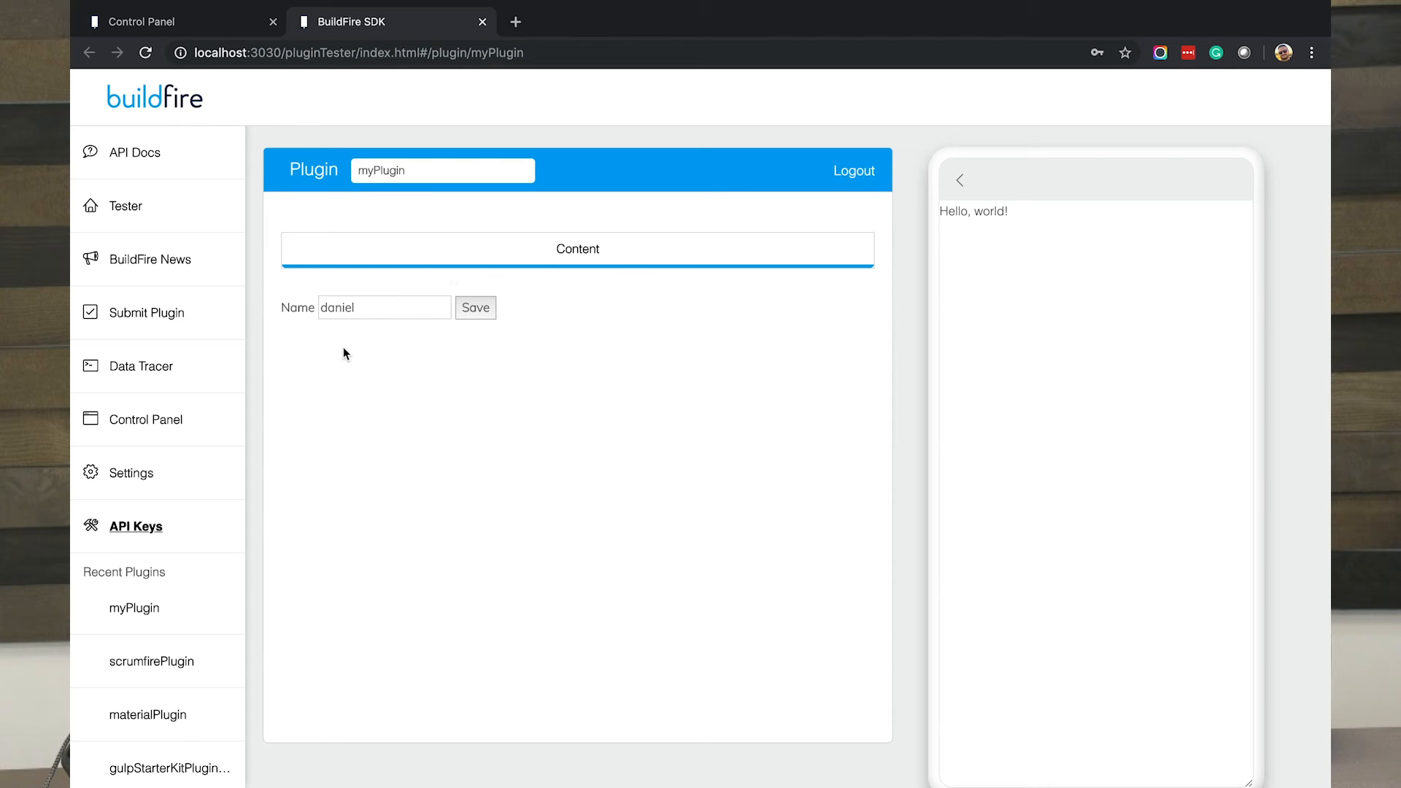
mouse_move(454, 354)
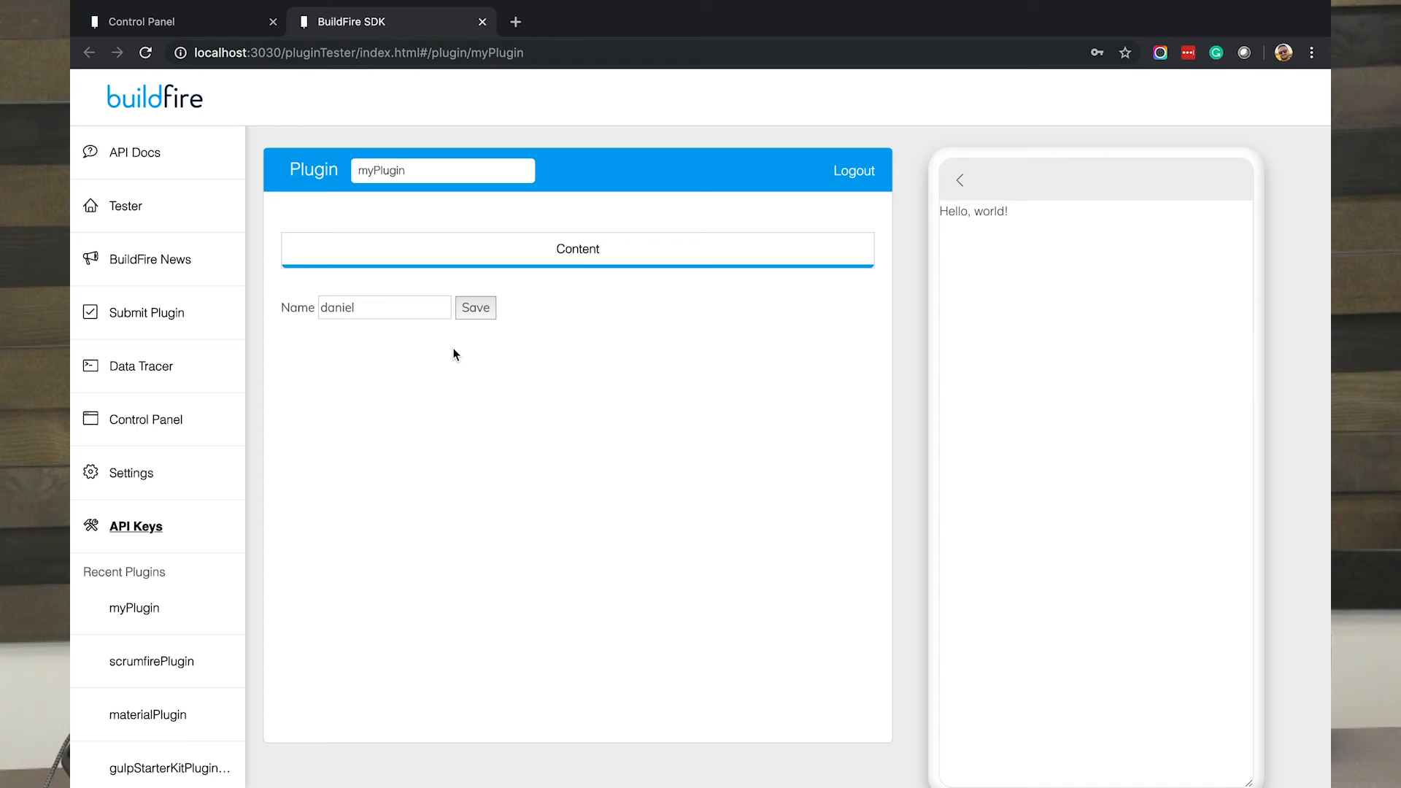
mouse_move(986, 359)
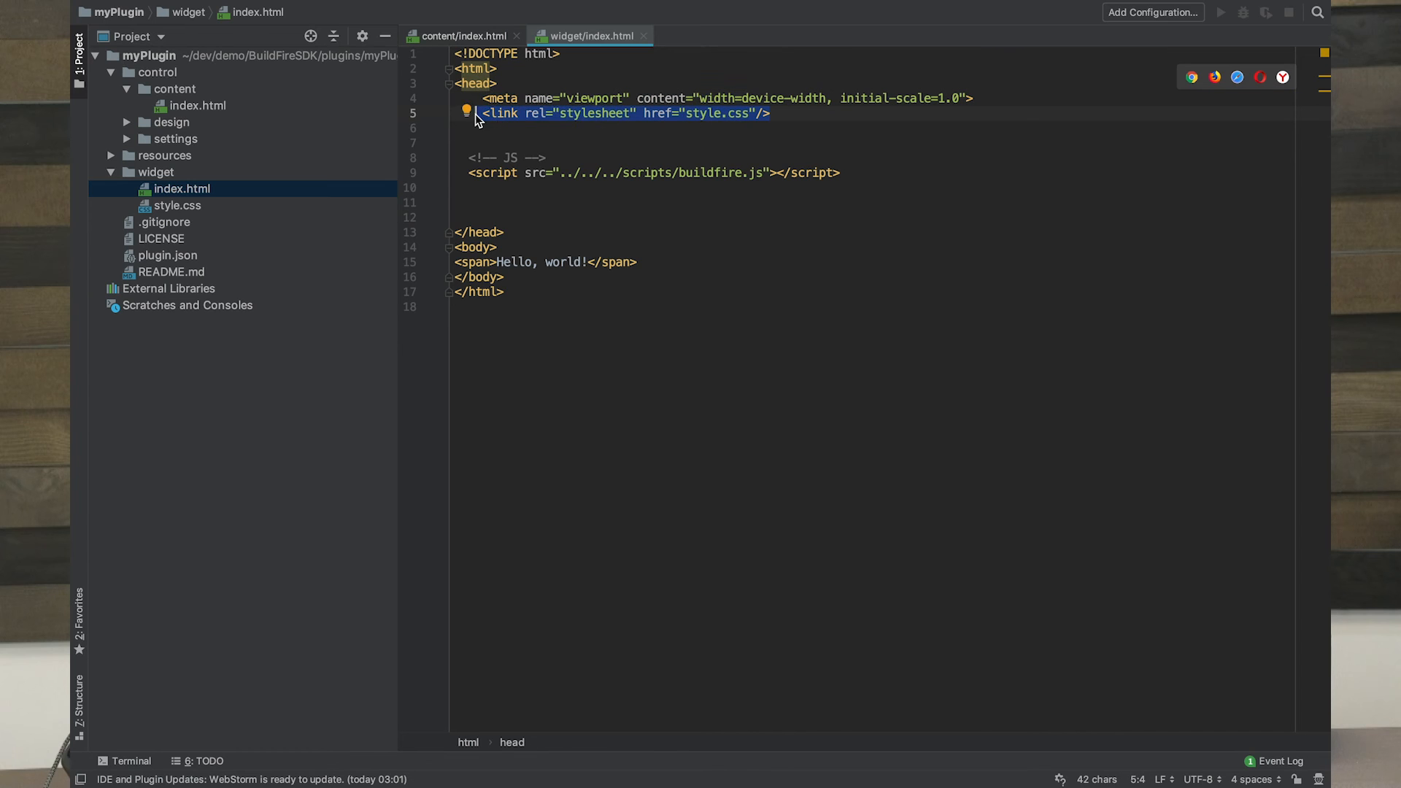
Step: Remove the widget's stylesheet link and Hello world text, adding a span with id sName
key("Delete")
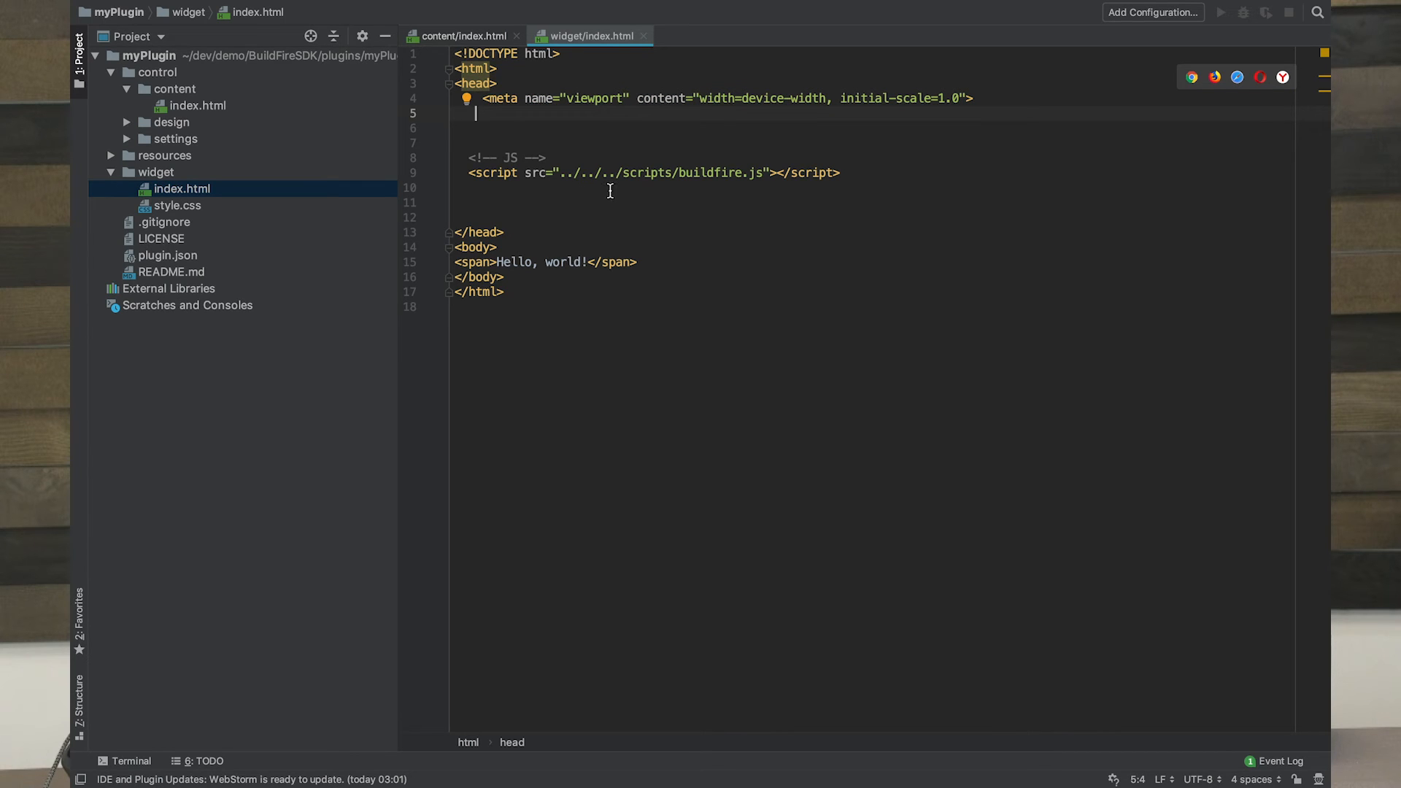
mouse_move(573, 184)
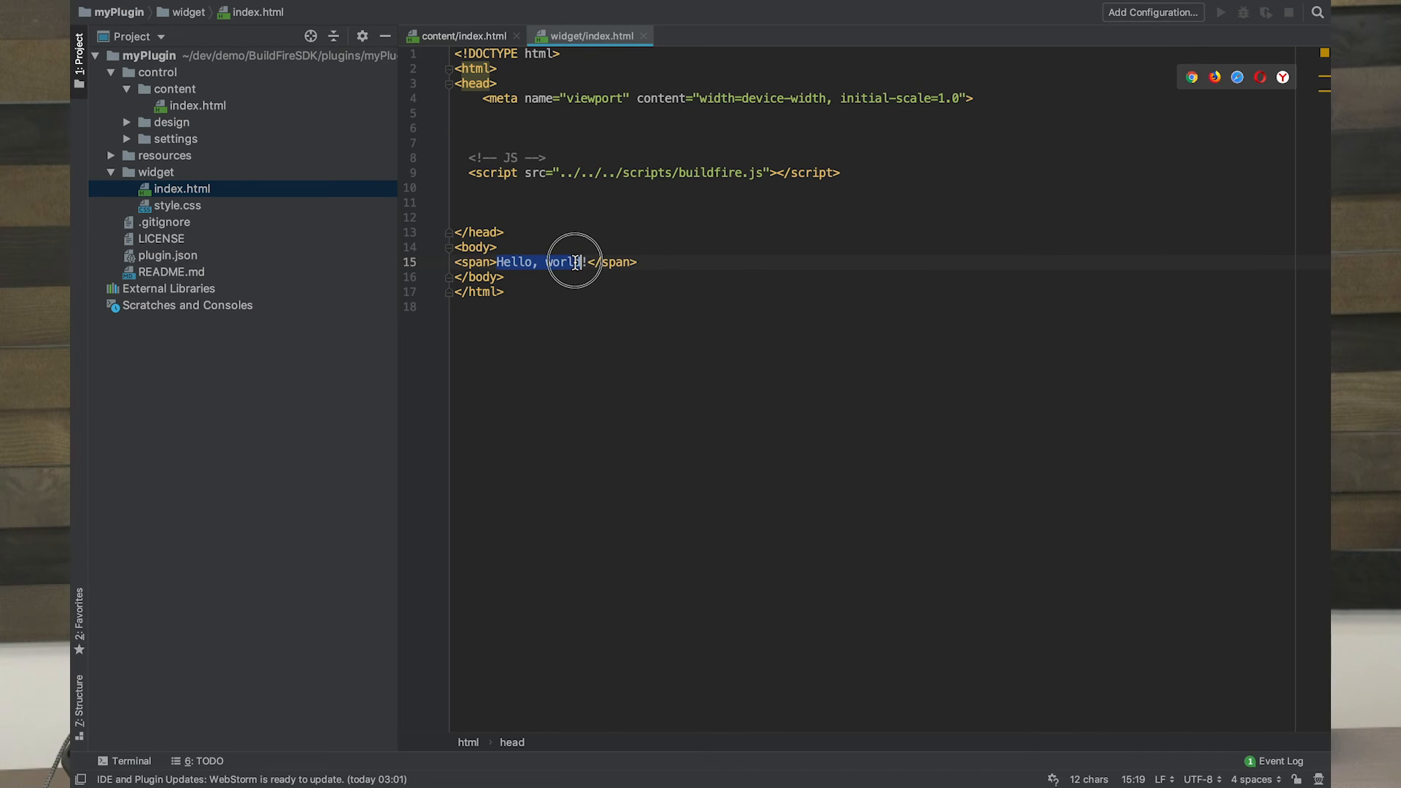
key("Delete")
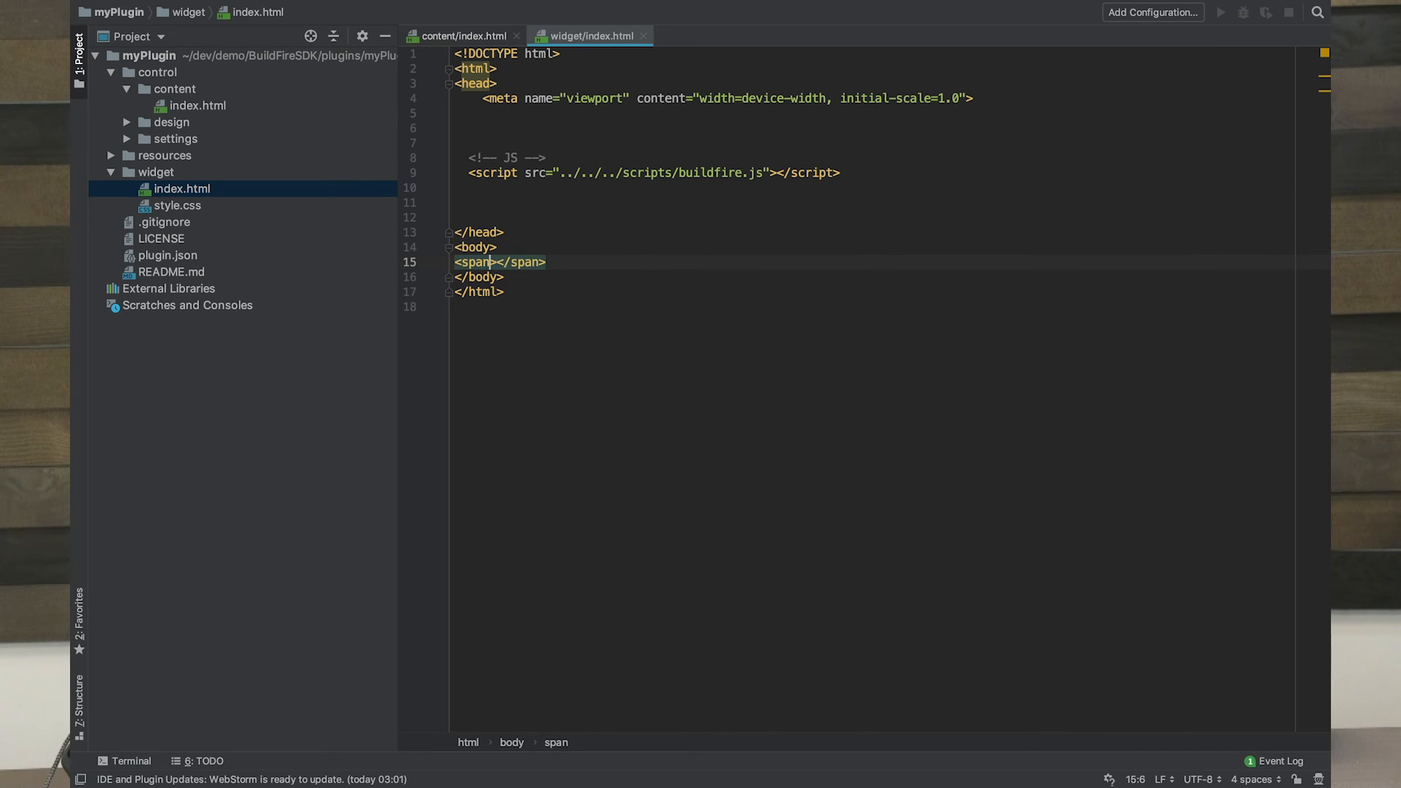
type("id=\"\"")
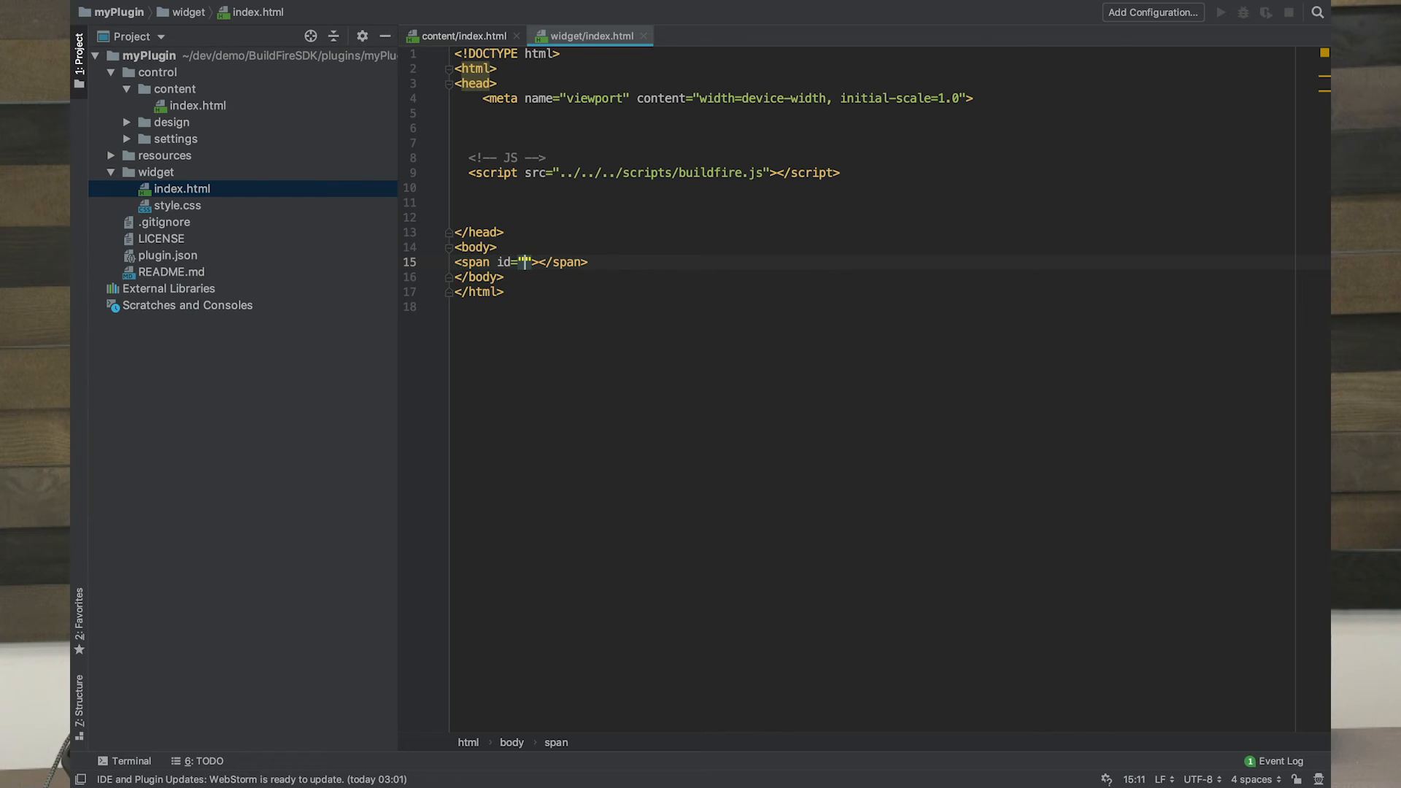
type("sName")
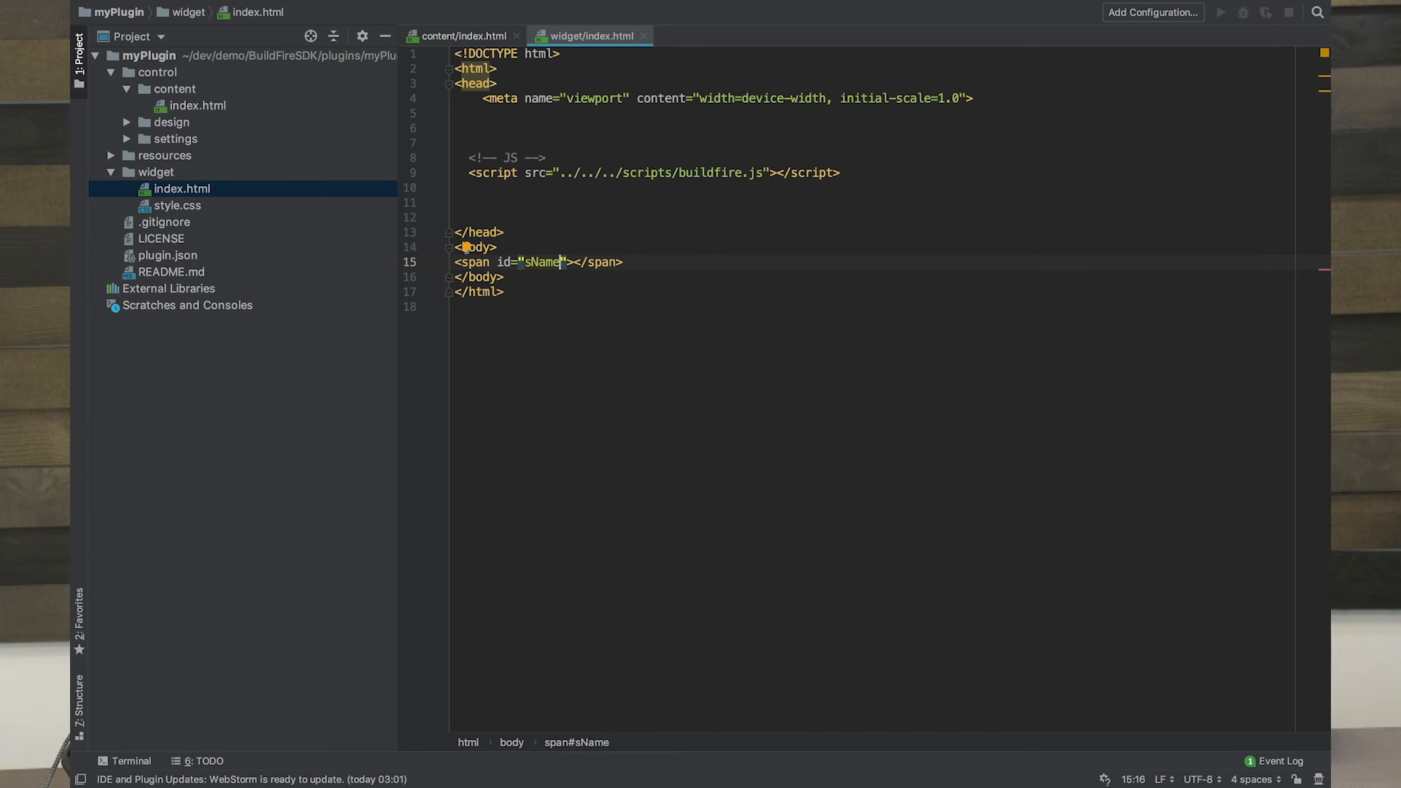
Step: Add a script calling datastore.get("foo") that sets sName.innerHTML to r.data.name
type("<script>")
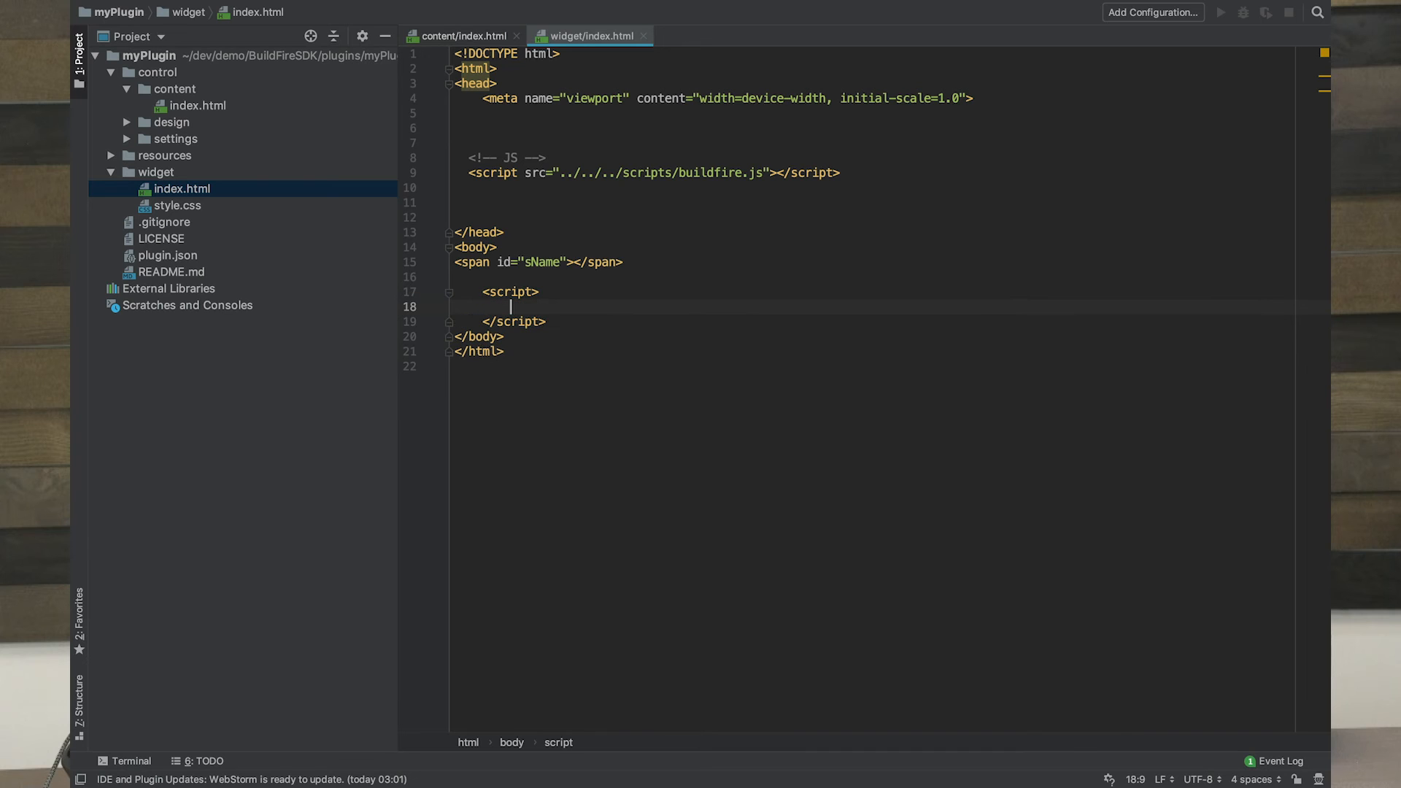
left_click(461, 36)
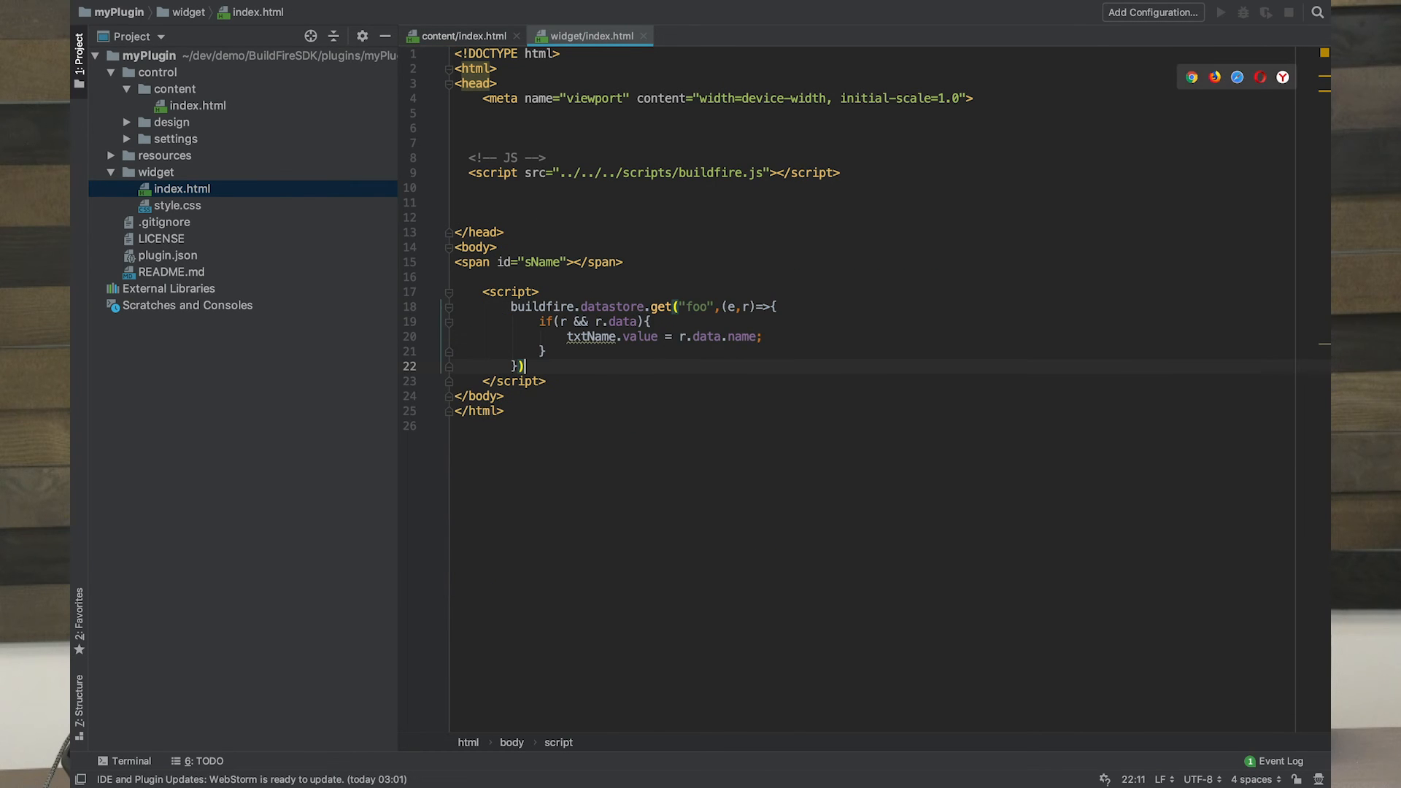
mouse_move(601, 322)
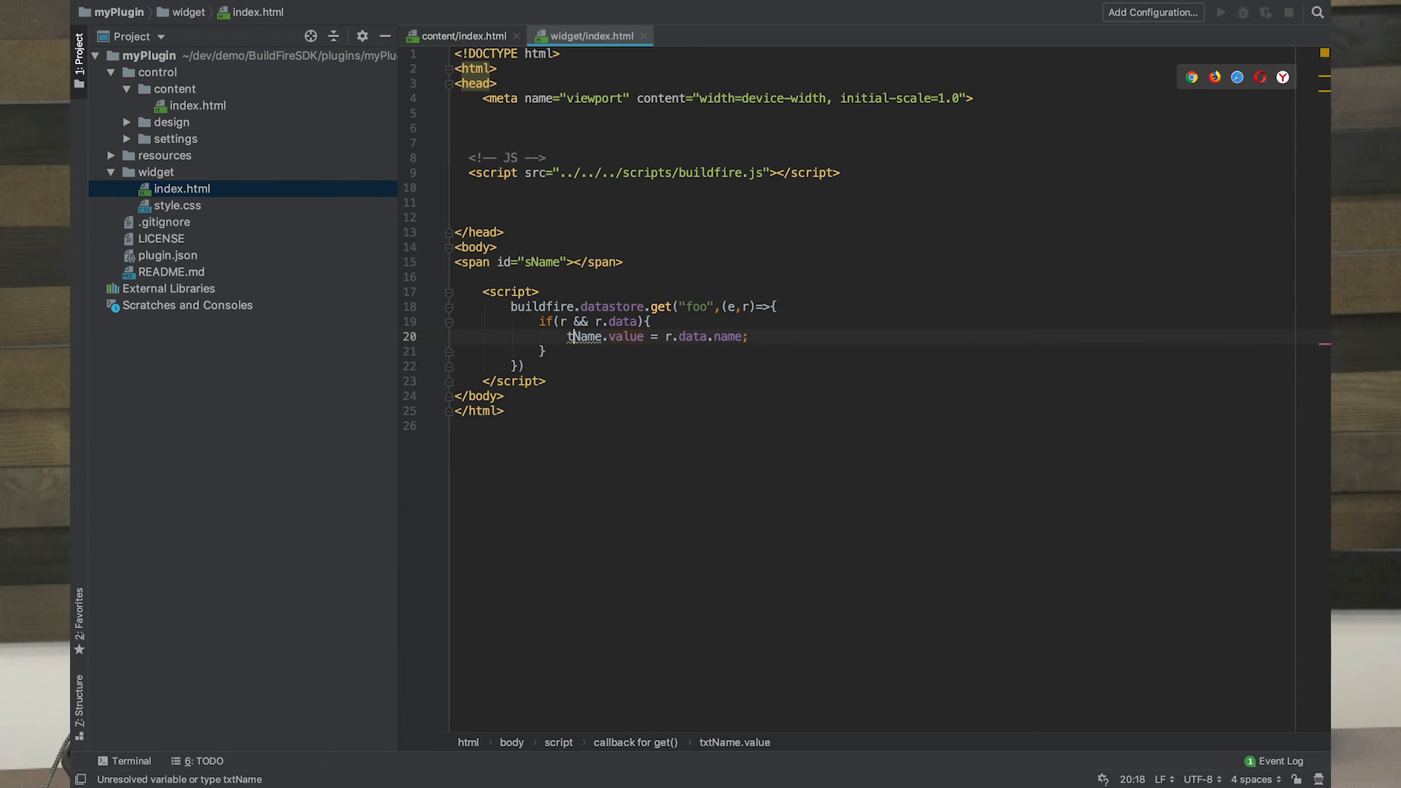
type("s")
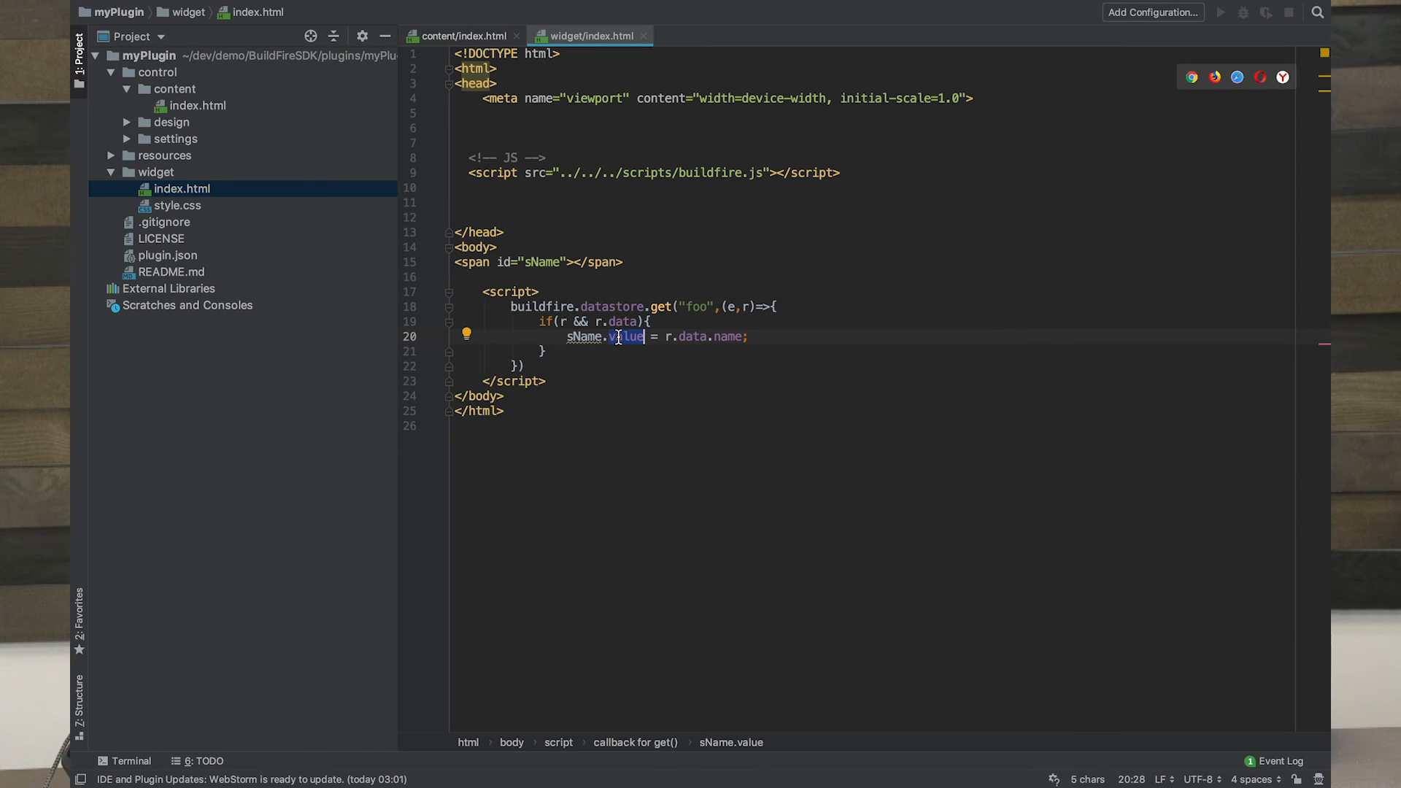
type("innerHTML")
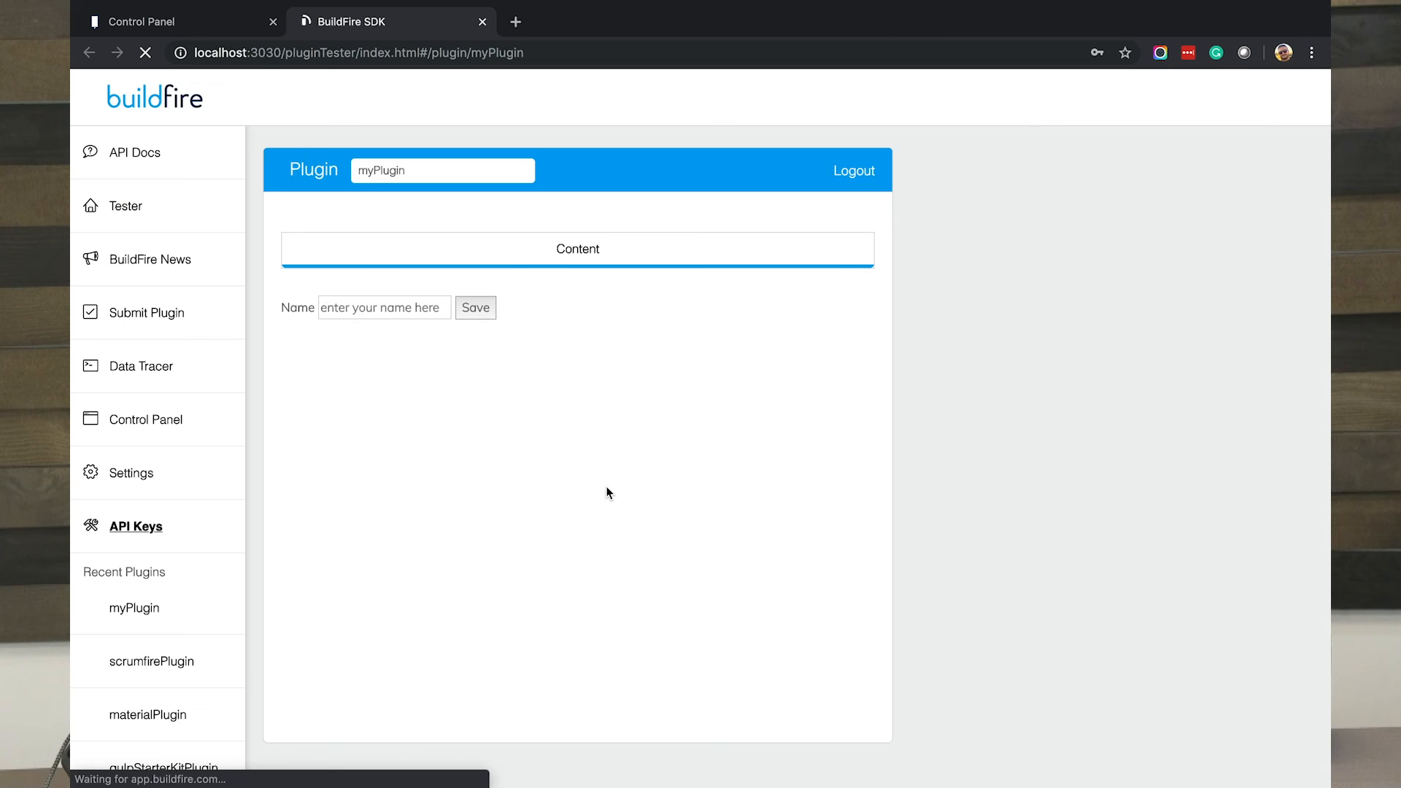
Step: Save the name 'Daniel Hindi' and reload the widget preview frame to display it
left_click(475, 307)
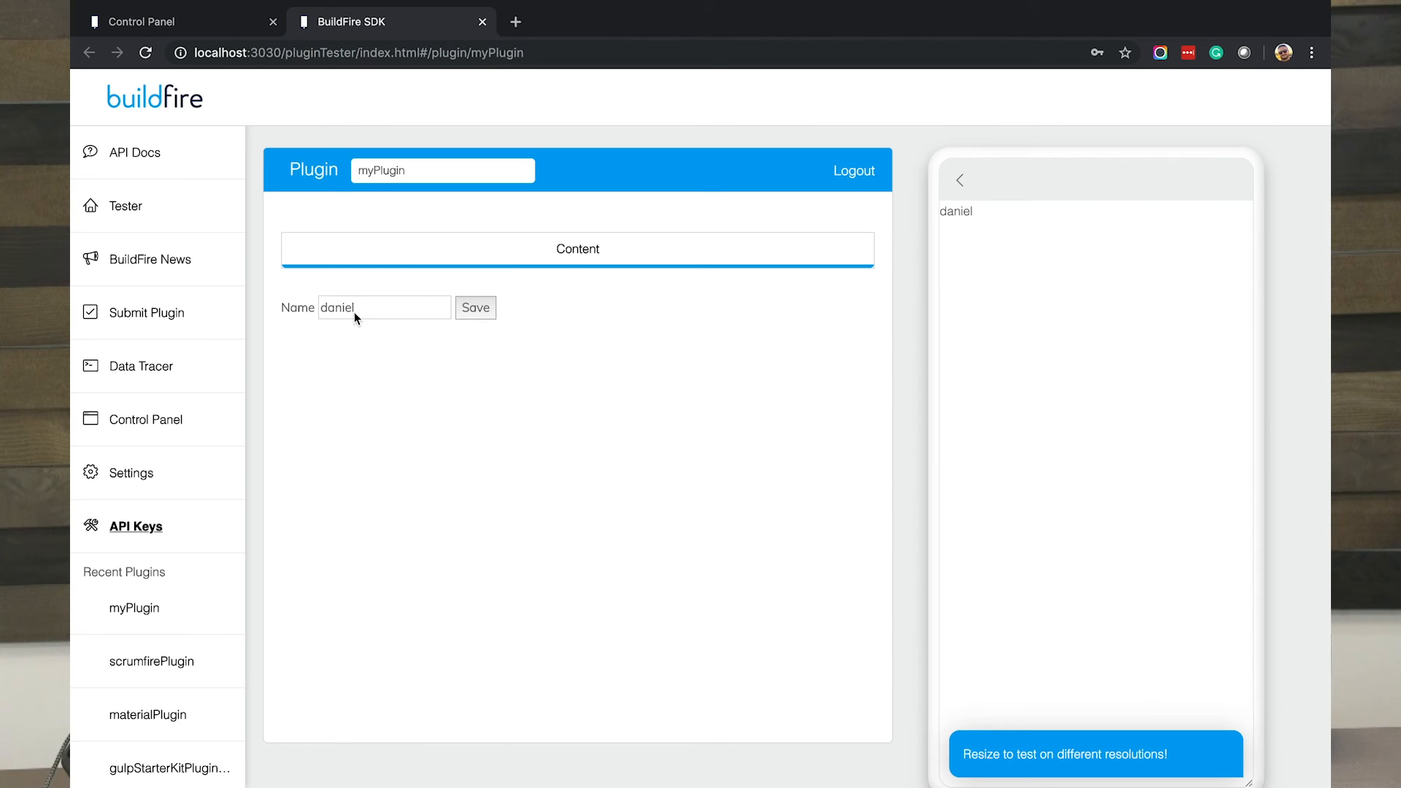
mouse_move(680, 403)
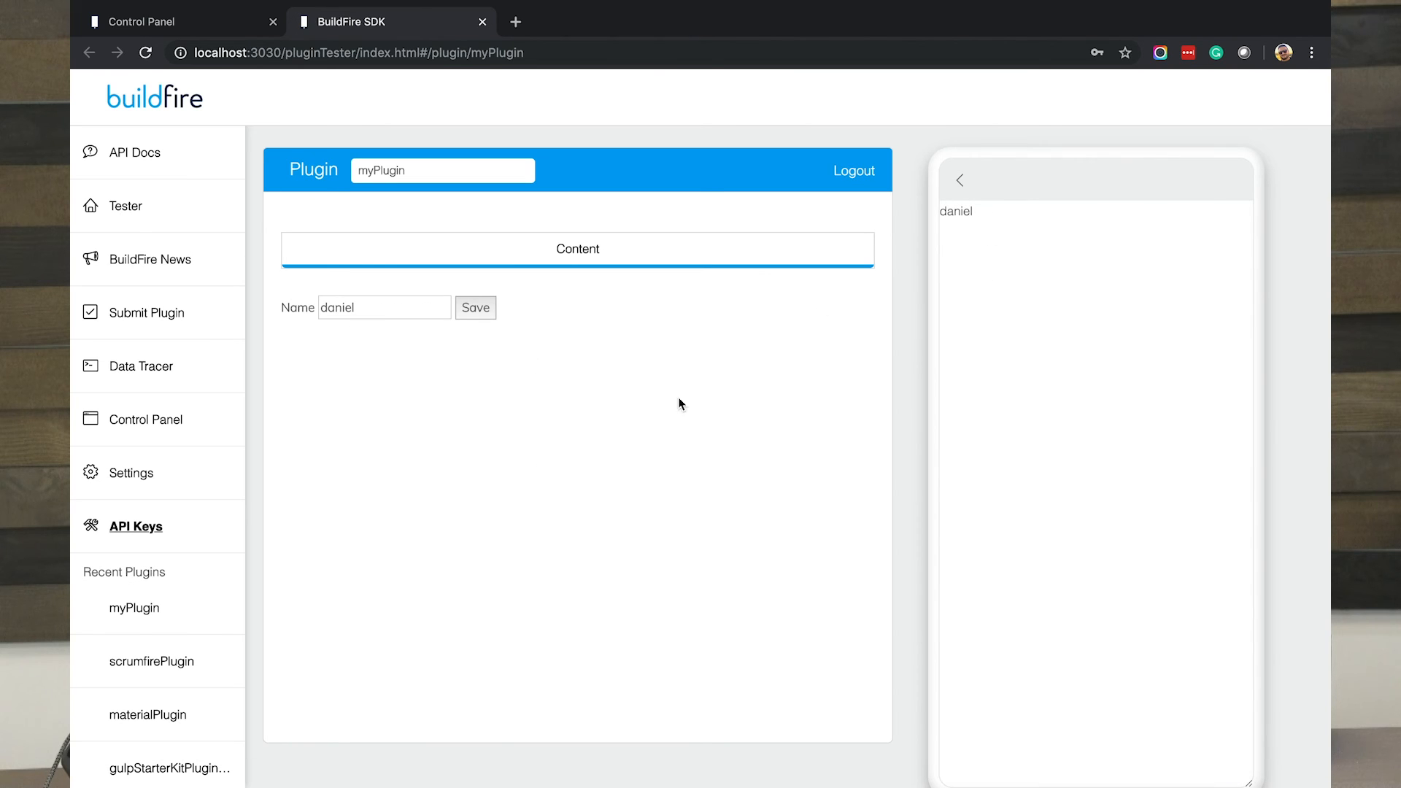
mouse_move(652, 430)
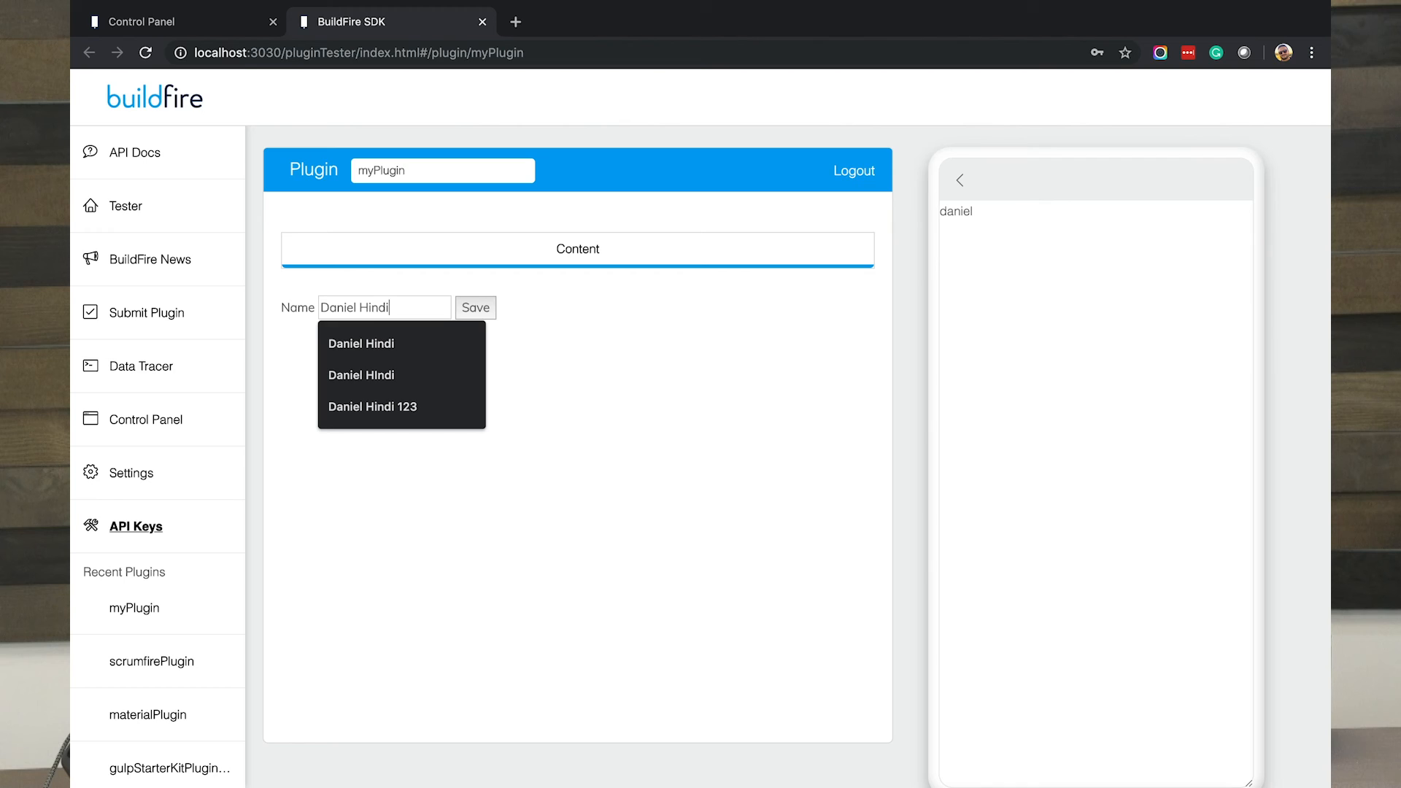
left_click(474, 307)
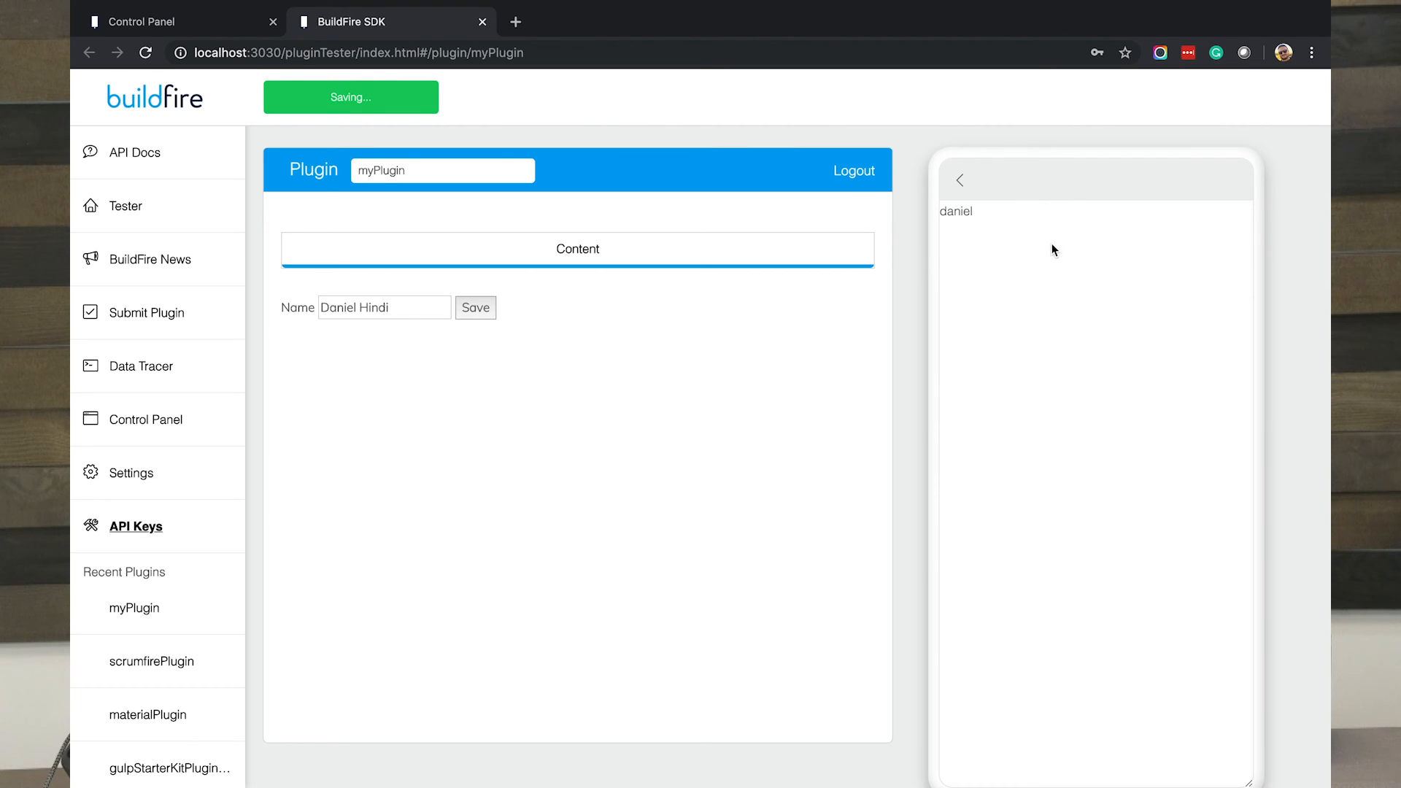
right_click(1054, 250)
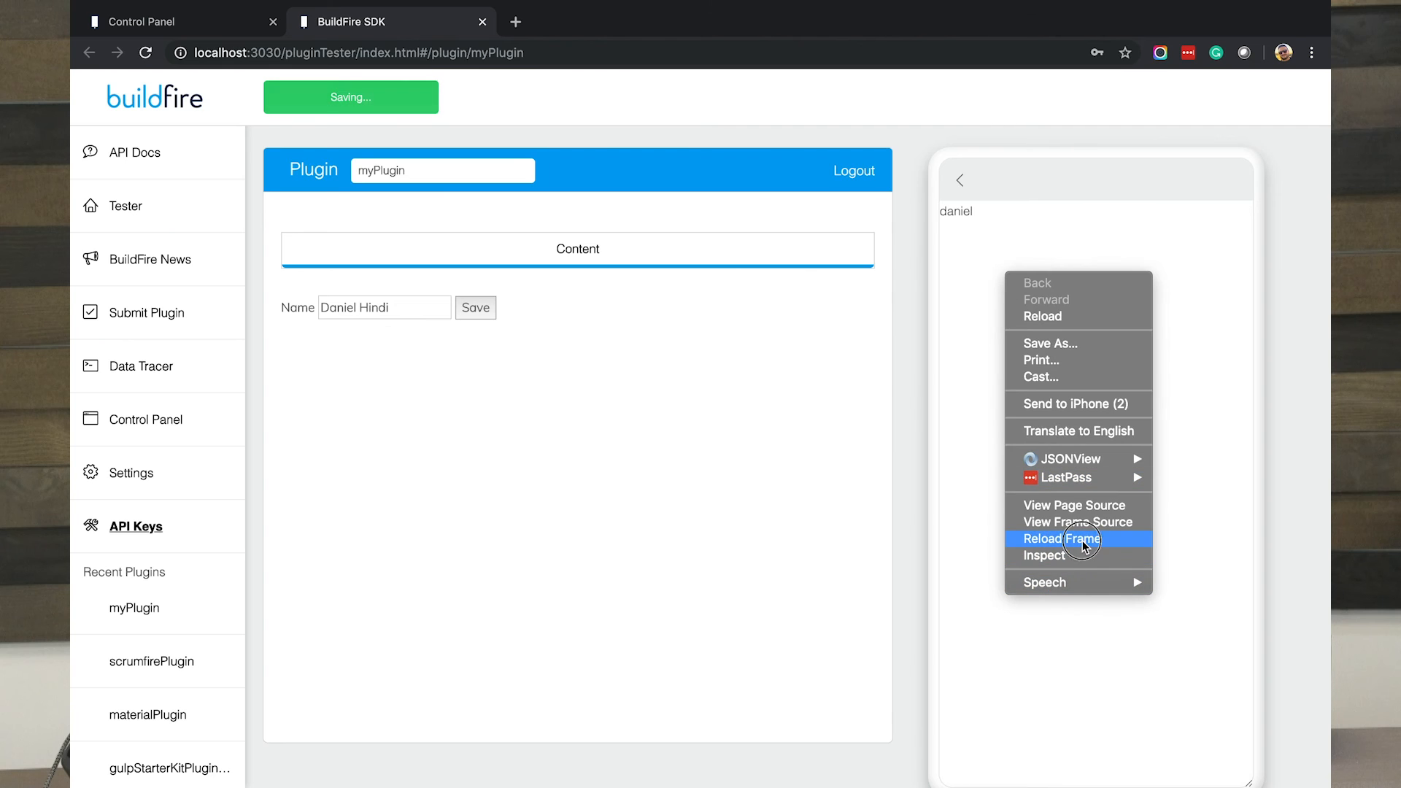
left_click(1062, 538)
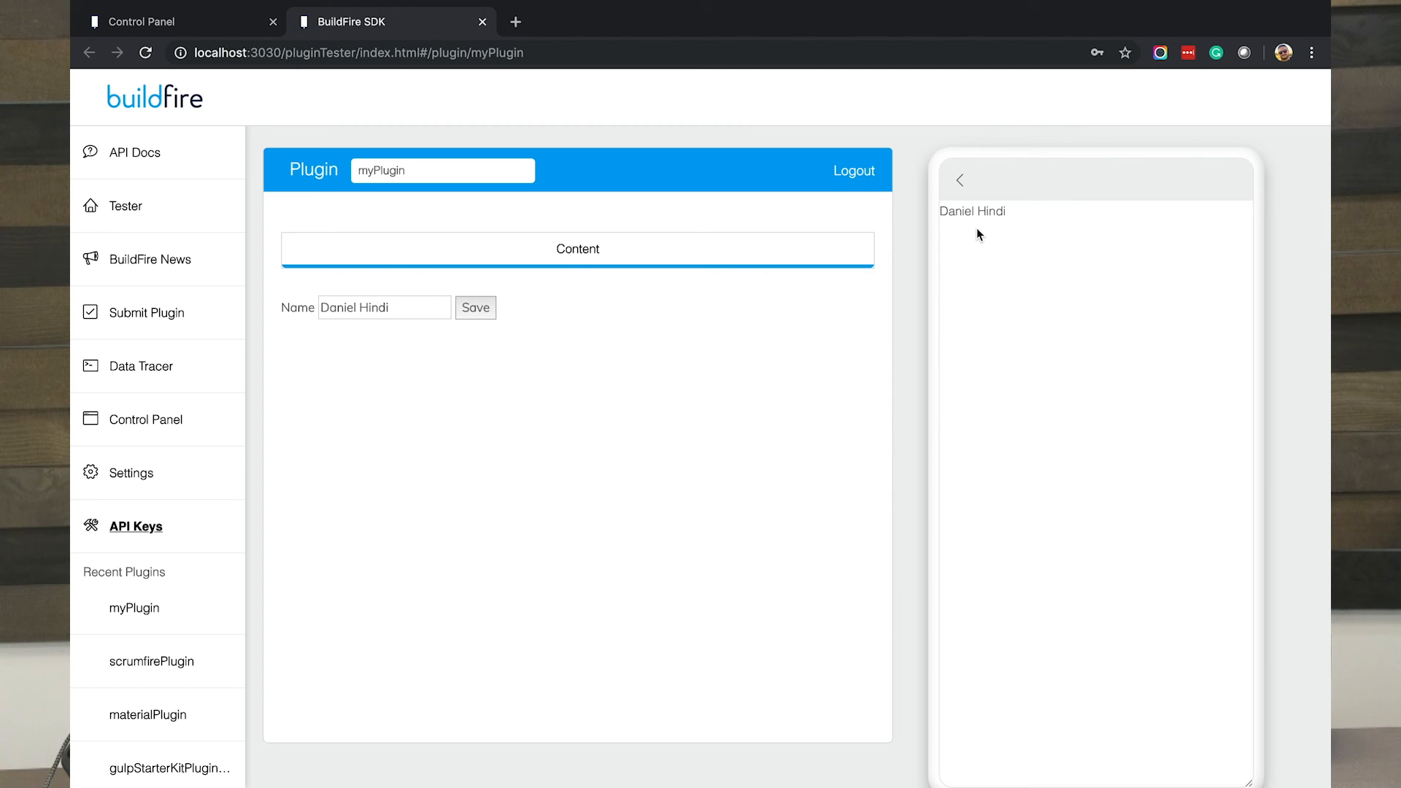
mouse_move(879, 426)
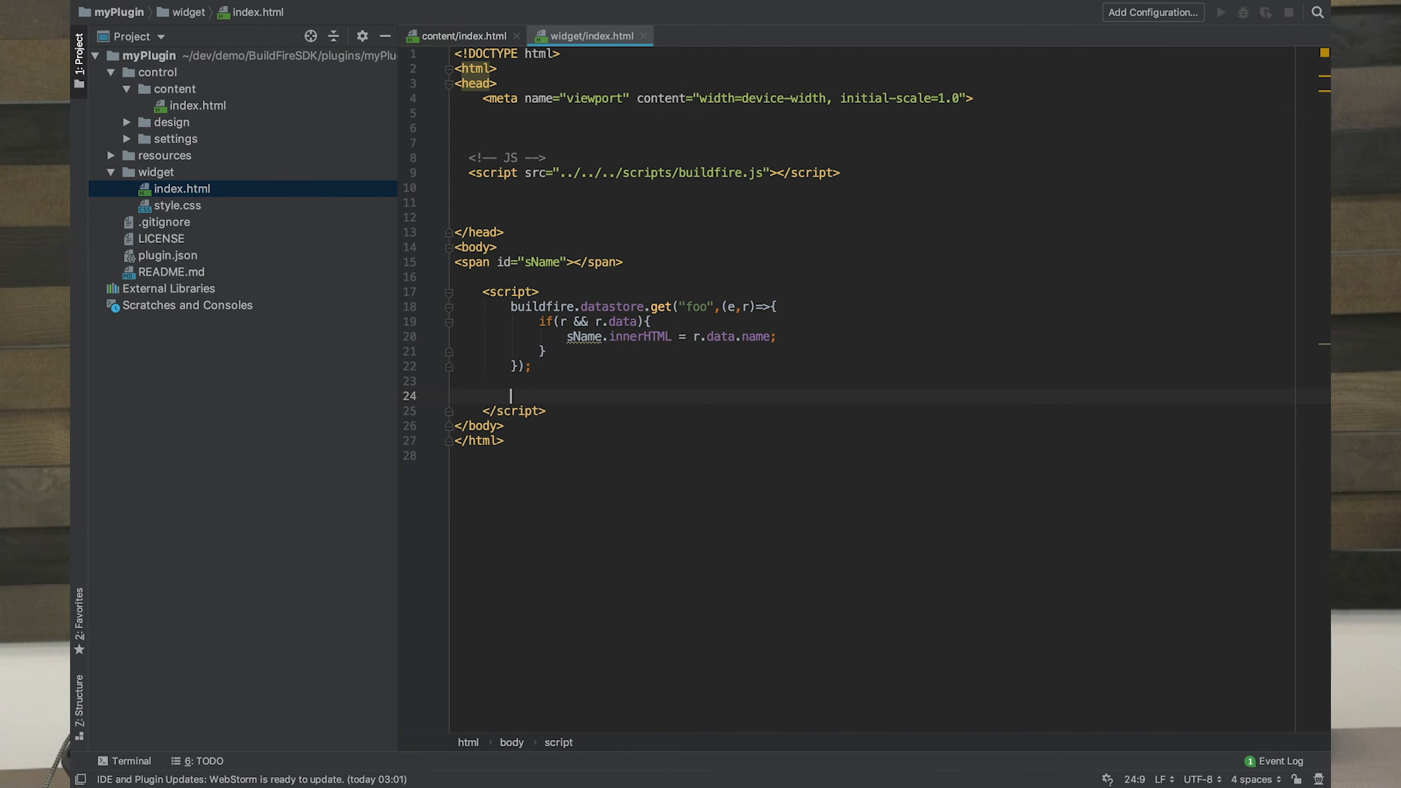
Step: Add datastore.onUpdate(r=>{...}) below the get call, setting sName.innerHTML when r.data exists
type("buildfire.datastore.onUpdate(")
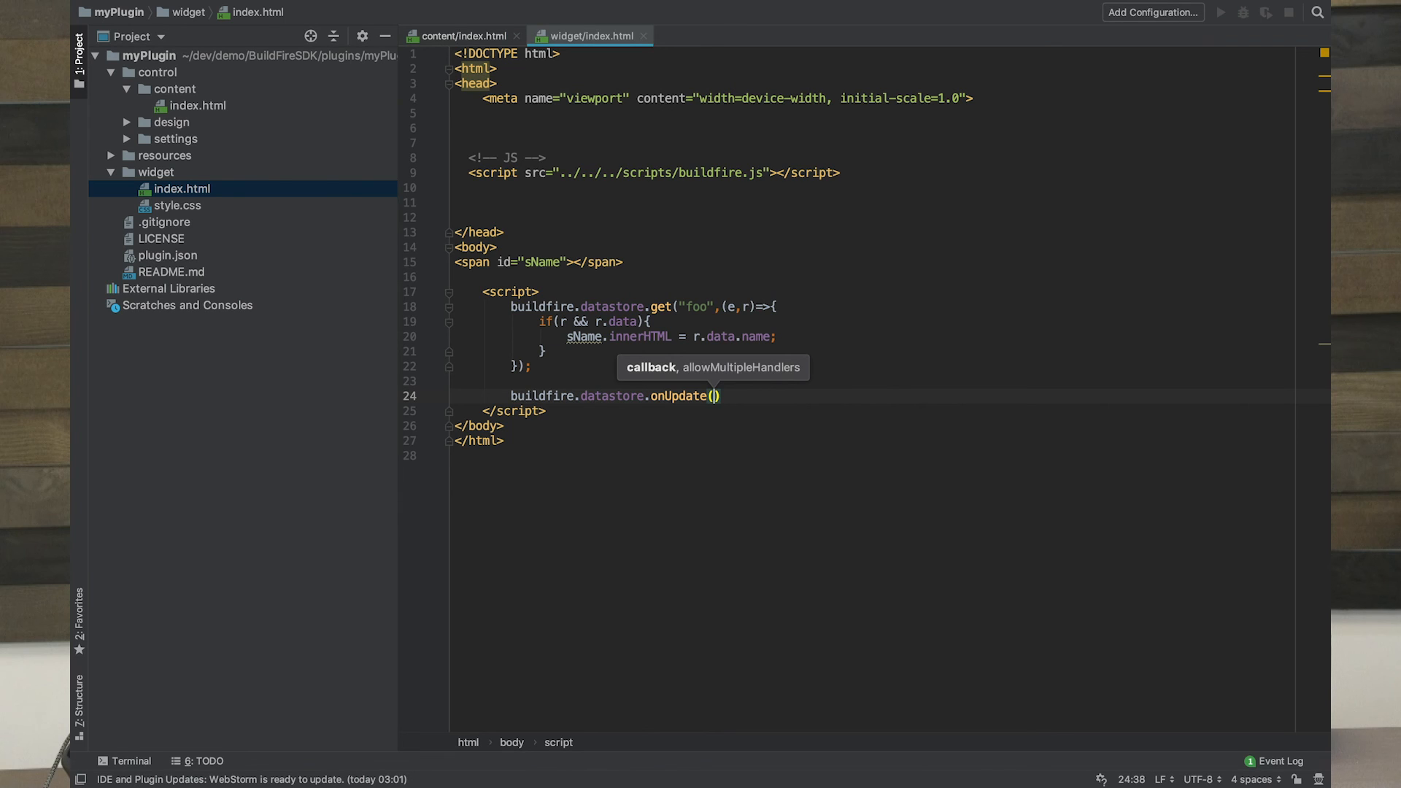
type("(")
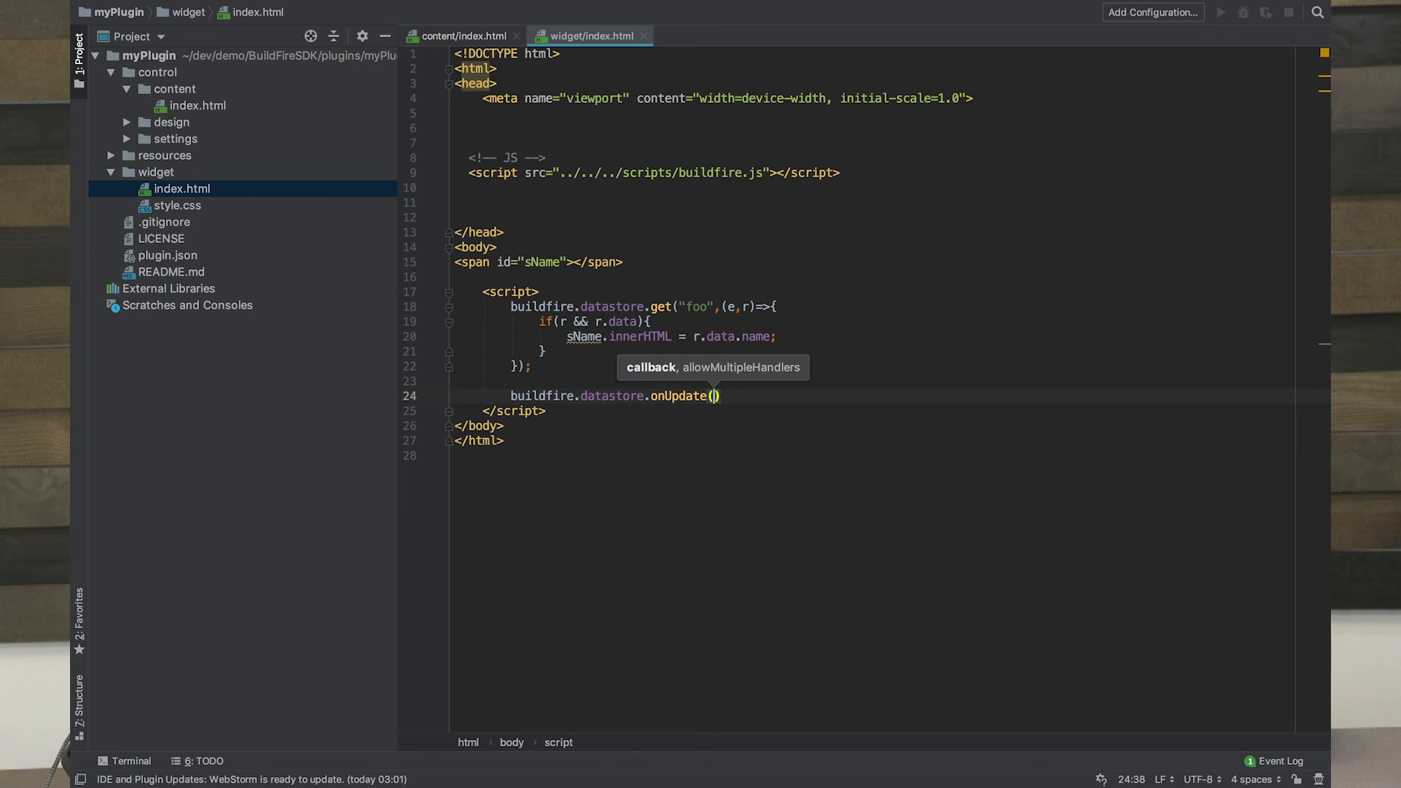
type("r=>{")
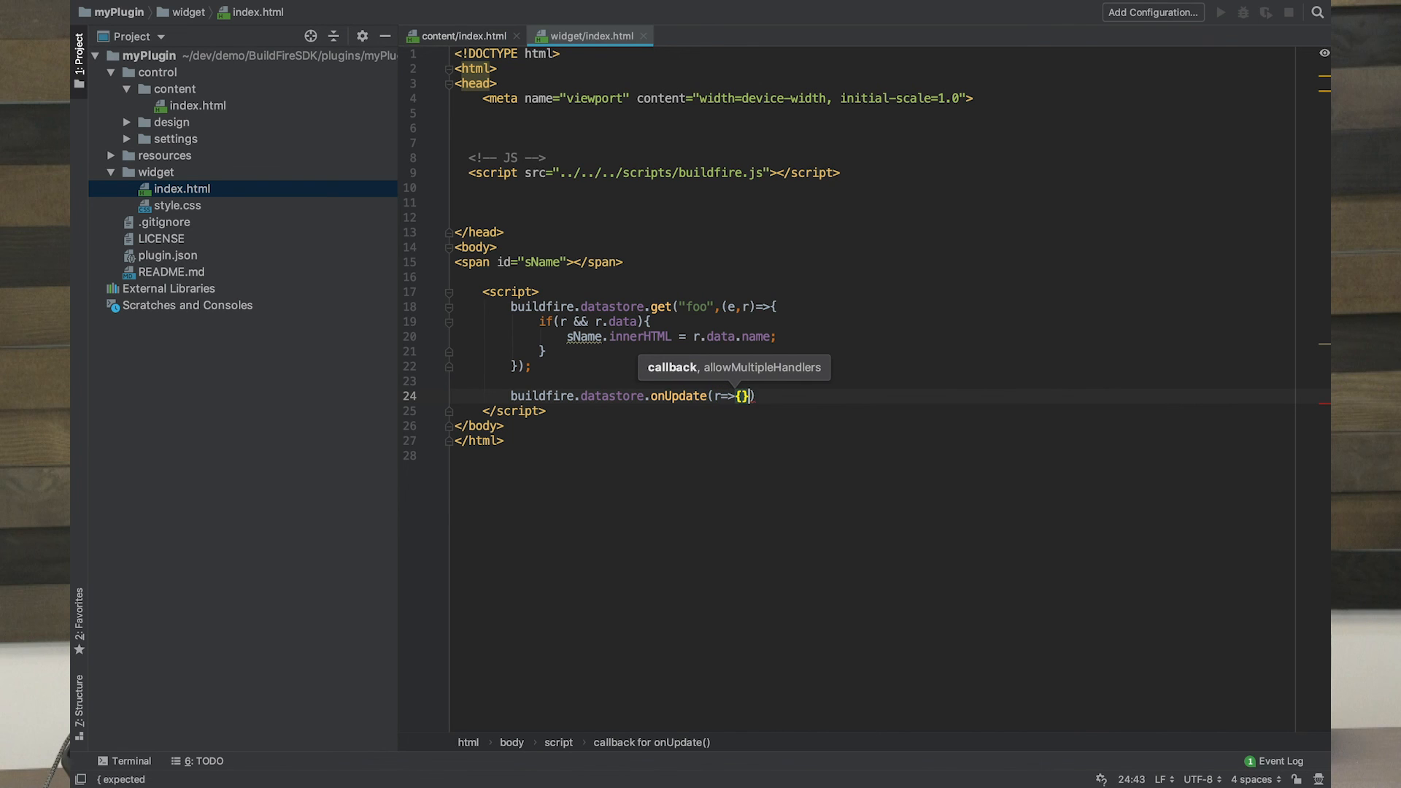
key("Enter")
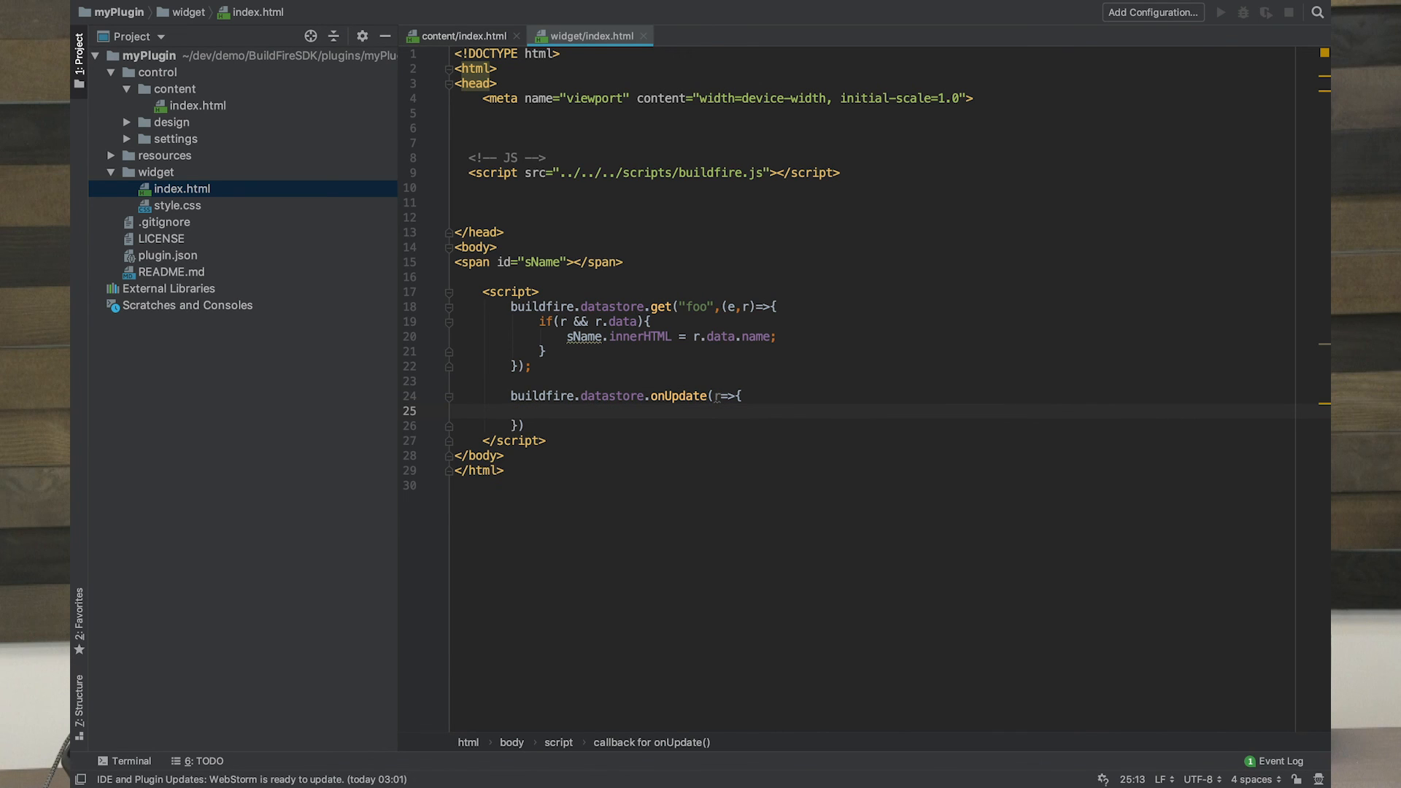
left_click(536, 322)
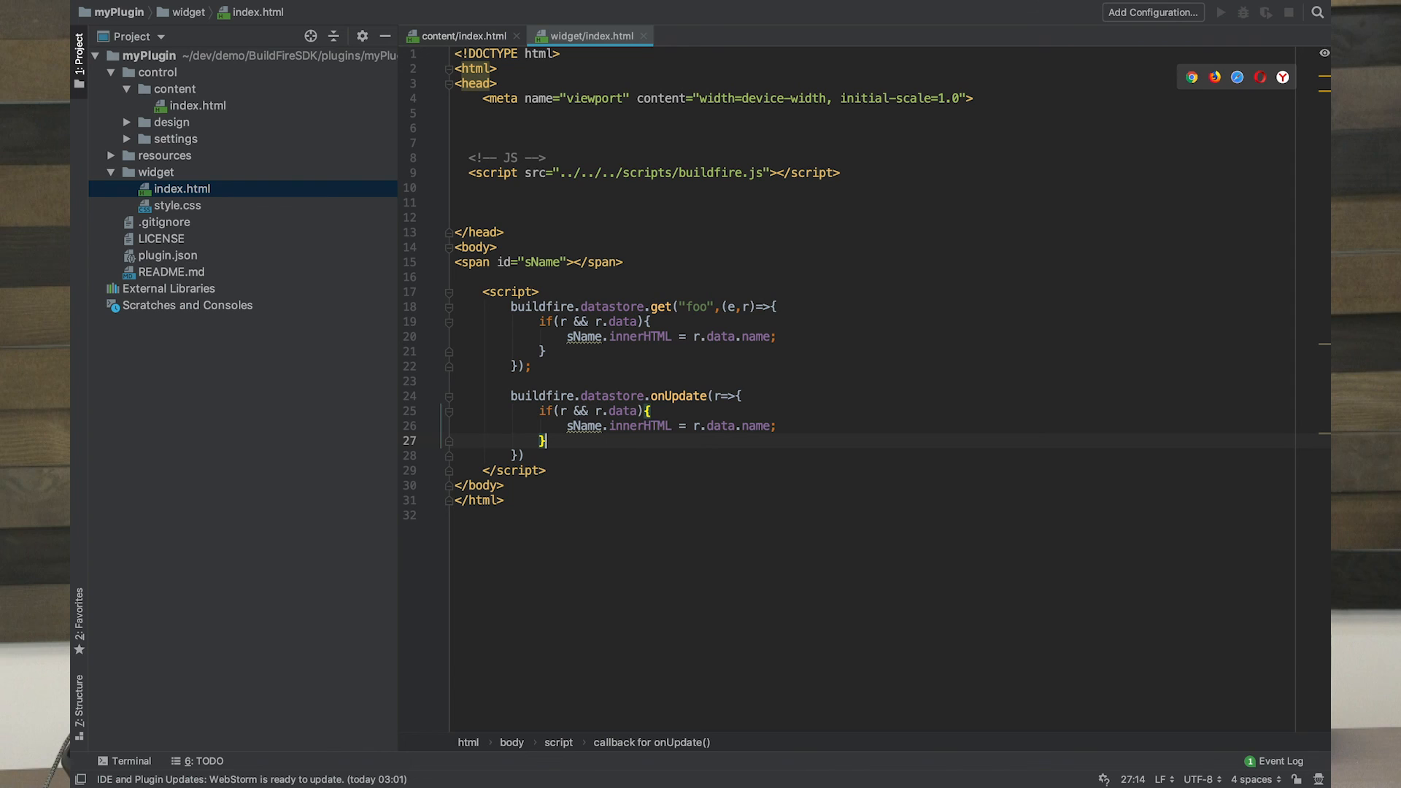
mouse_move(586, 454)
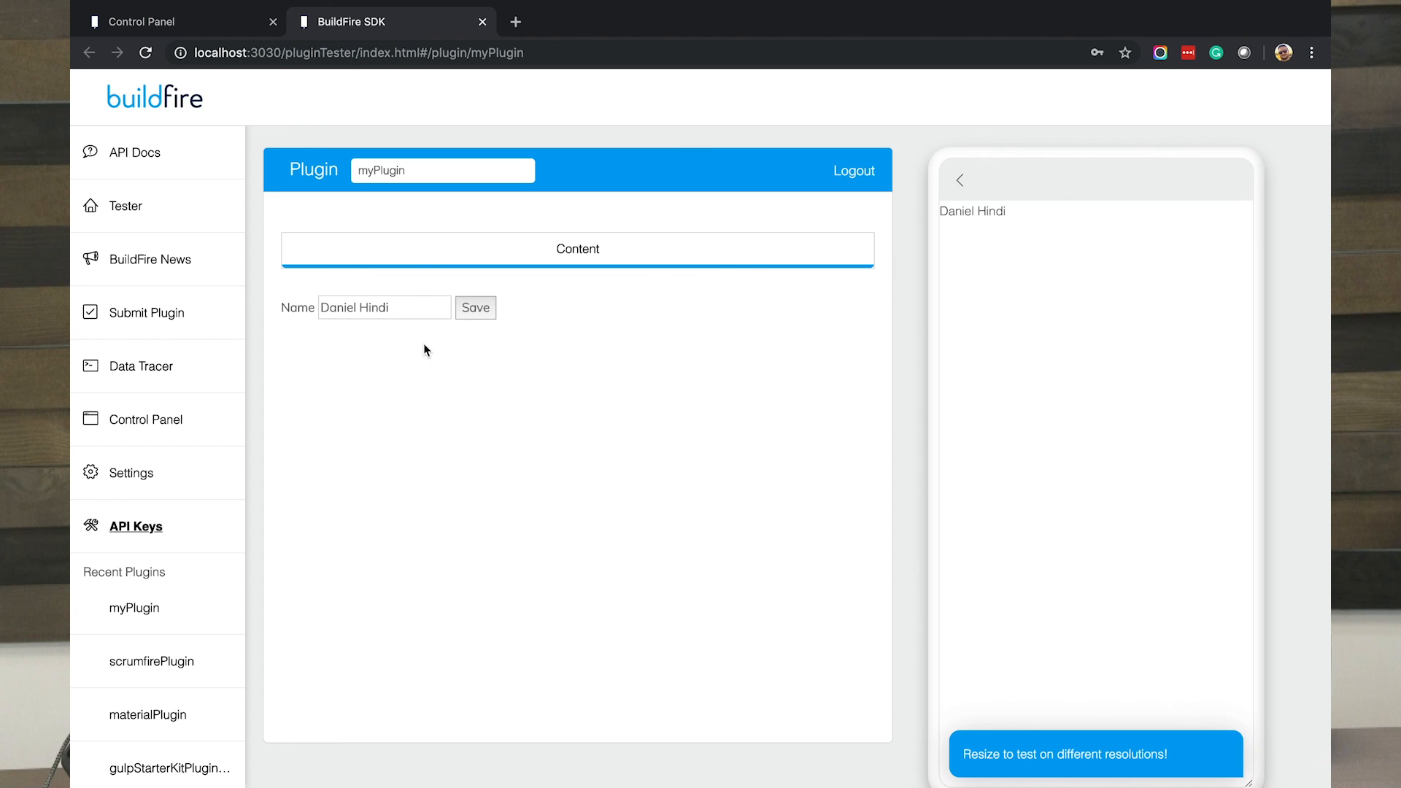
Step: Append ' !' to the name and save, so the widget shows 'Daniel Hindi !' live
left_click(385, 307)
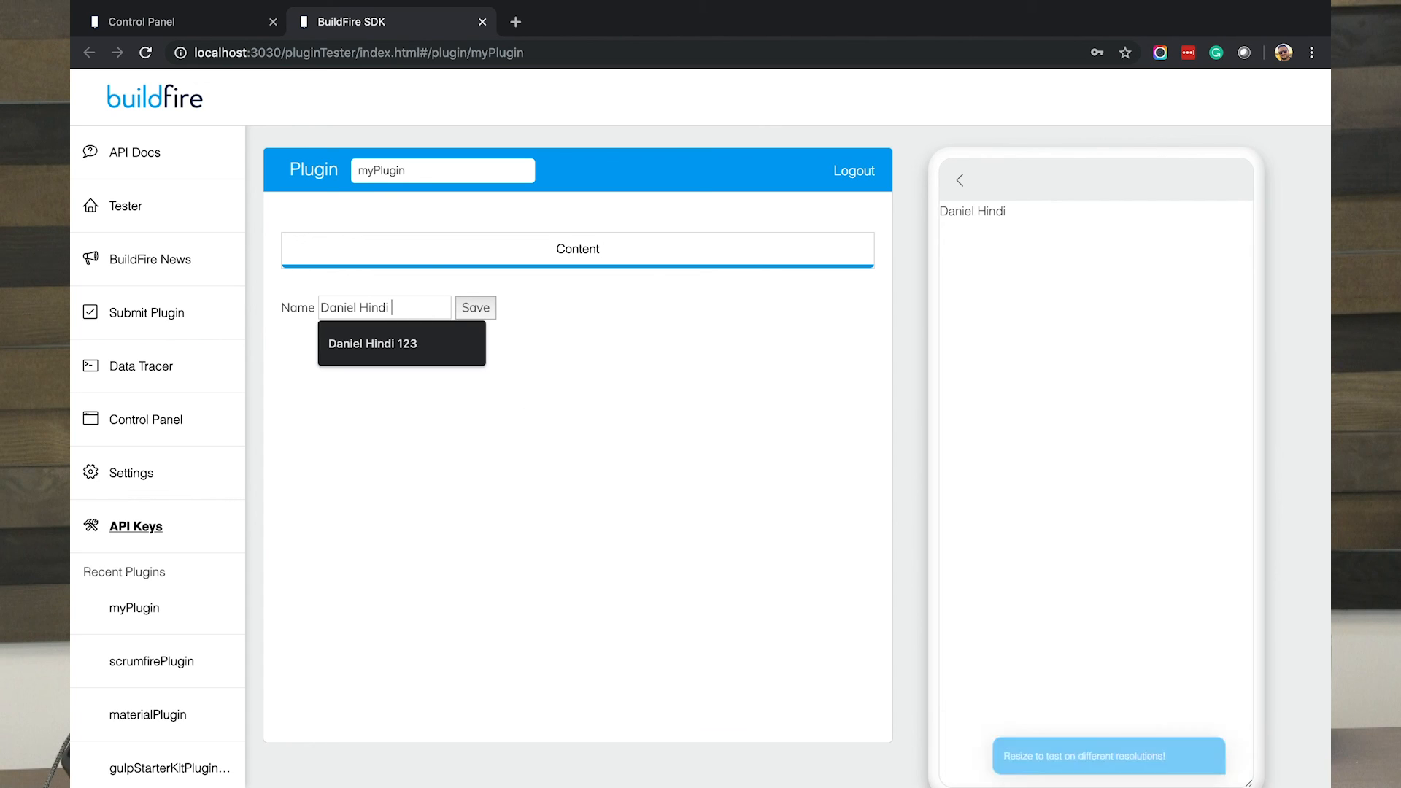
left_click(475, 307)
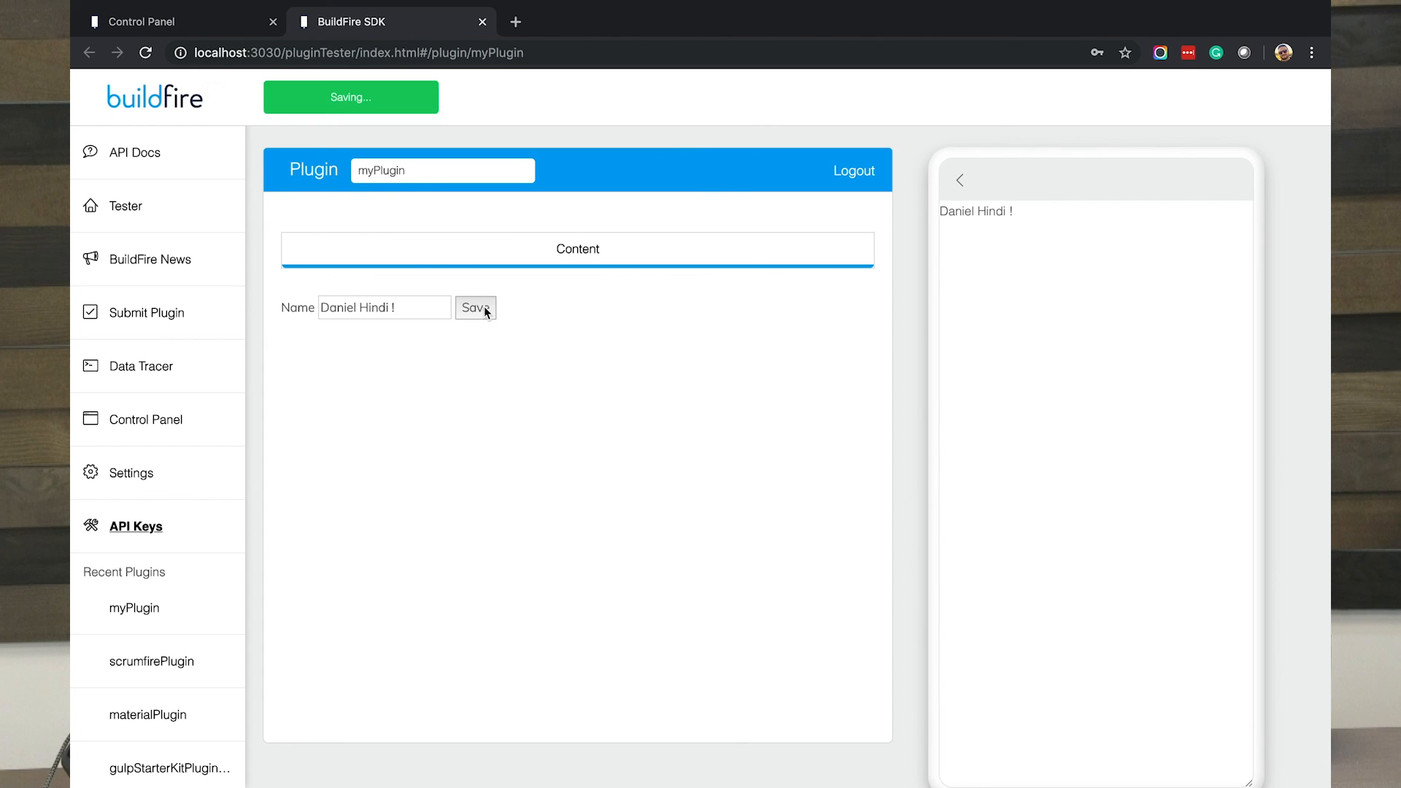
mouse_move(1007, 226)
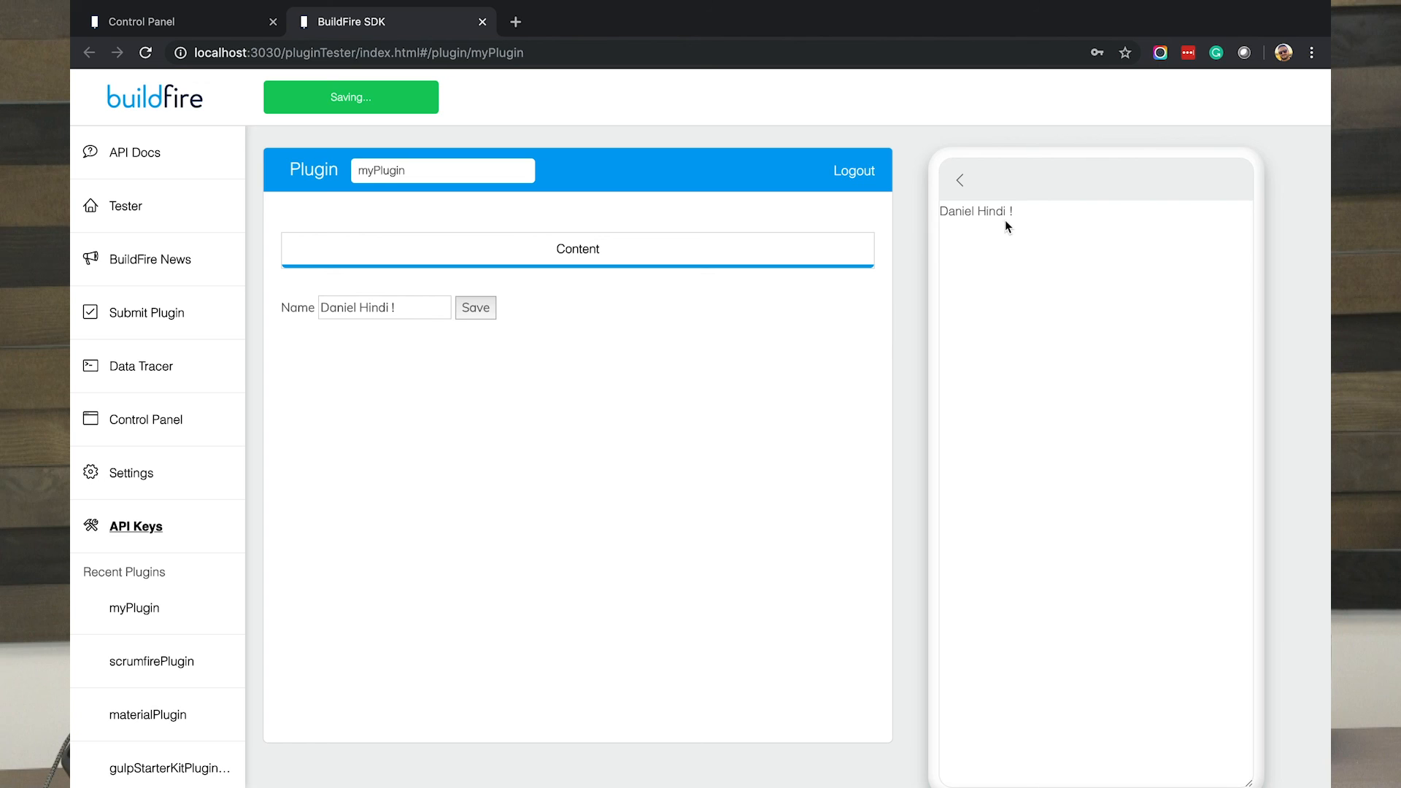
mouse_move(577, 317)
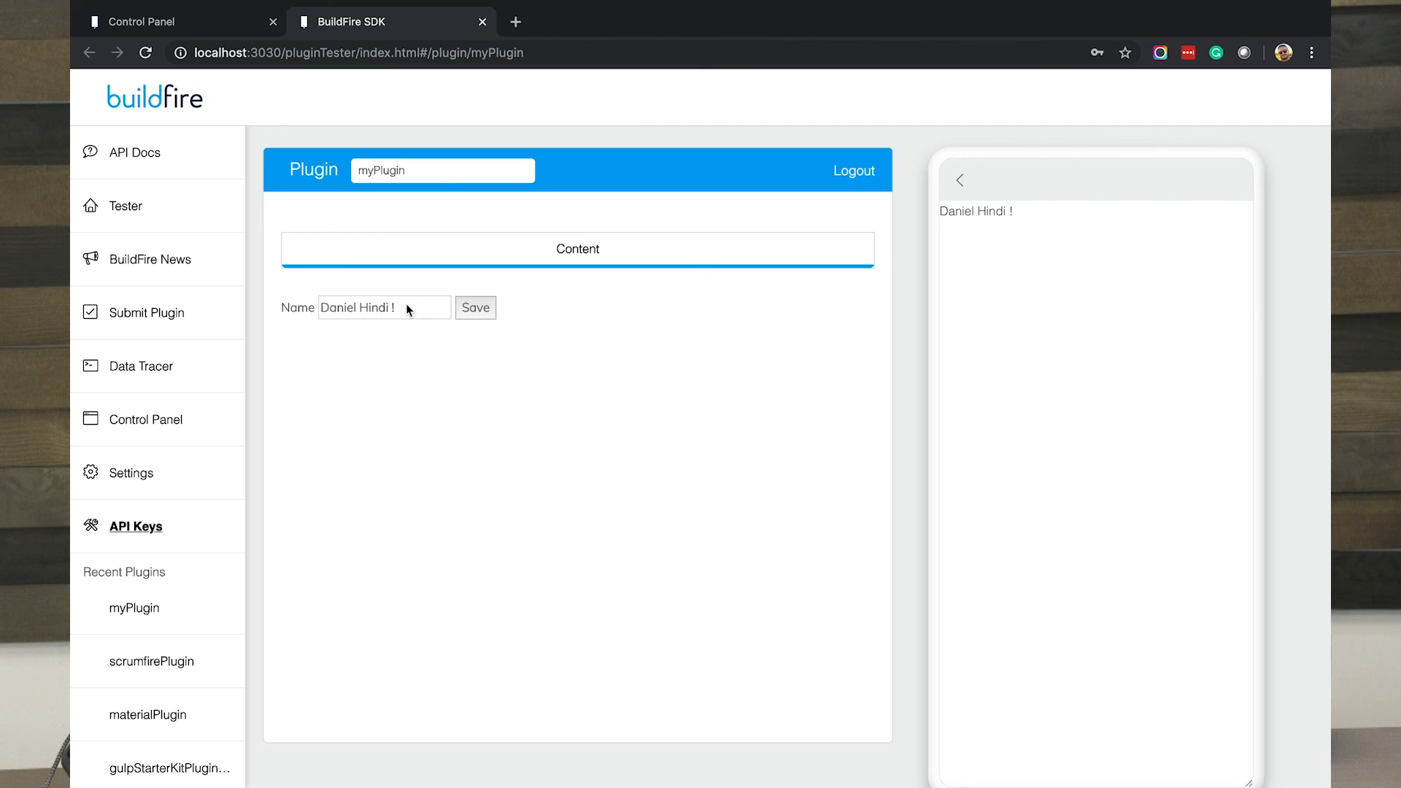
mouse_move(554, 294)
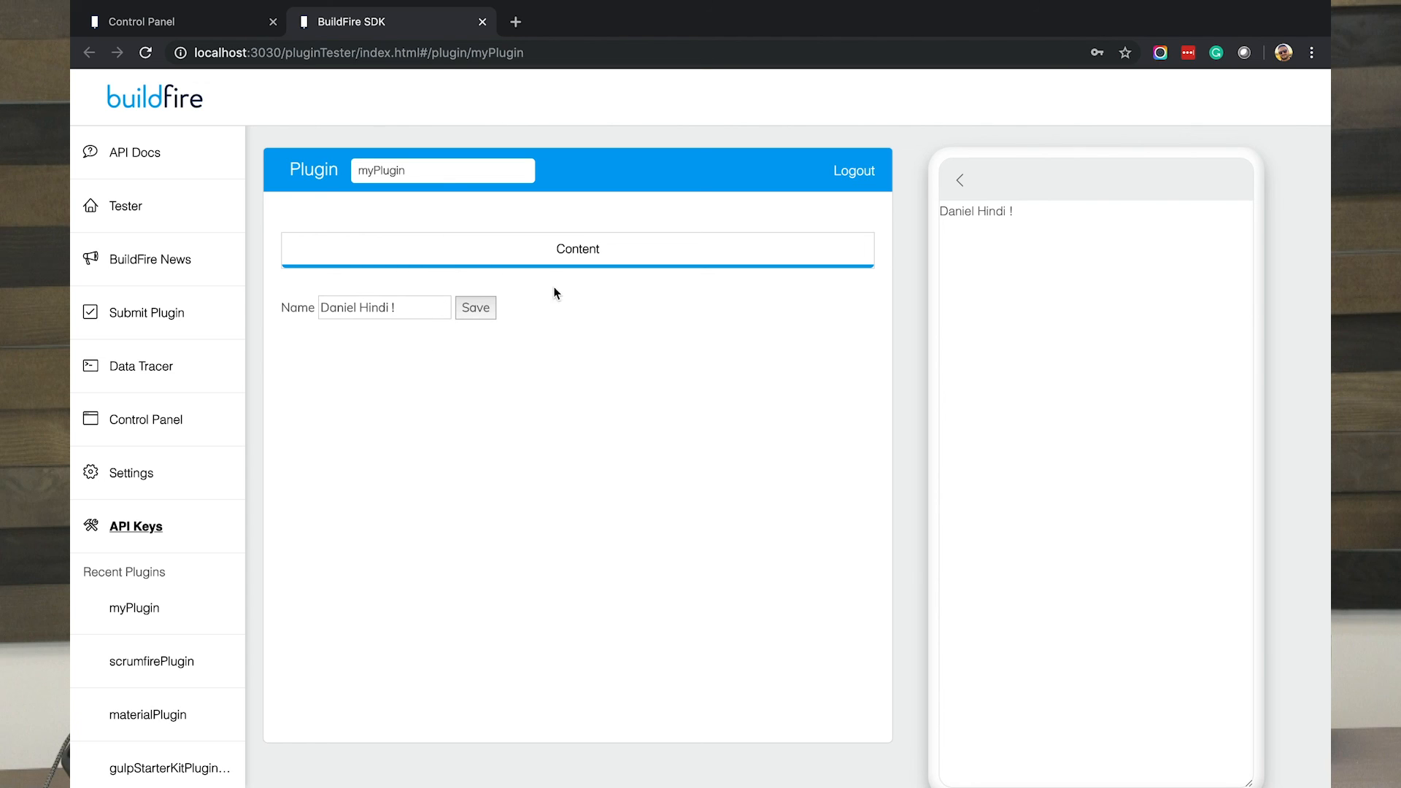
mouse_move(1051, 307)
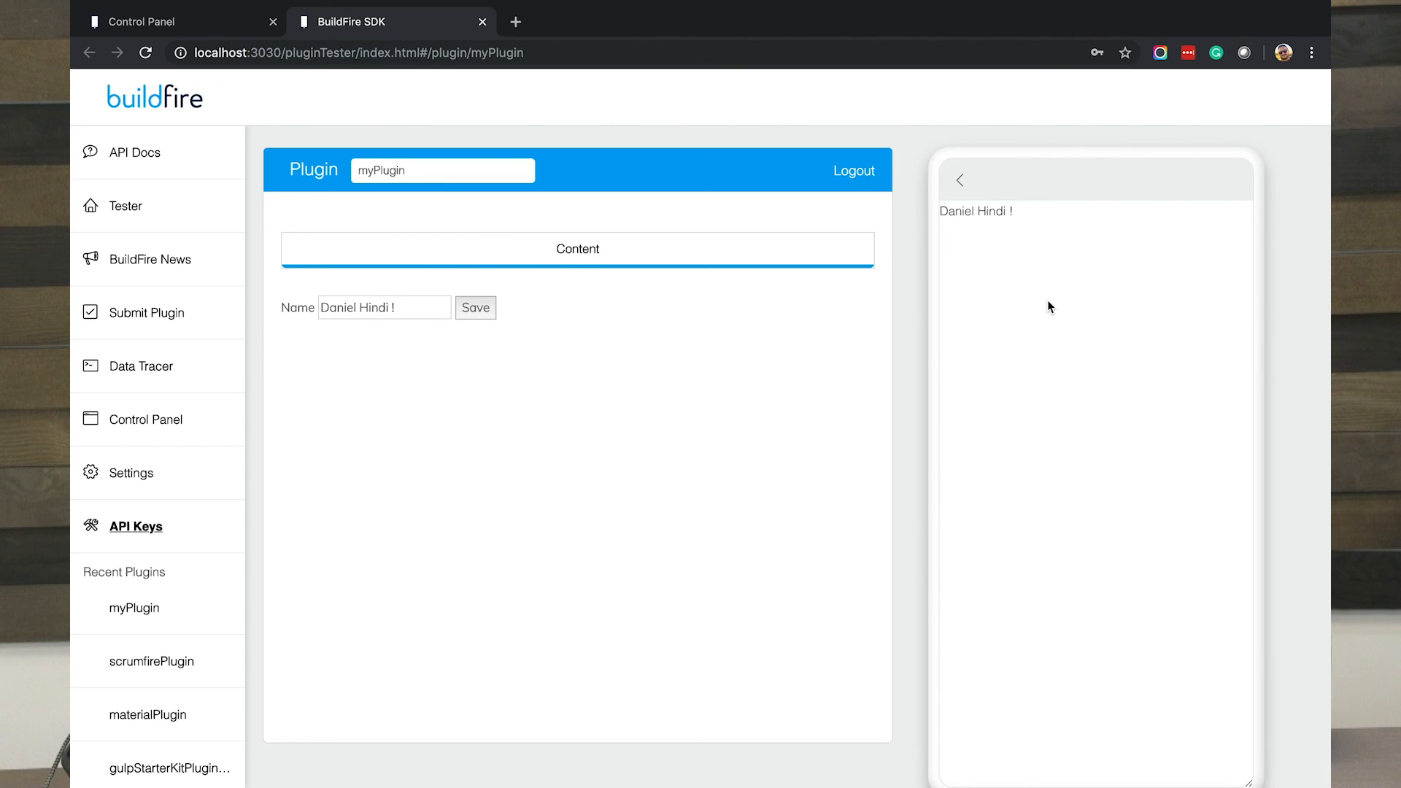